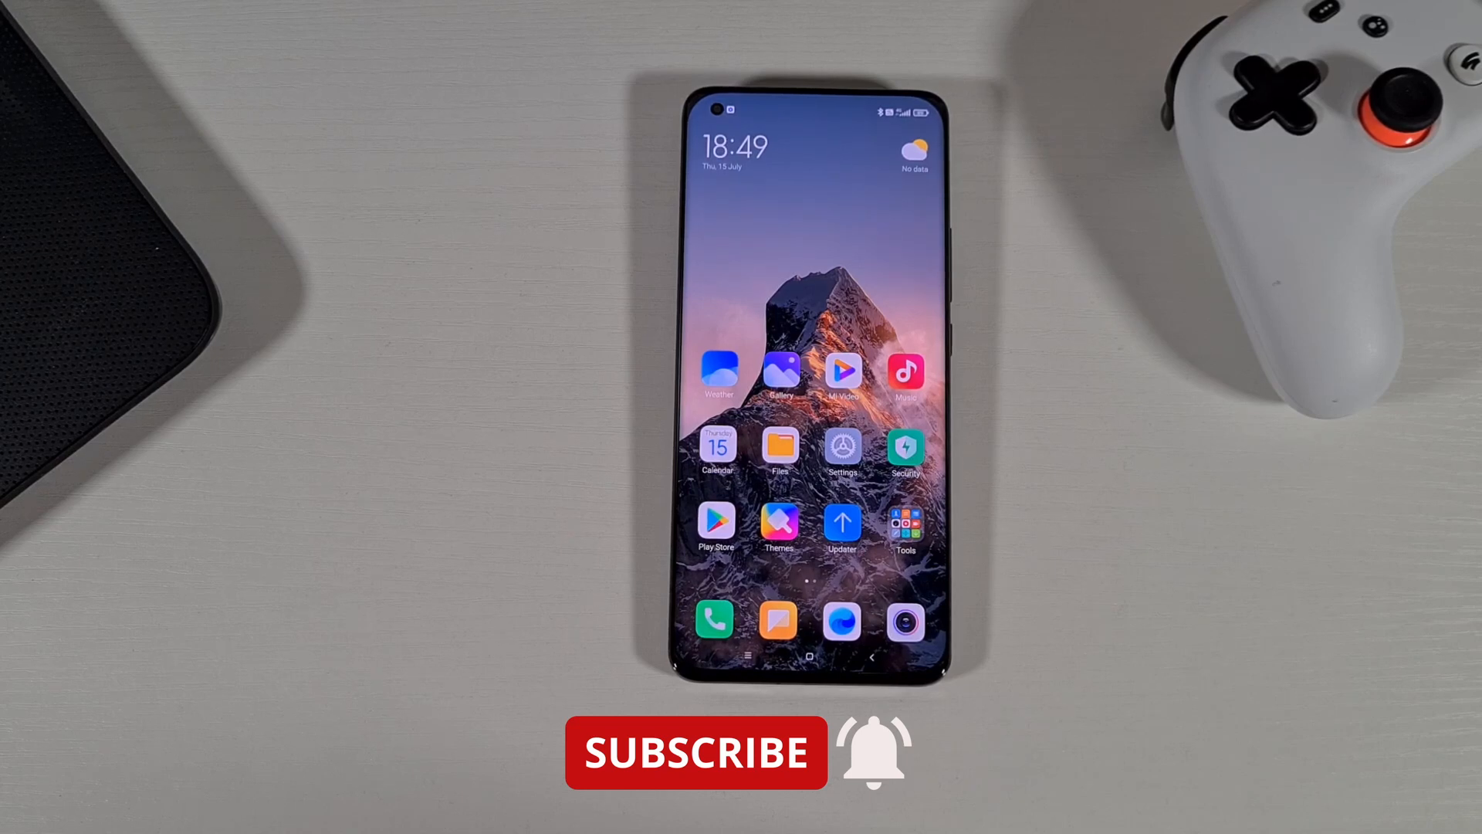
left_click(842, 445)
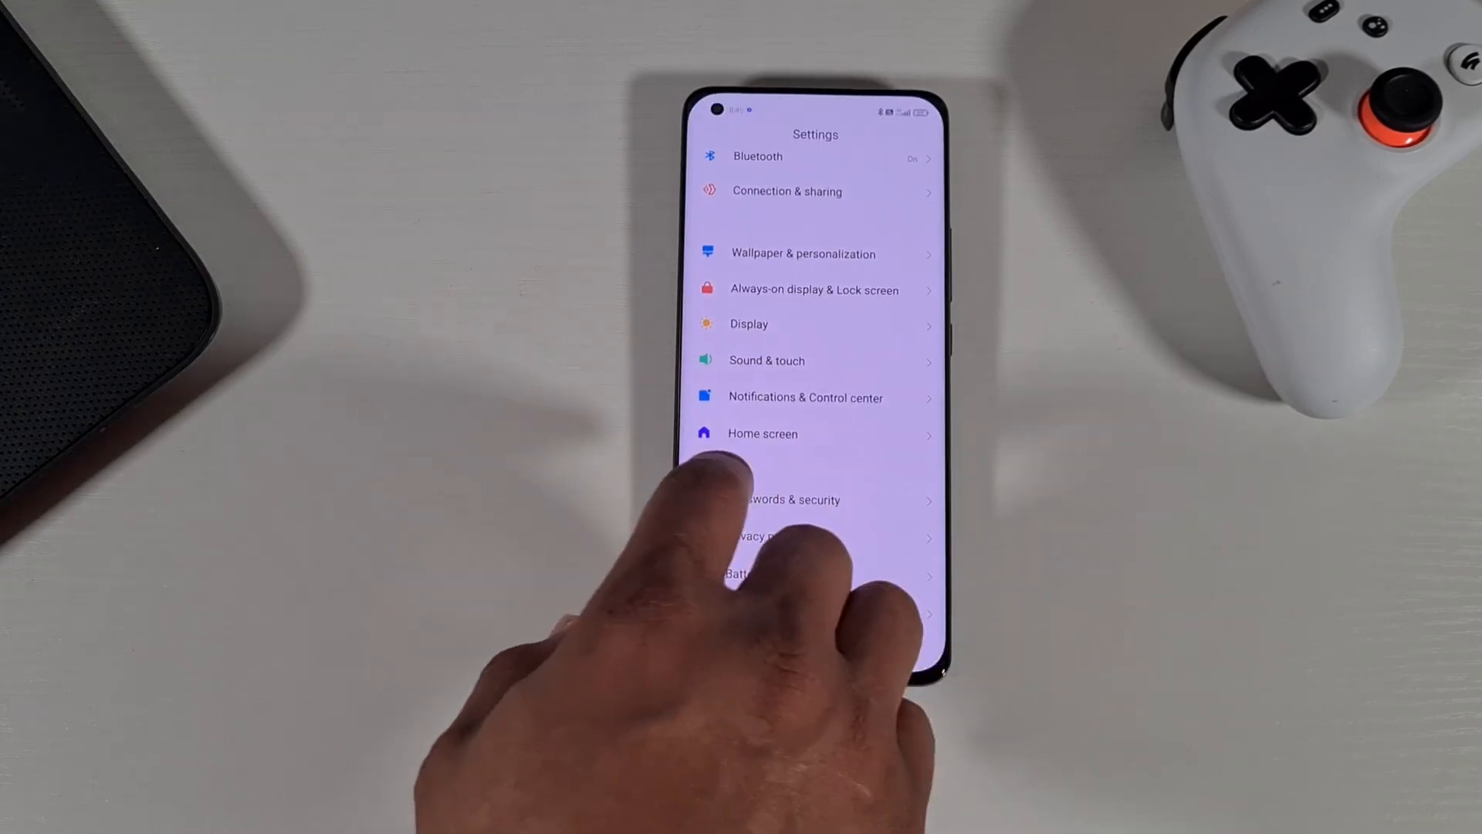
scroll("down", 3)
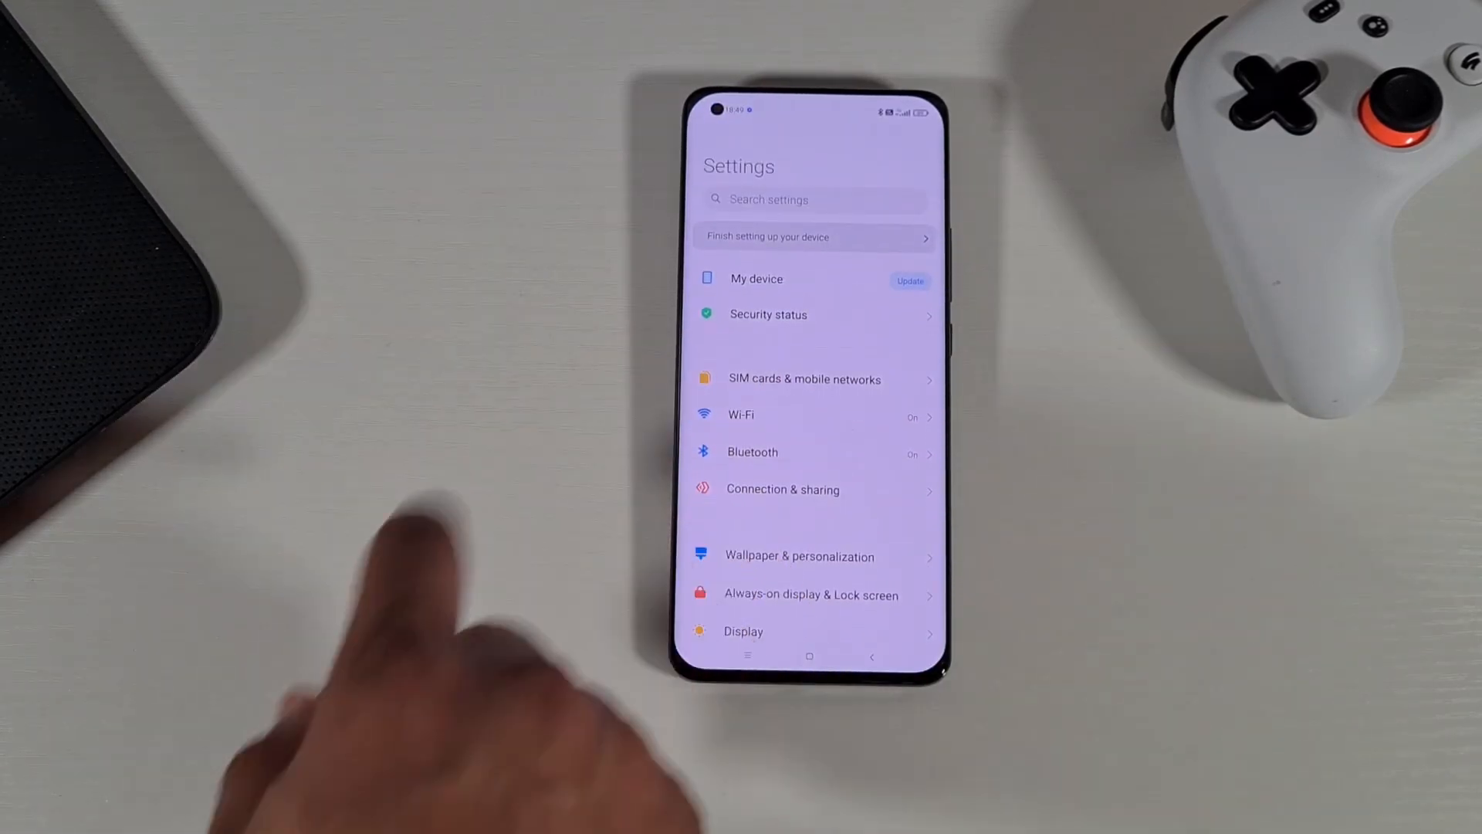
left_click(756, 278)
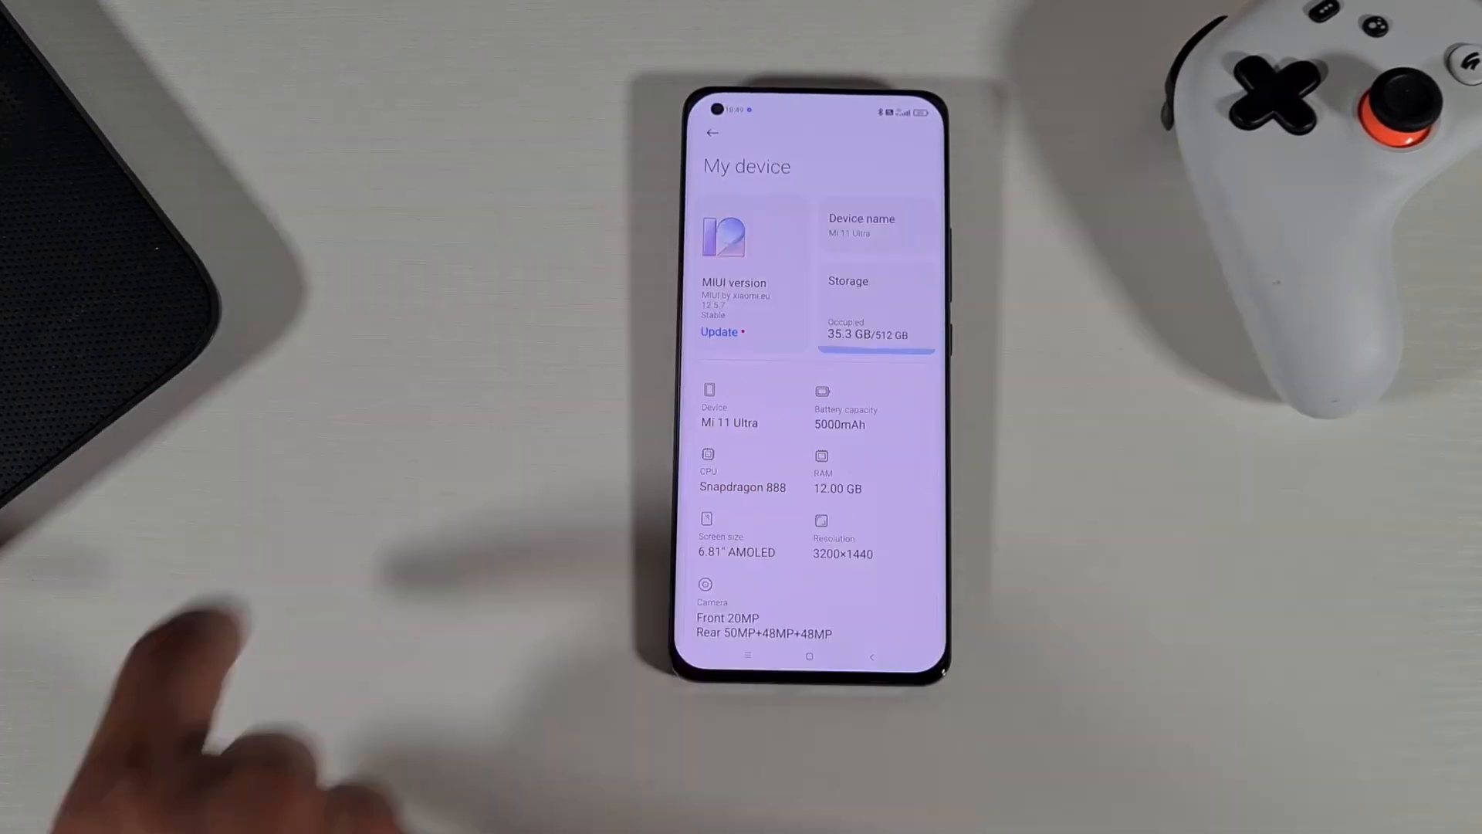
left_click(733, 281)
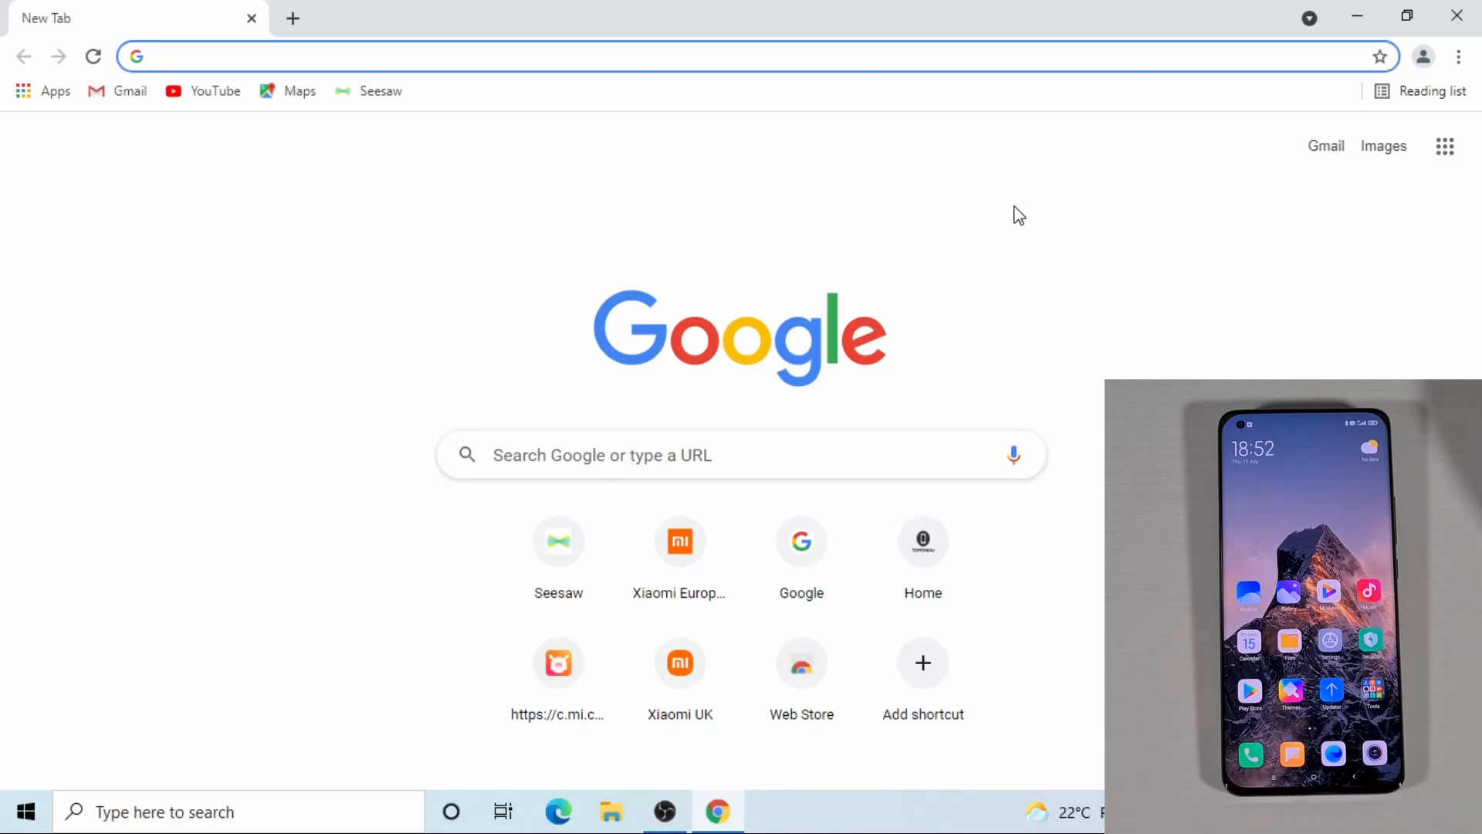
mouse_move(1039, 221)
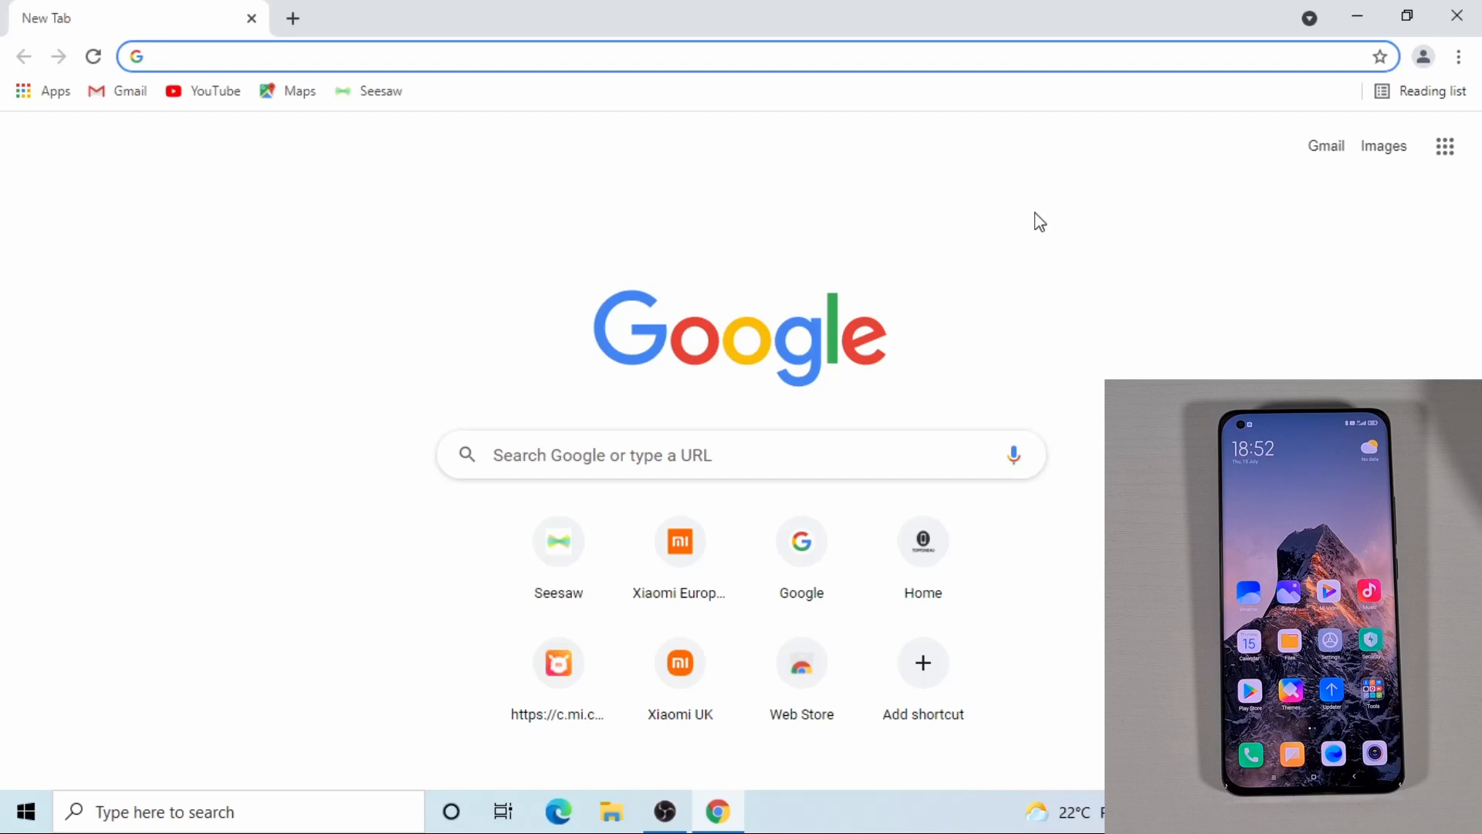
Reach the Mi Community MIUI ROM download page and submit Mi 11 Ultra as the device model.
left_click(378, 56)
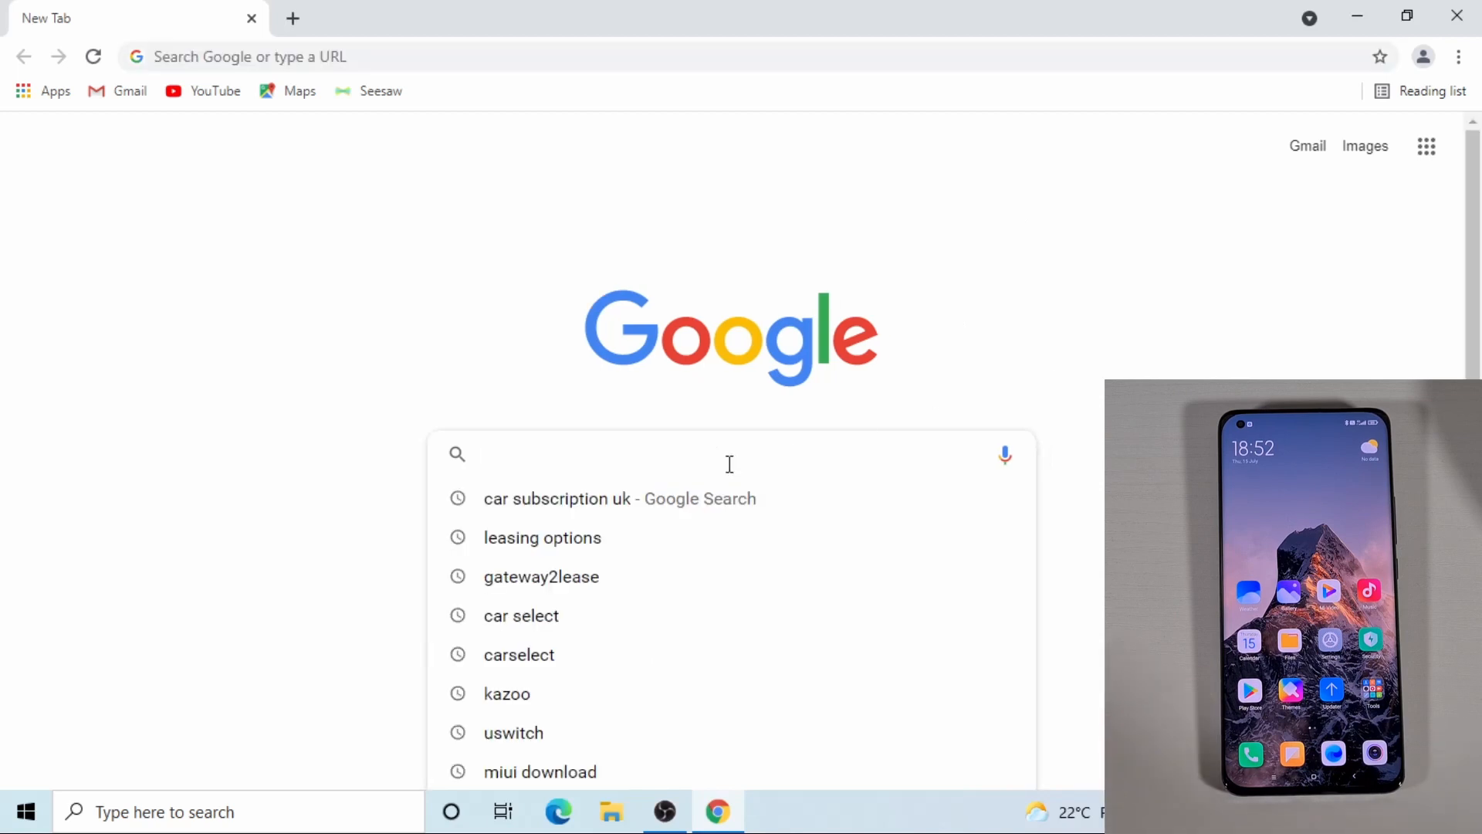
left_click(540, 772)
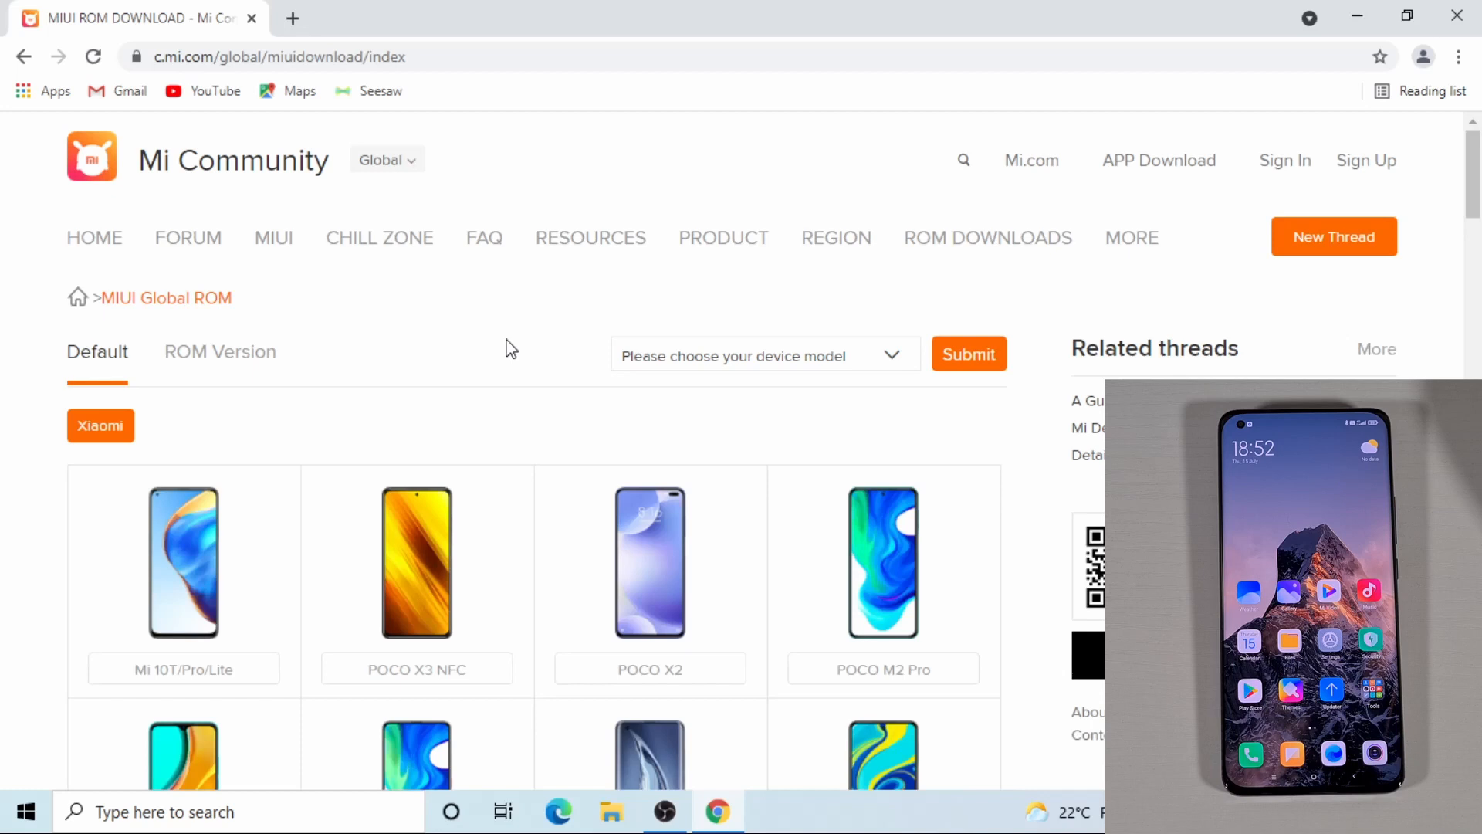
mouse_move(868, 358)
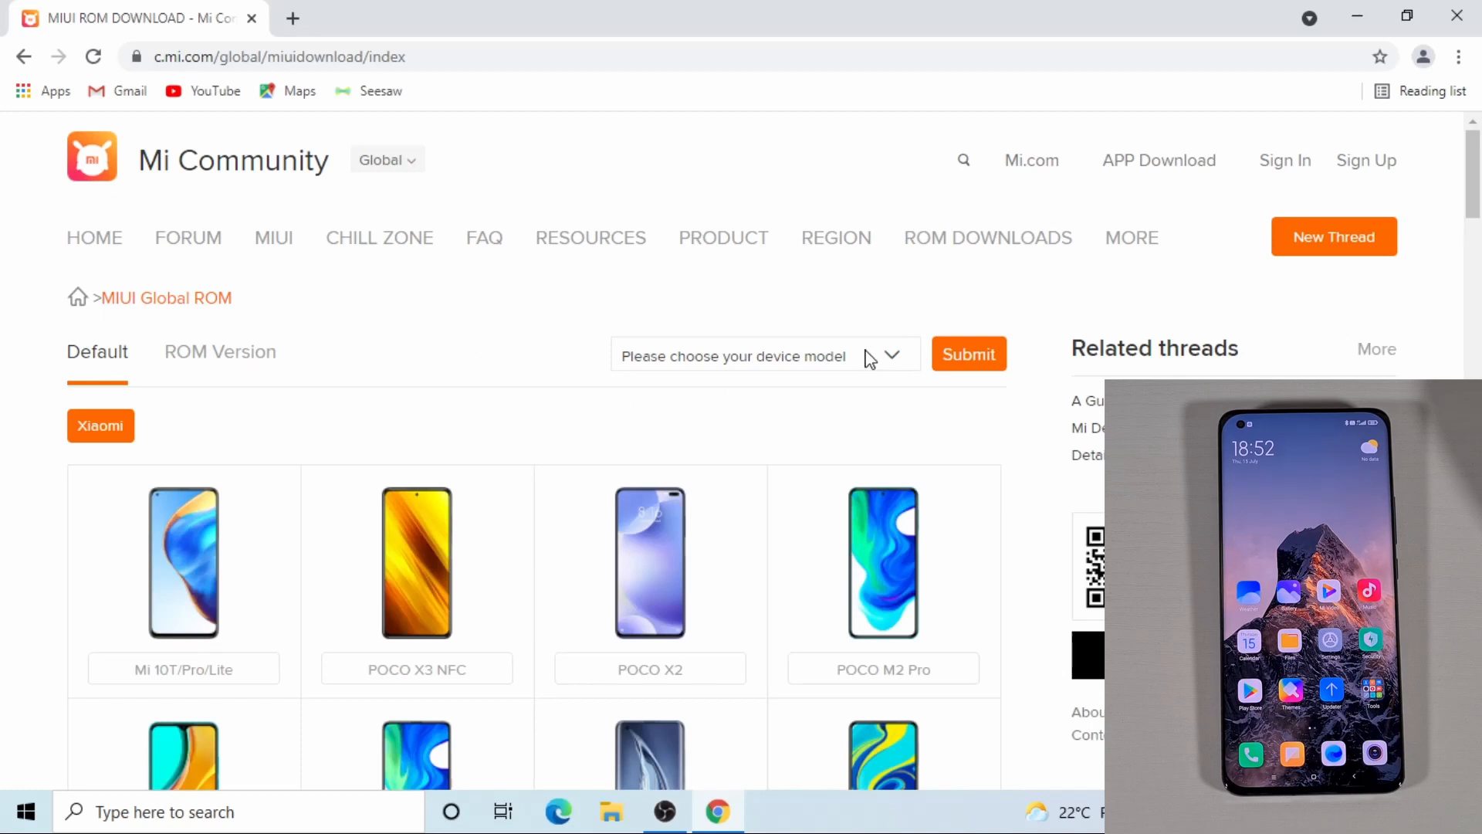
left_click(764, 356)
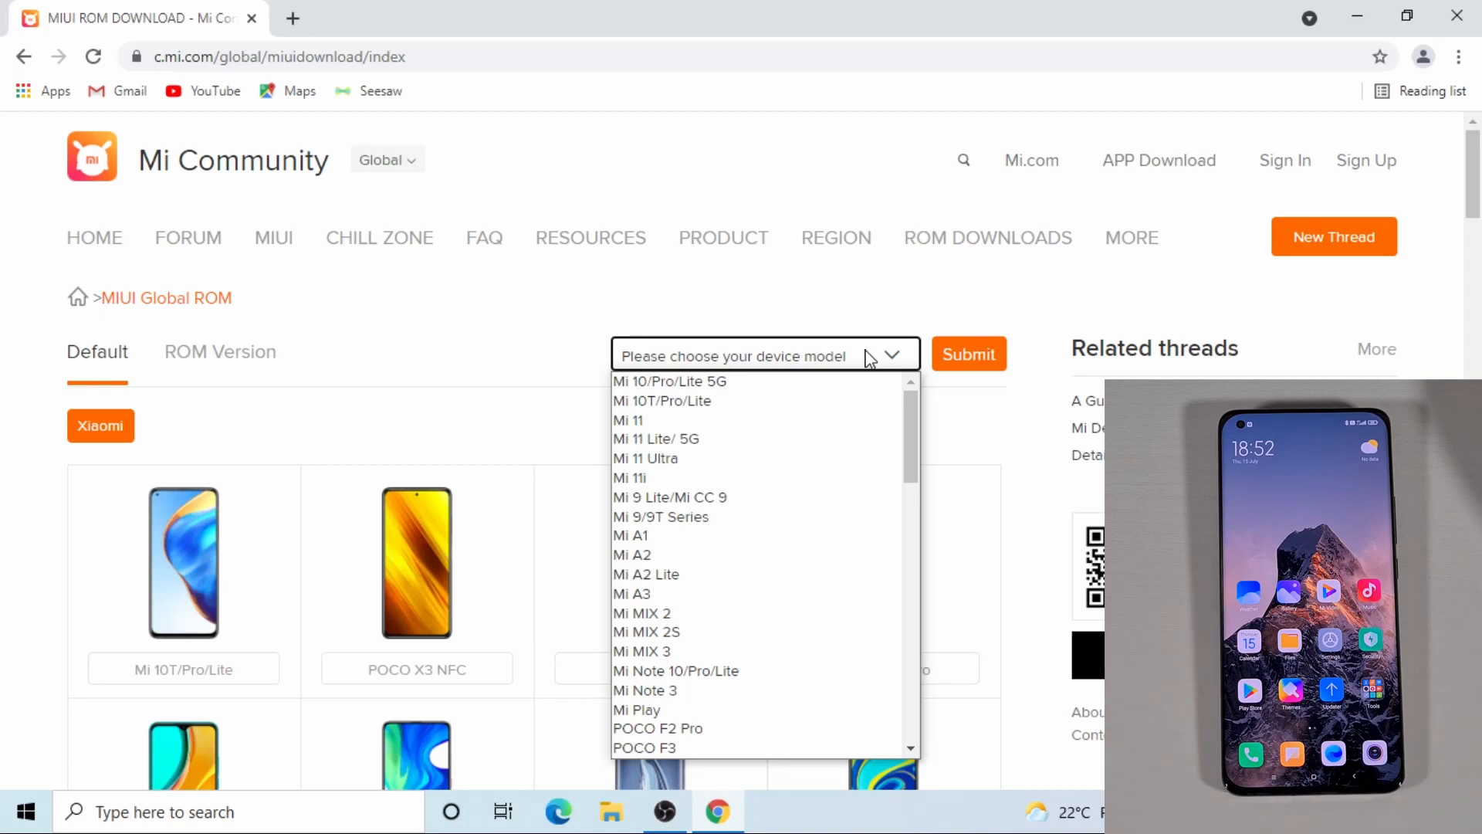
mouse_move(739, 445)
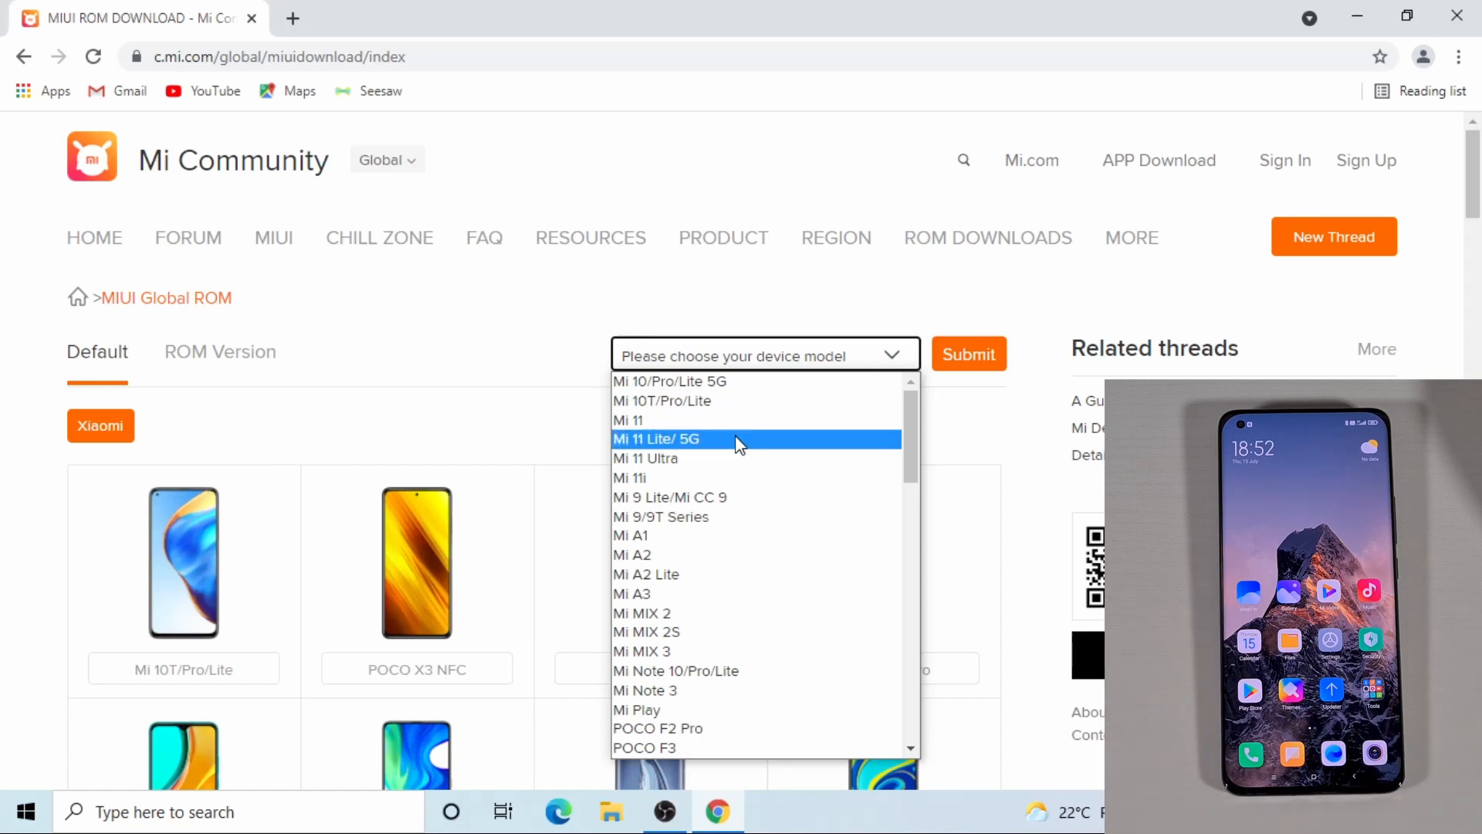
left_click(646, 457)
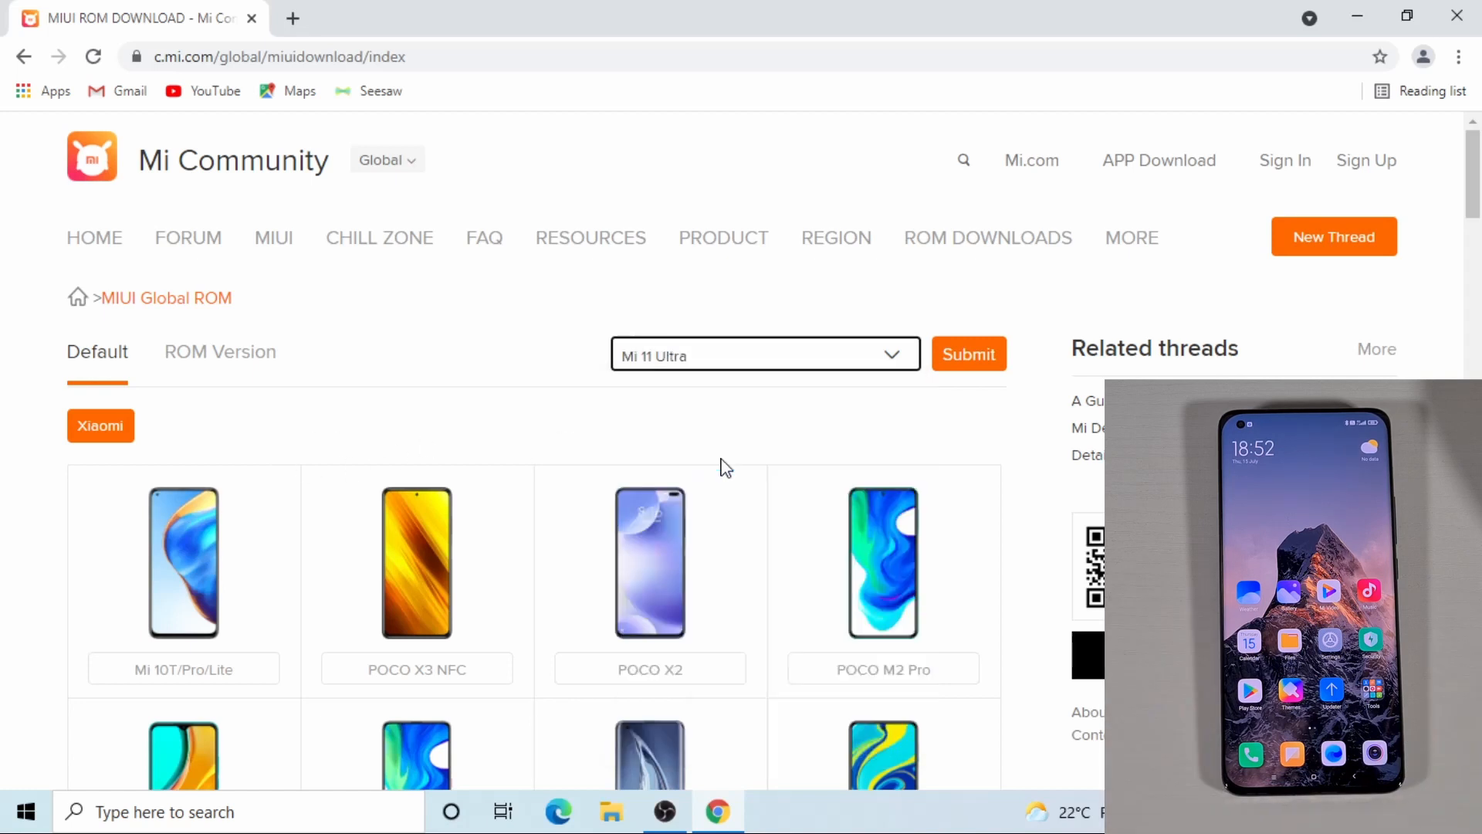
left_click(968, 355)
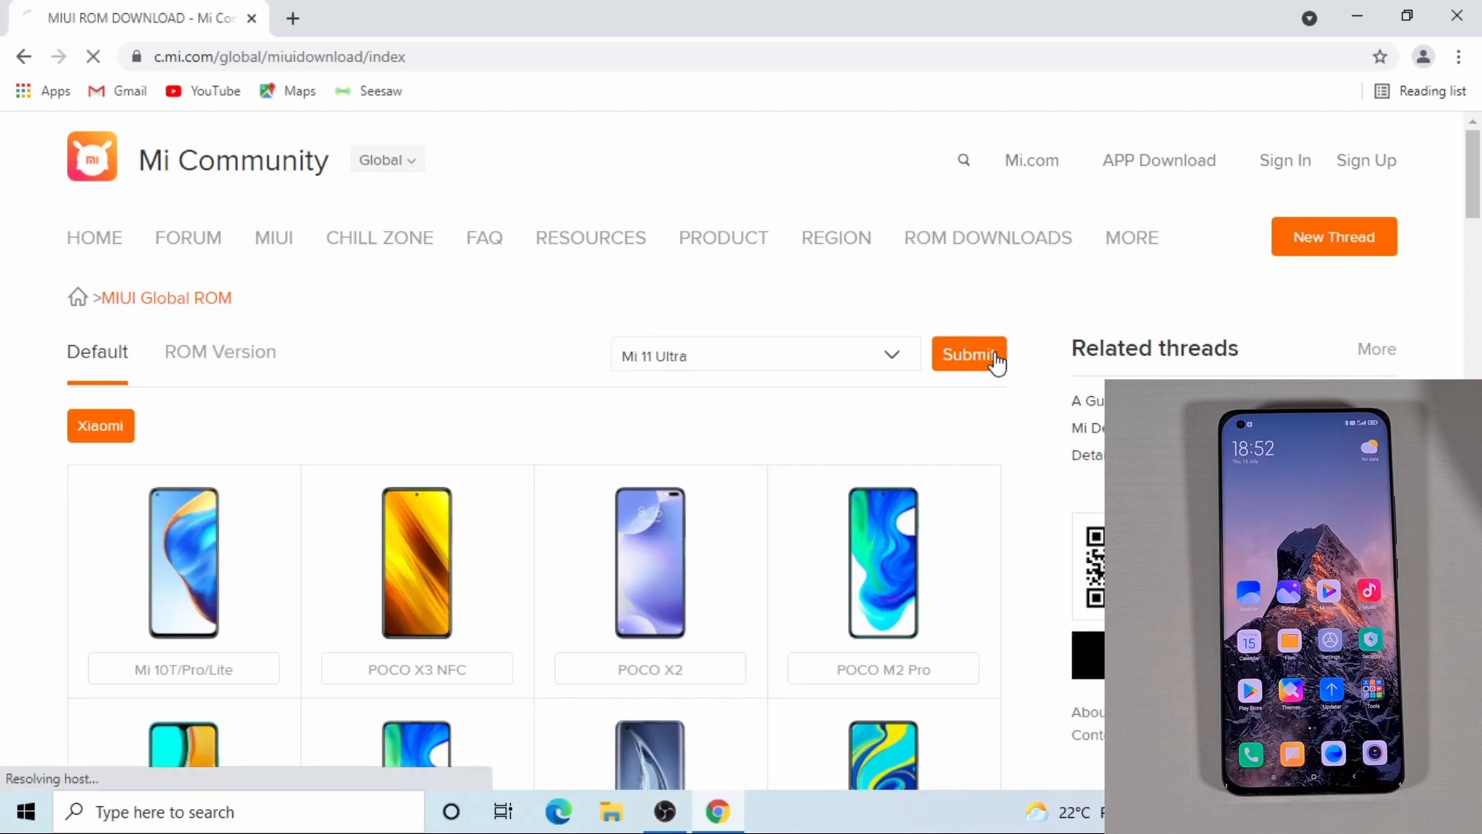
Load the Mi 11 Ultra ROM results and bring up the EEA stable ROM's flashing guide.
left_click(969, 355)
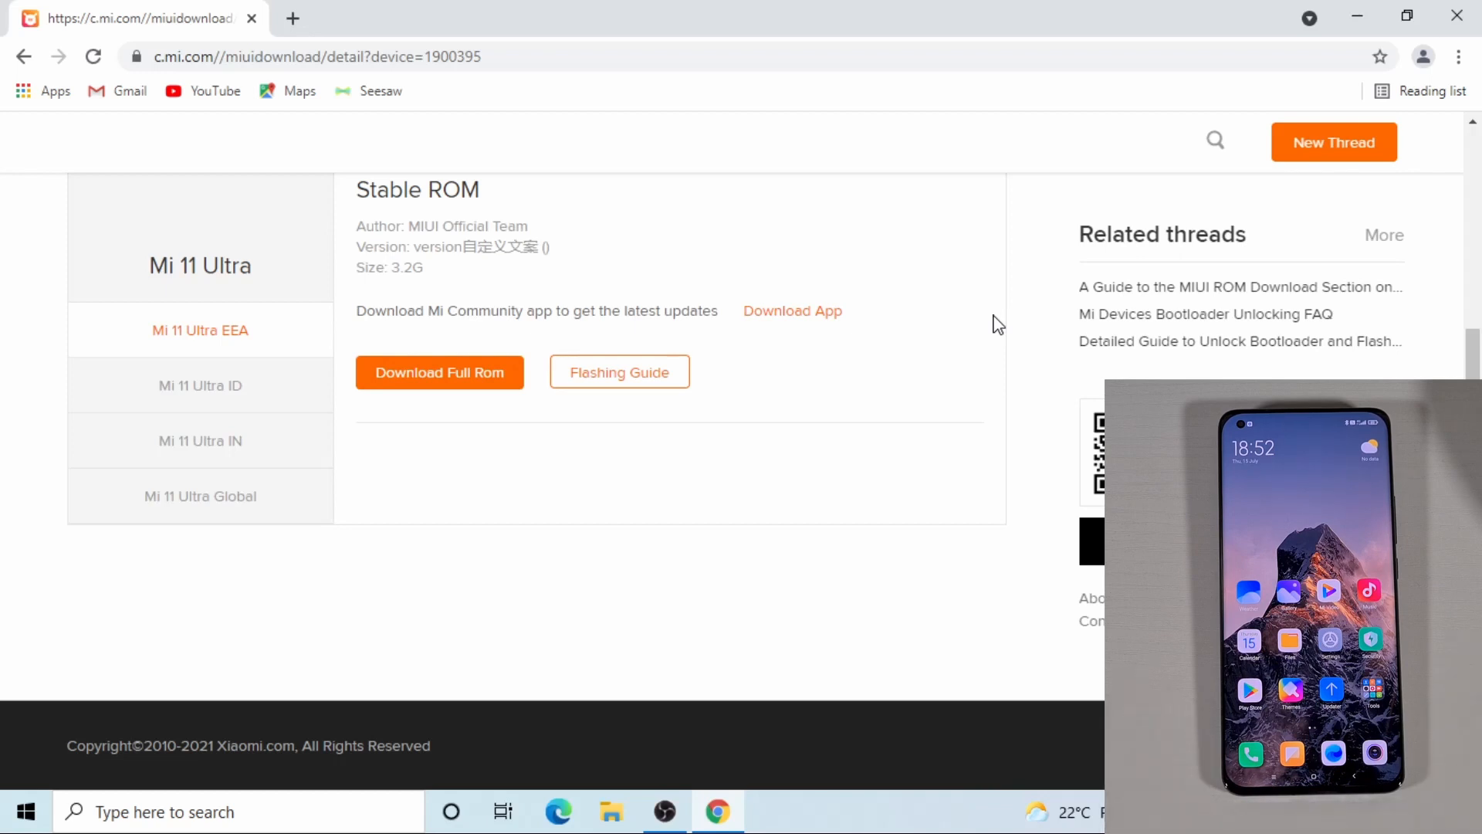
mouse_move(827, 433)
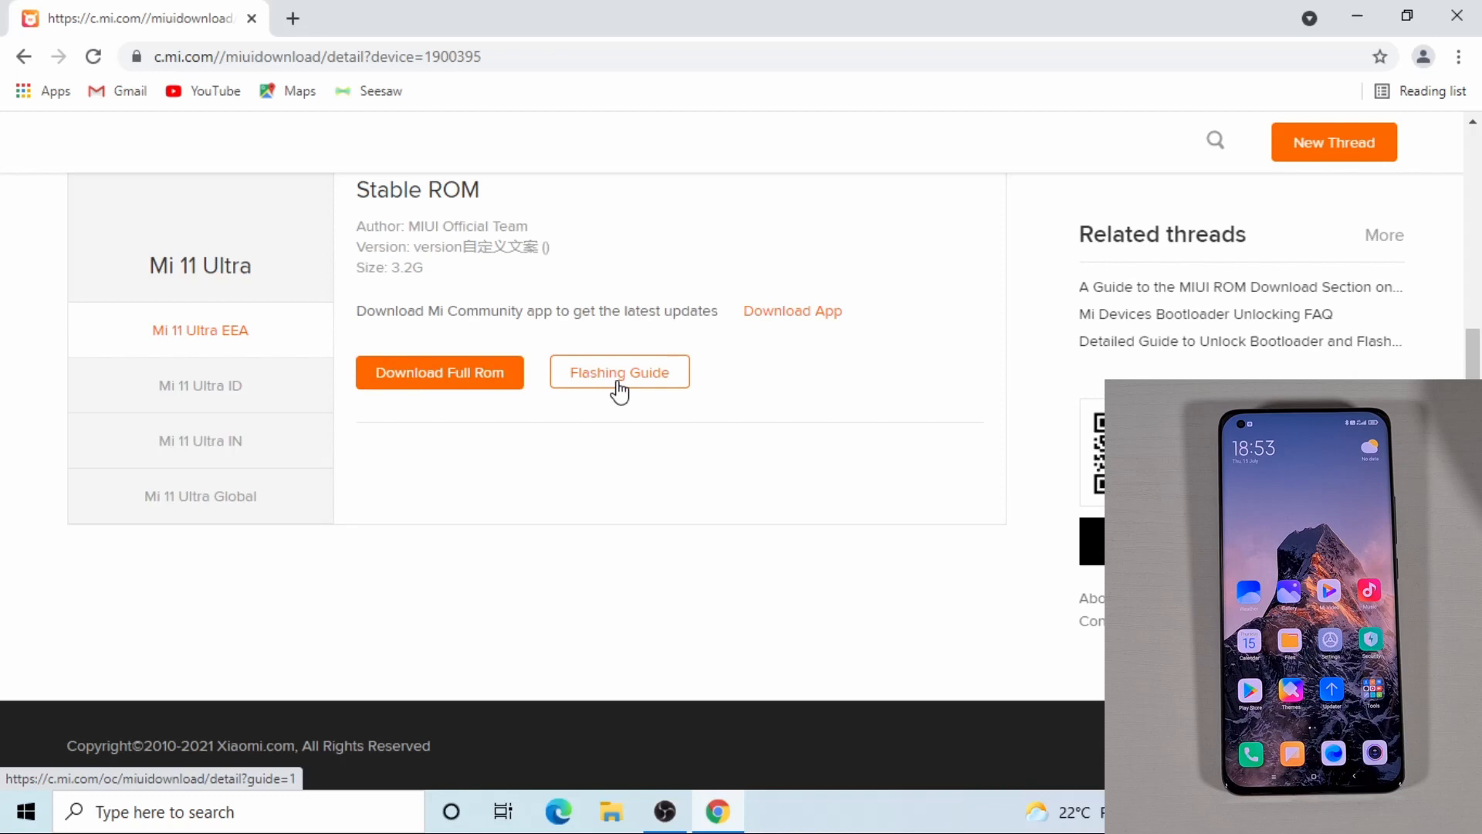
left_click(619, 372)
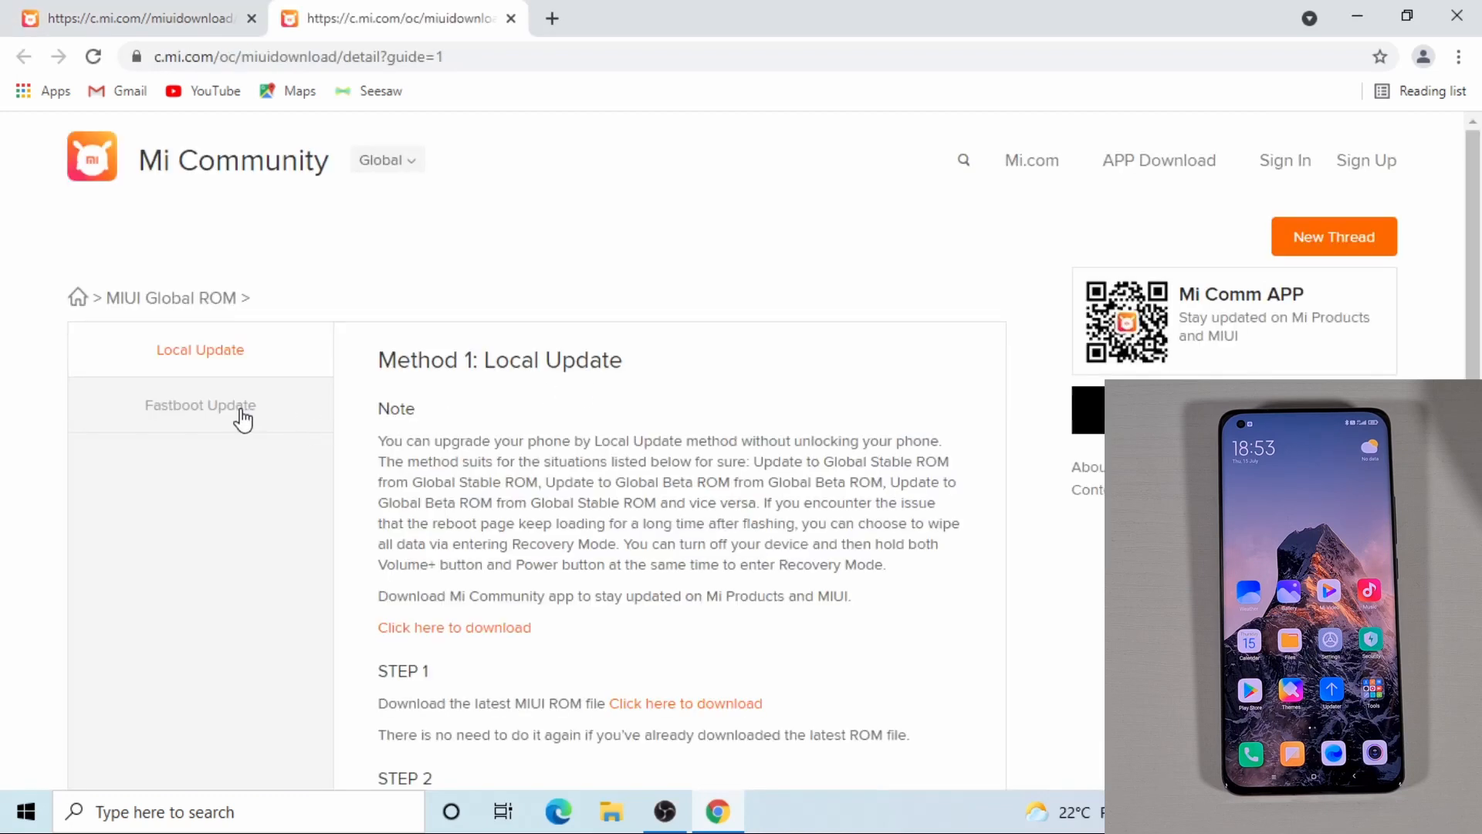
mouse_move(230, 444)
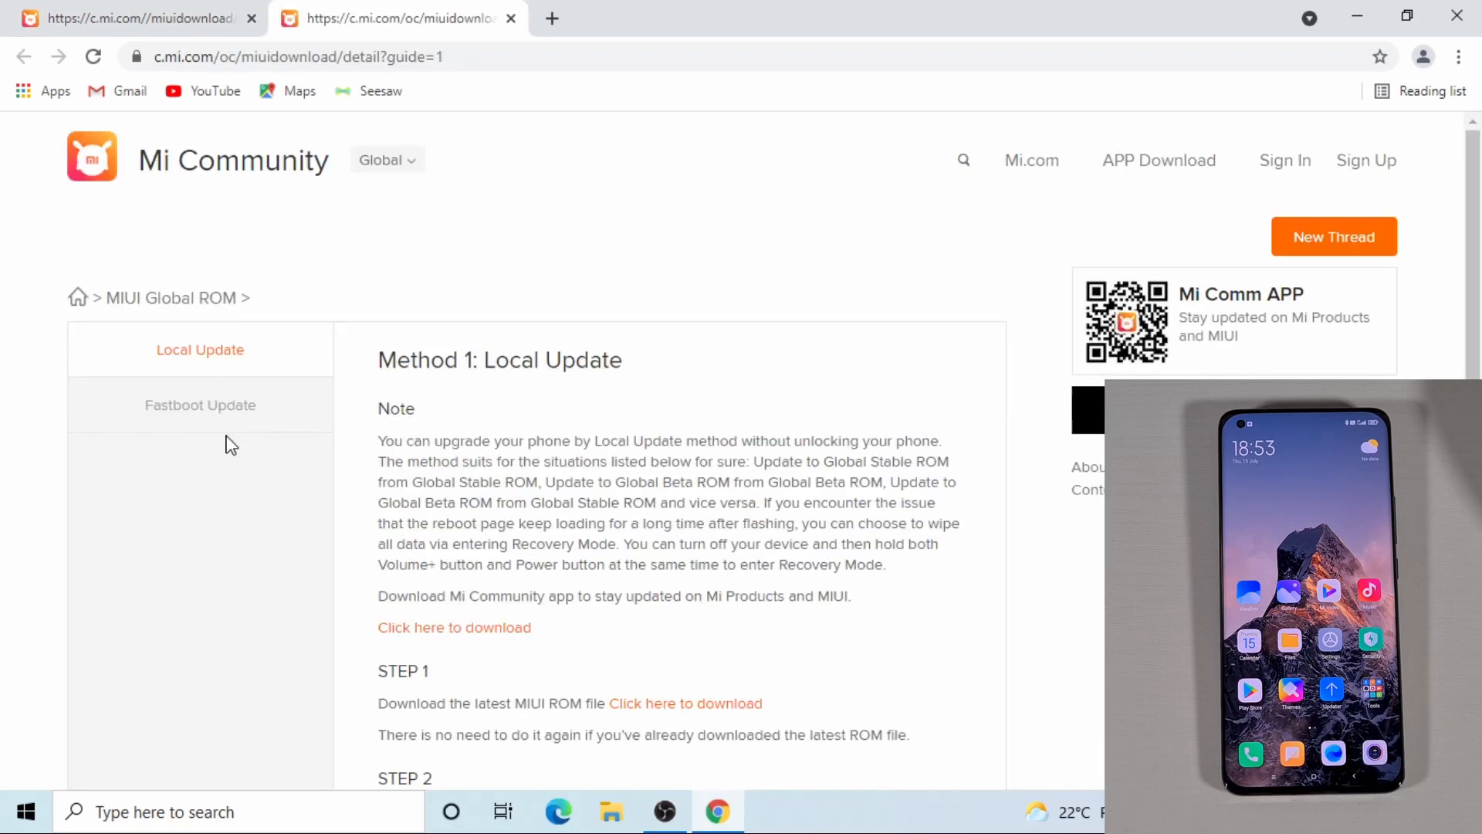
mouse_move(199, 405)
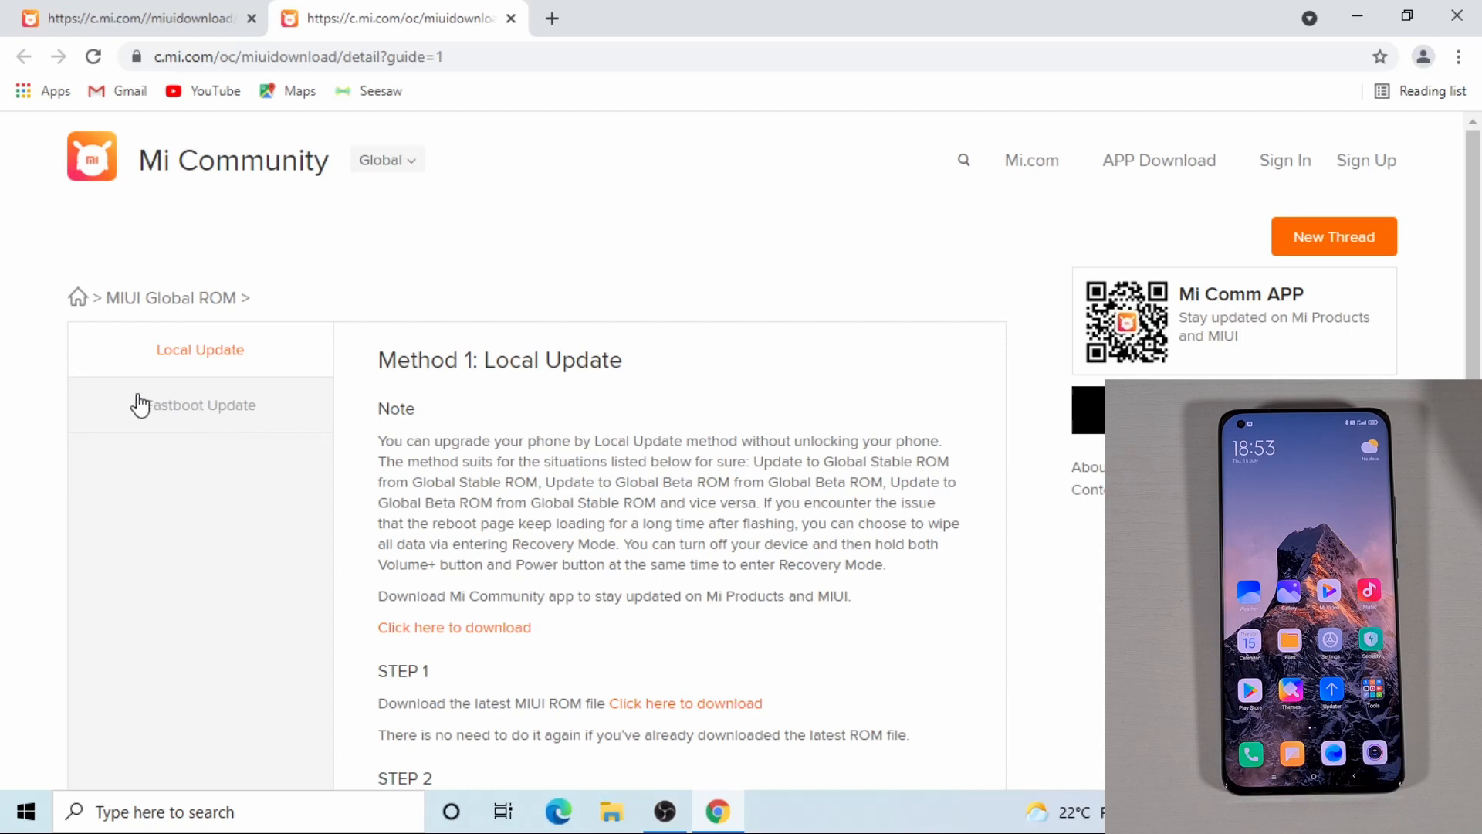
Under the Fastboot Update method, start downloading the MIUI ROM Flashing Tool.
left_click(199, 404)
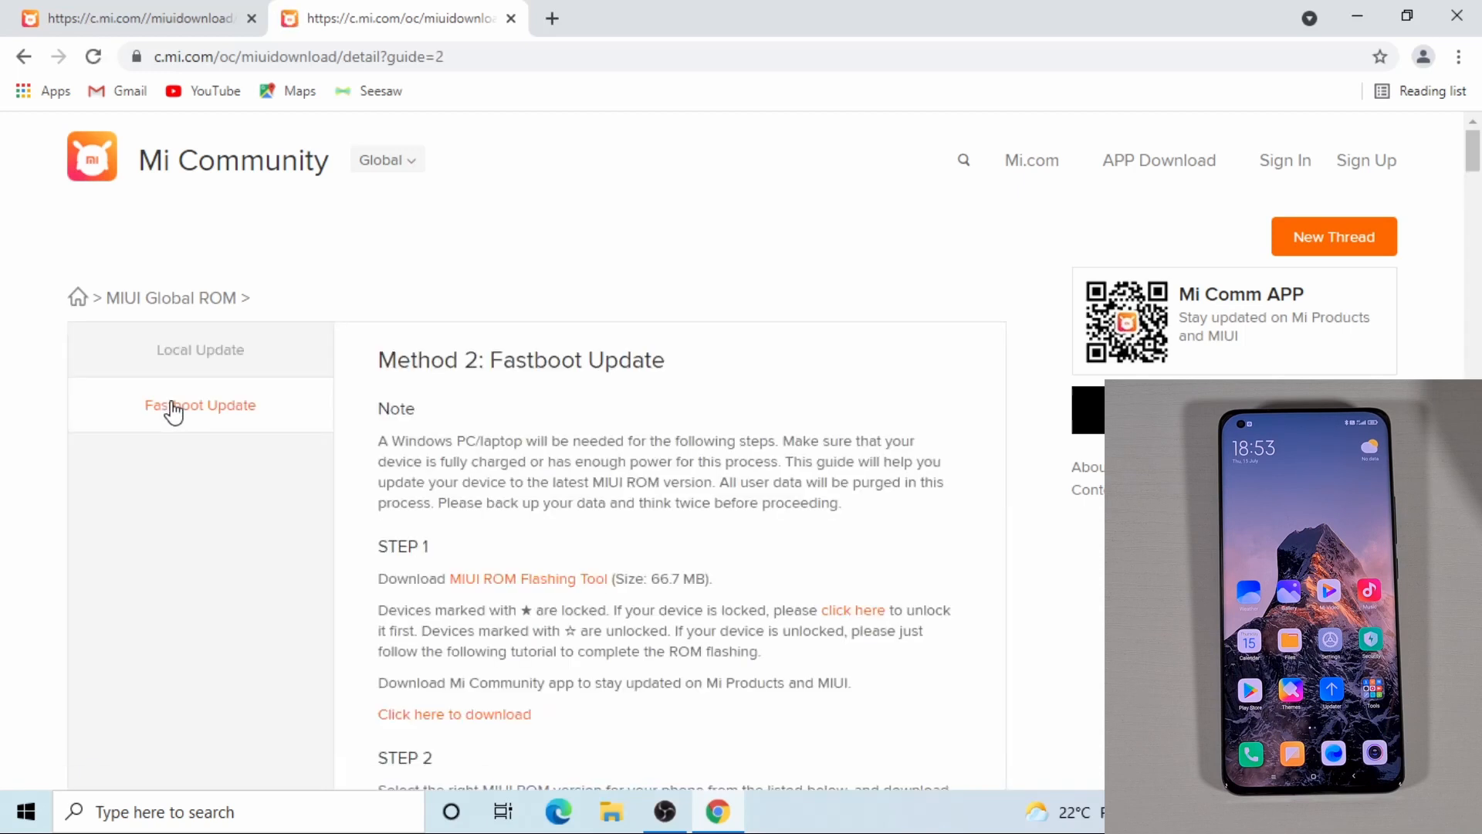
mouse_move(570, 409)
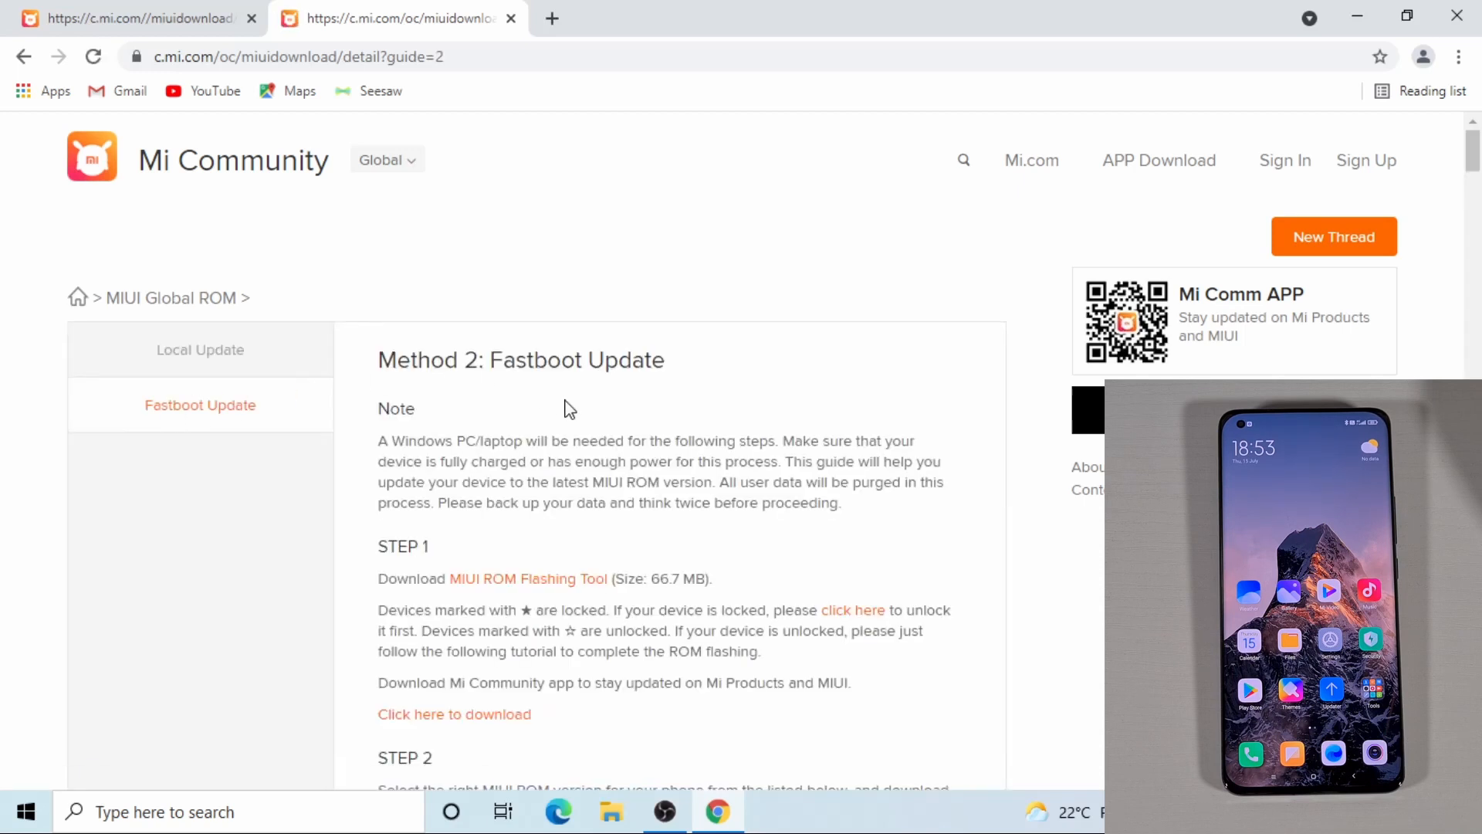
mouse_move(530, 623)
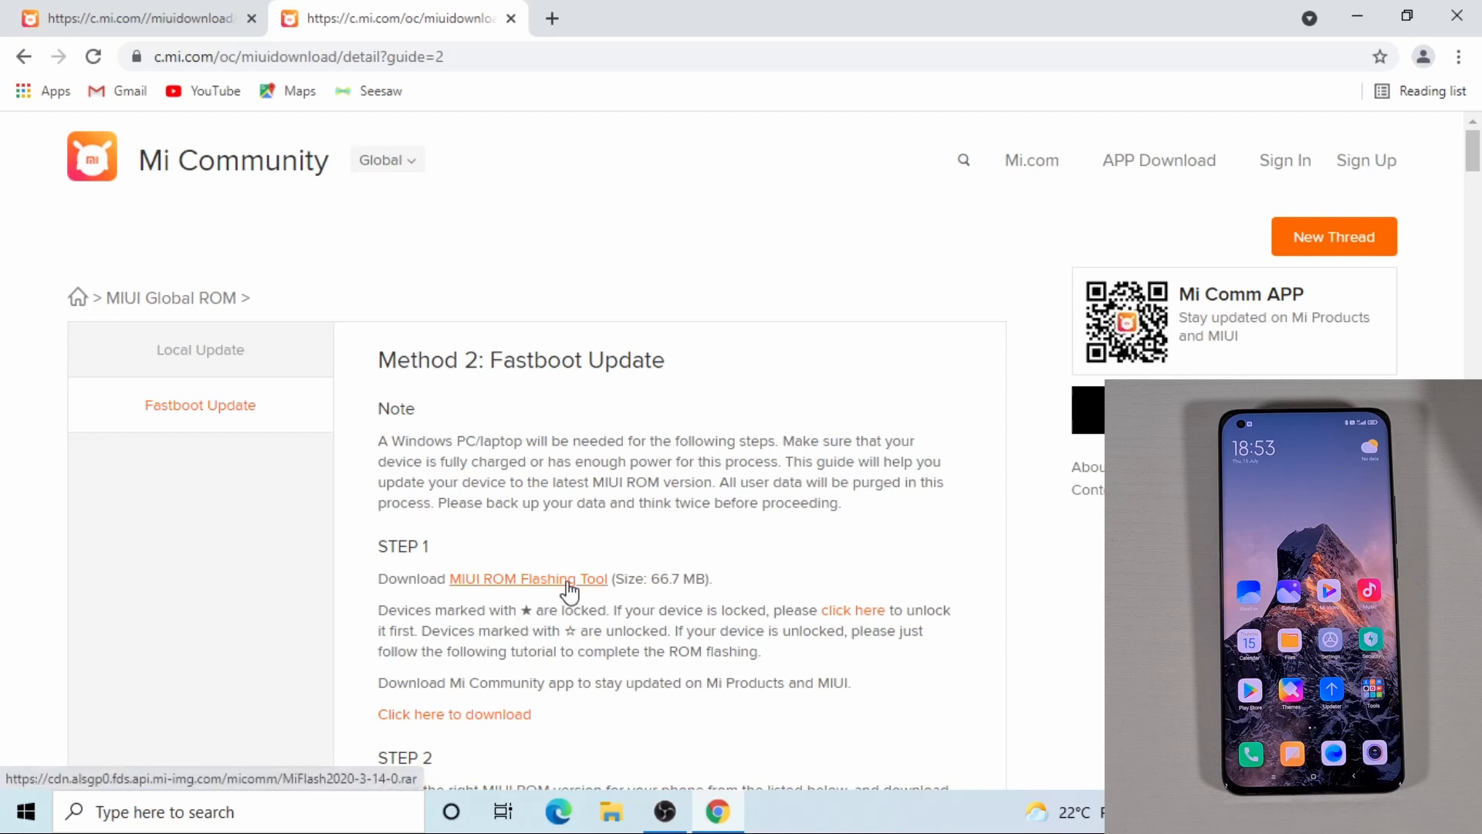
left_click(528, 579)
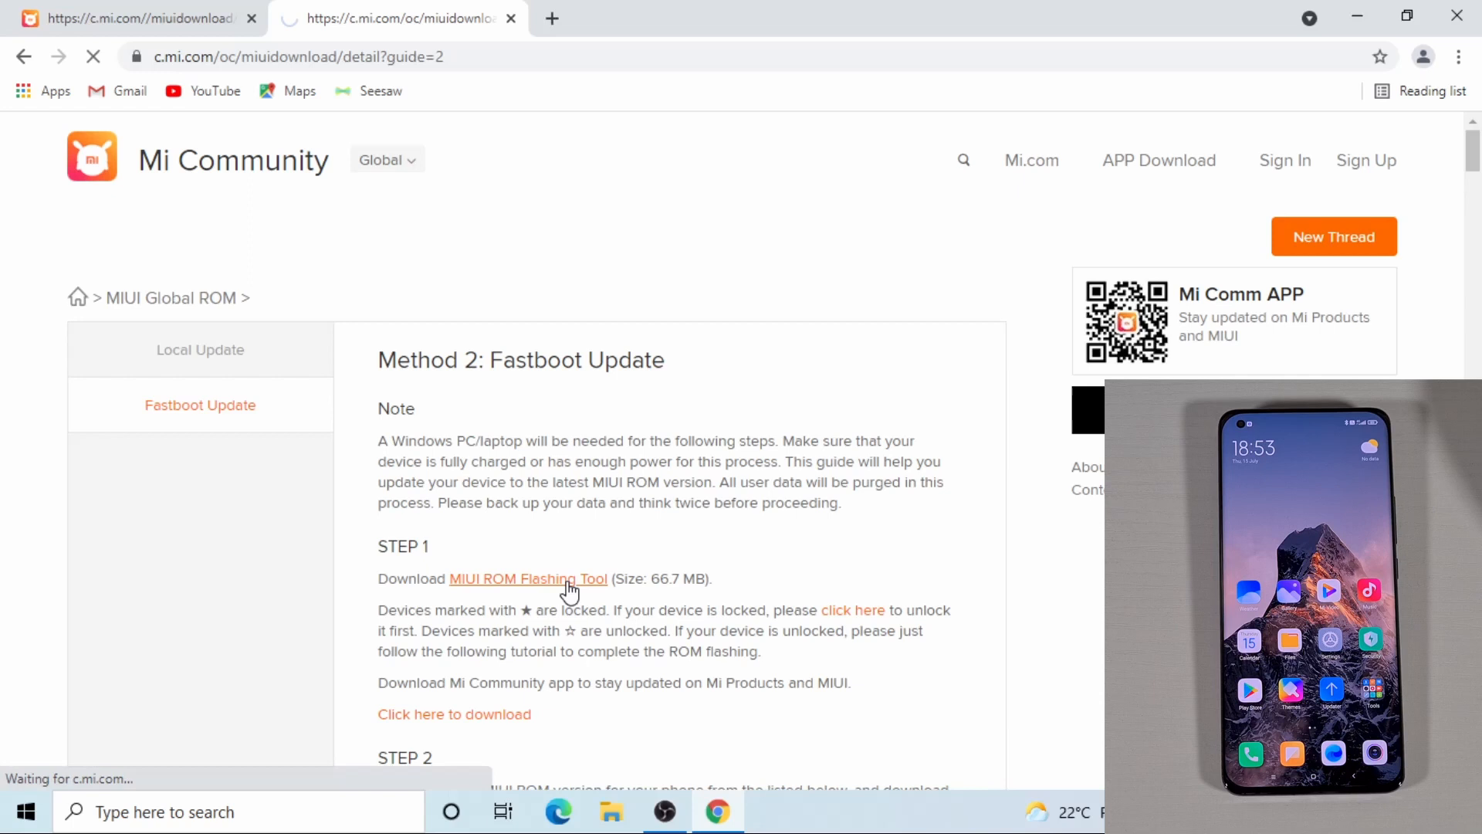
left_click(528, 579)
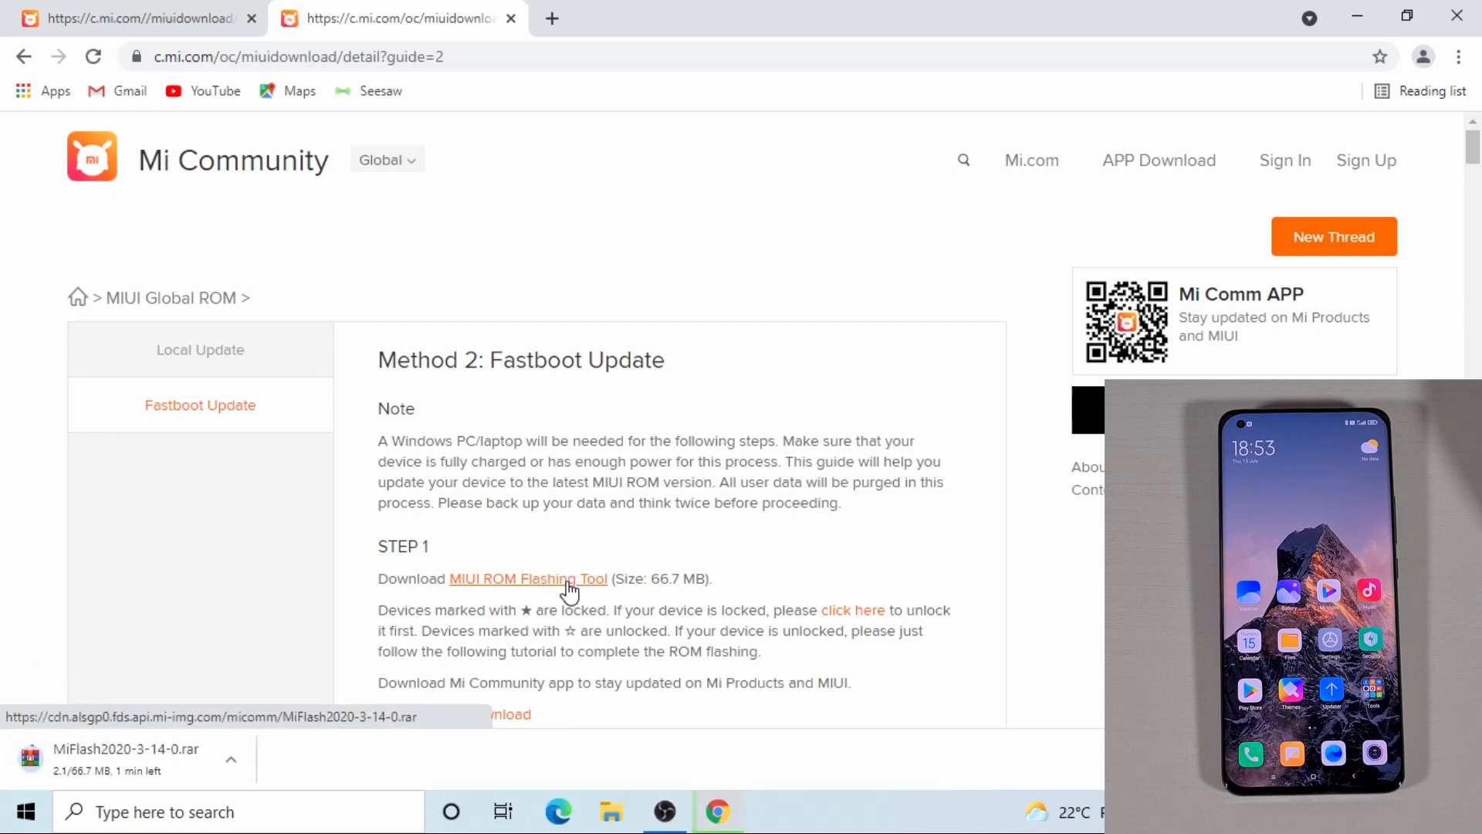
scroll("down", 3)
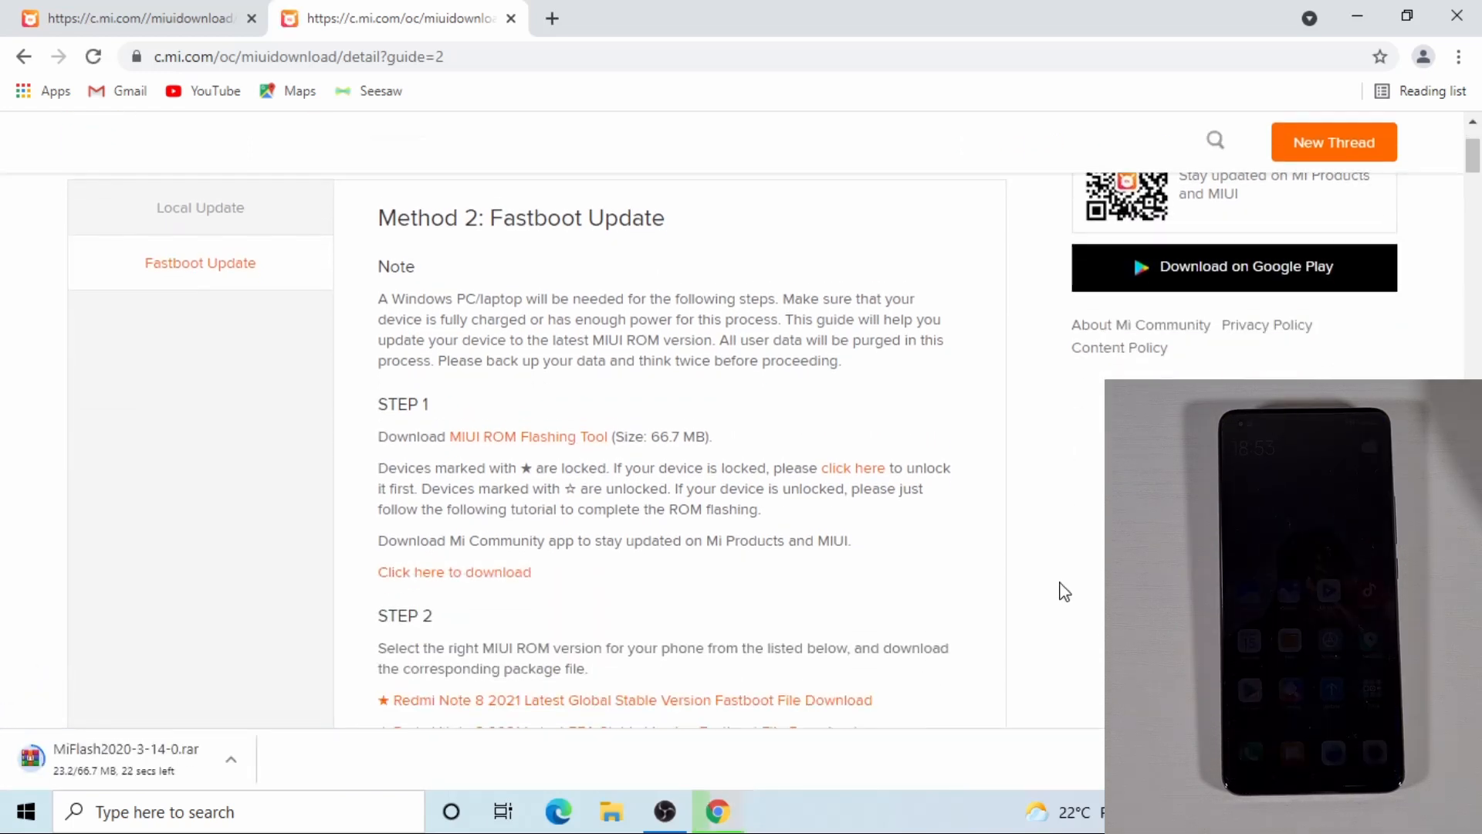
scroll("down", 3)
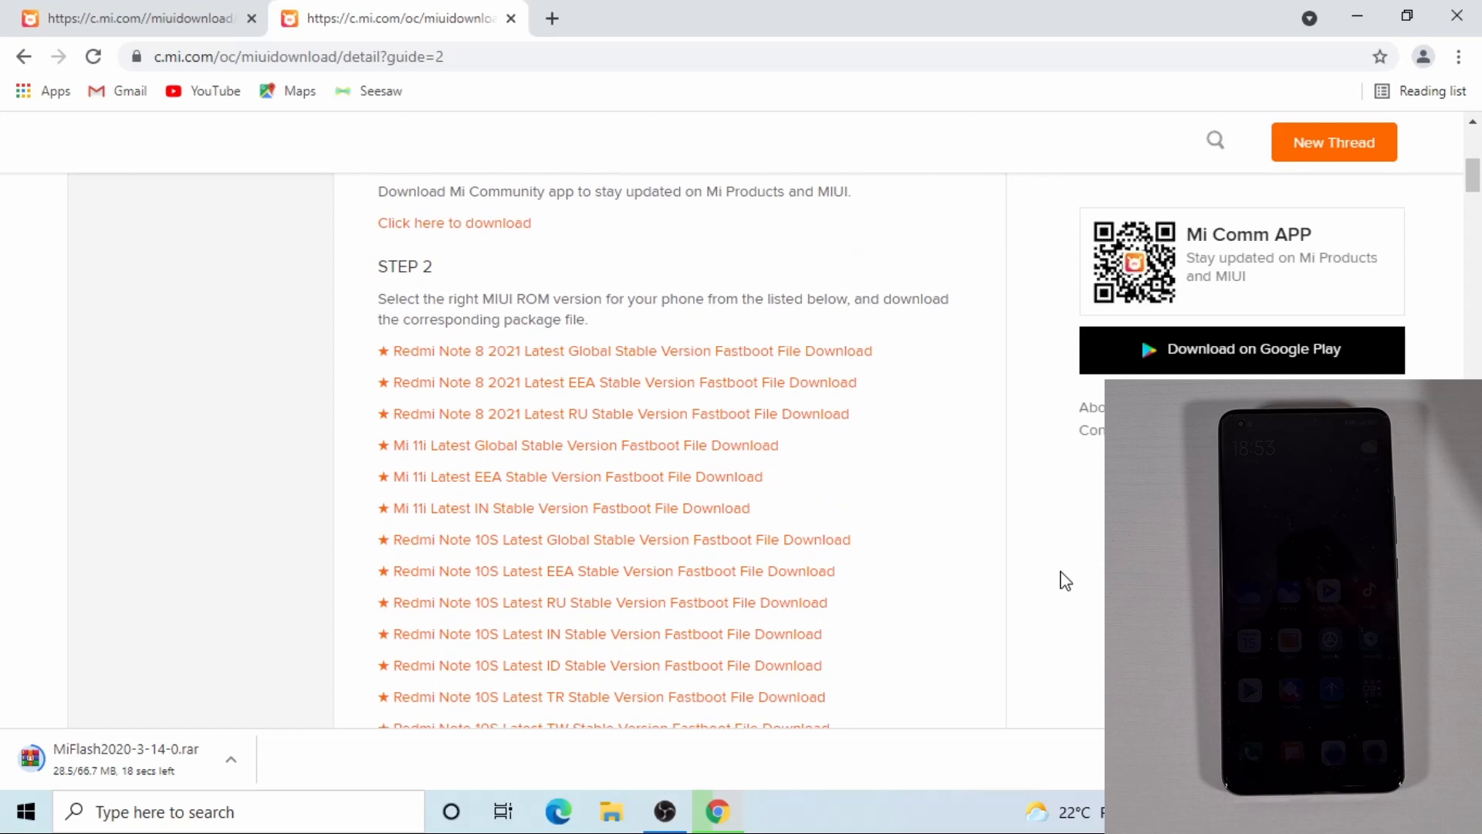
scroll("down", 3)
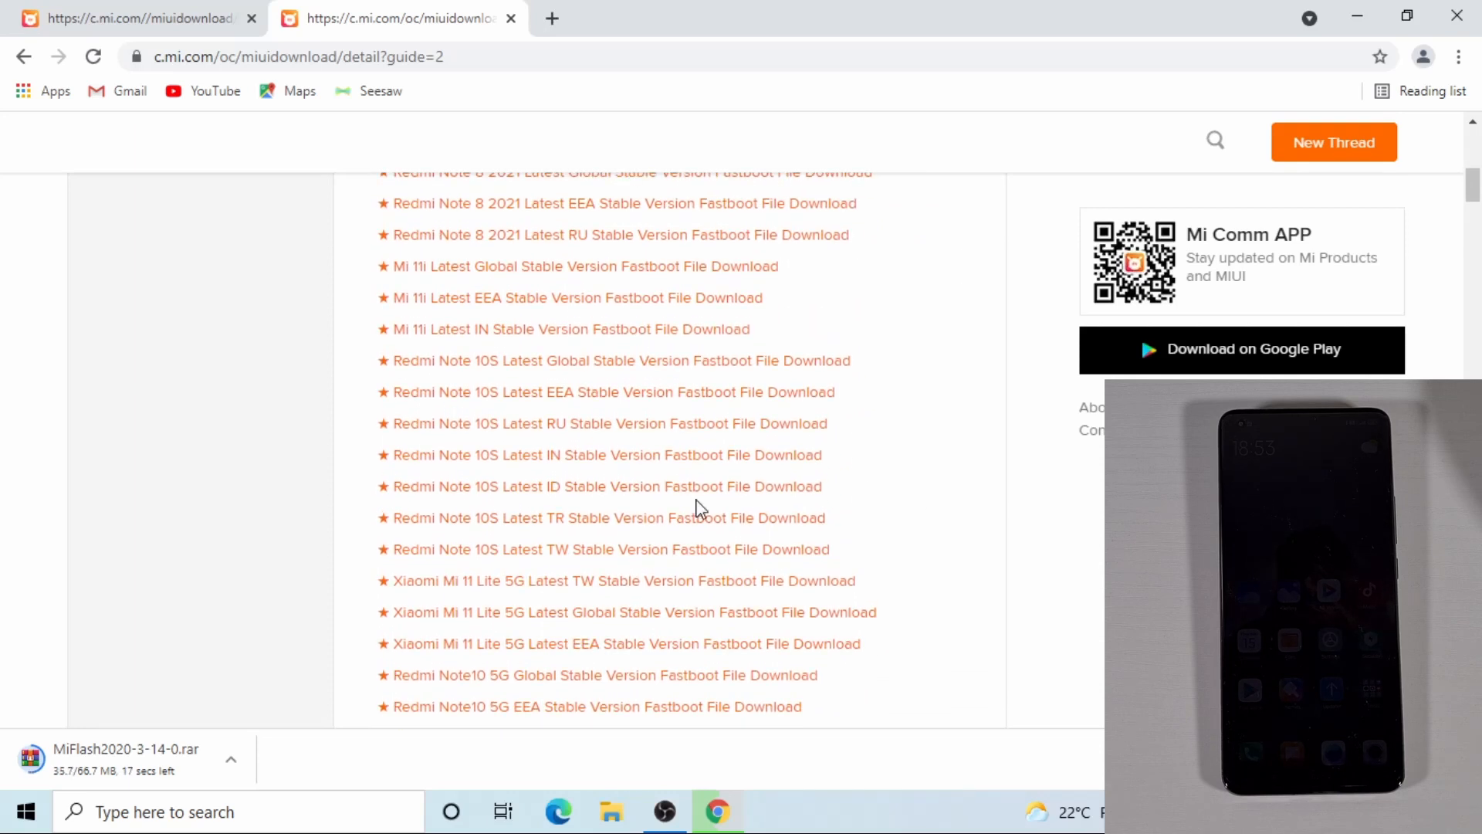
scroll("down", 3)
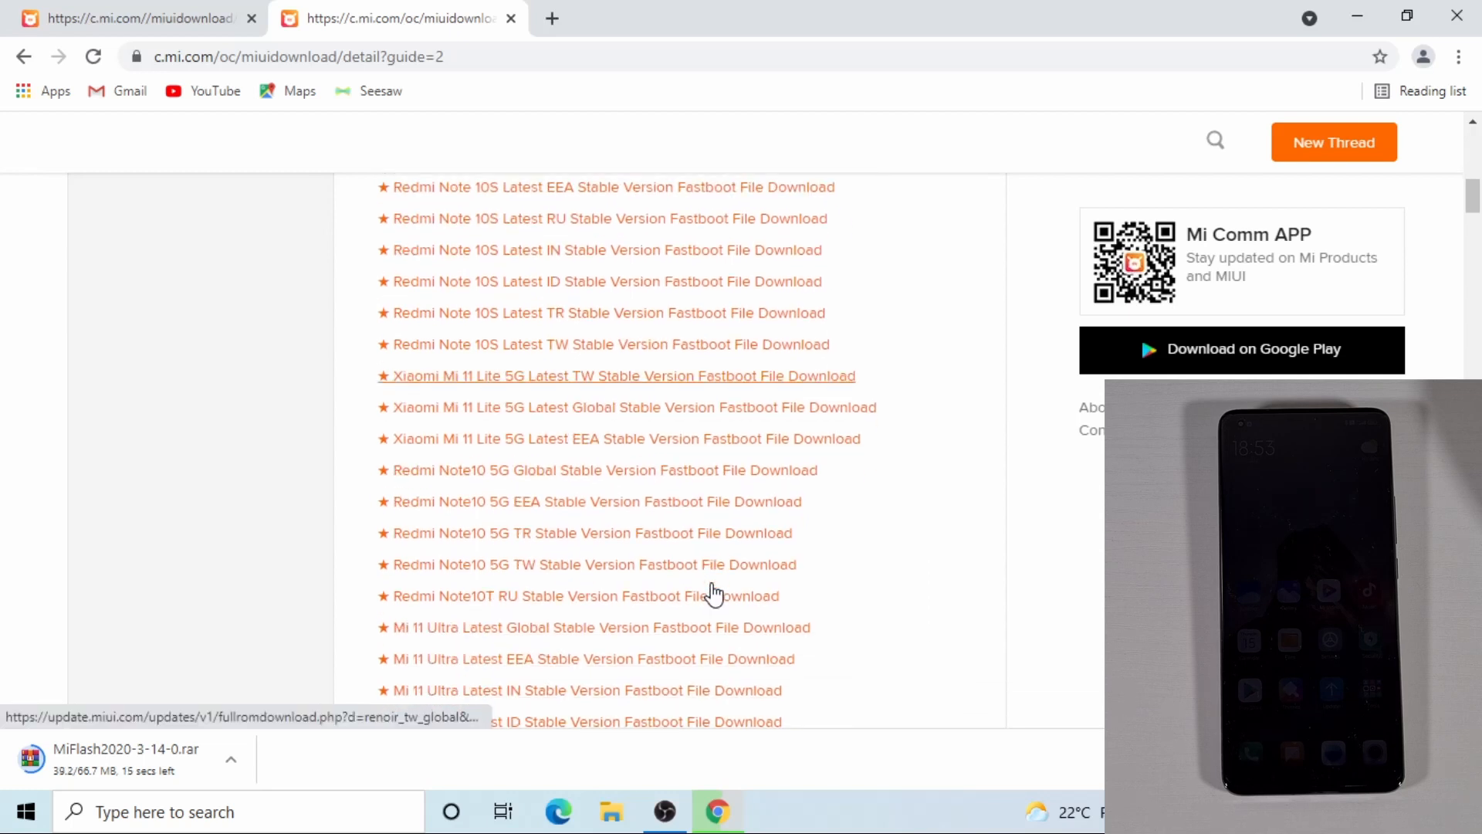
scroll("down", 3)
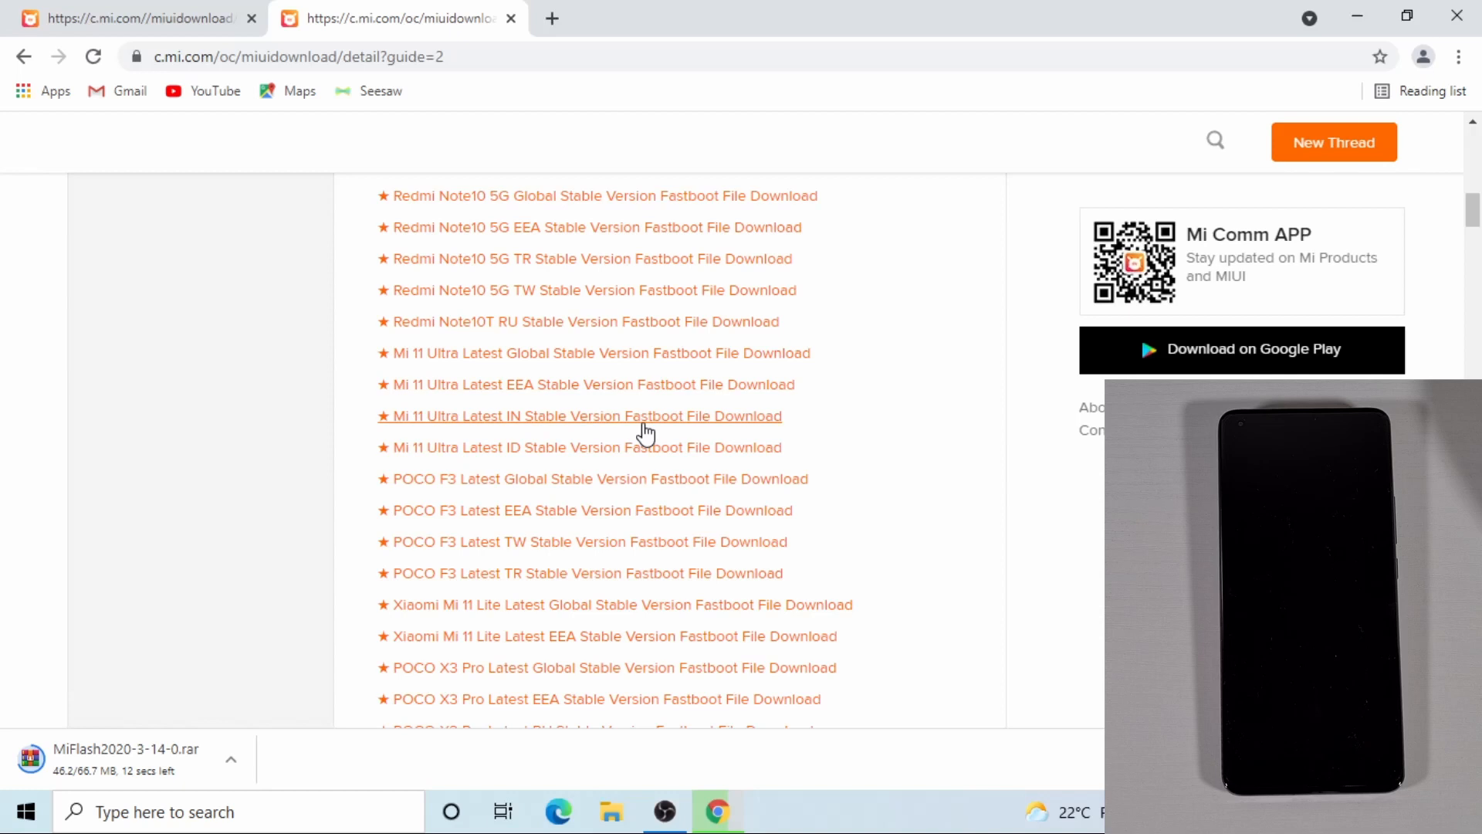
mouse_move(410, 384)
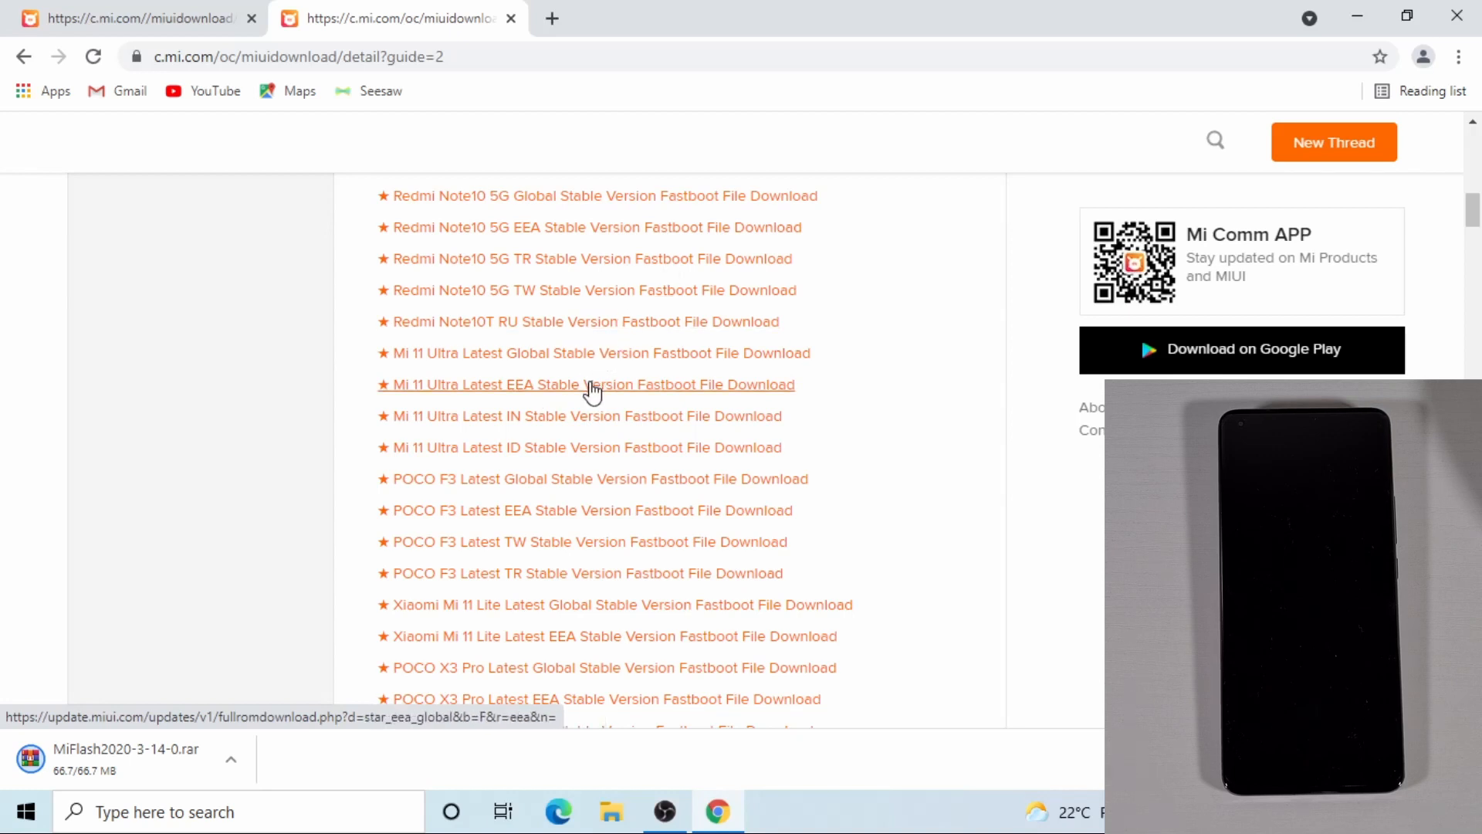
Start the Mi 11 Ultra latest EEA stable fastboot ROM download and return to the desktop's Video folder.
left_click(588, 385)
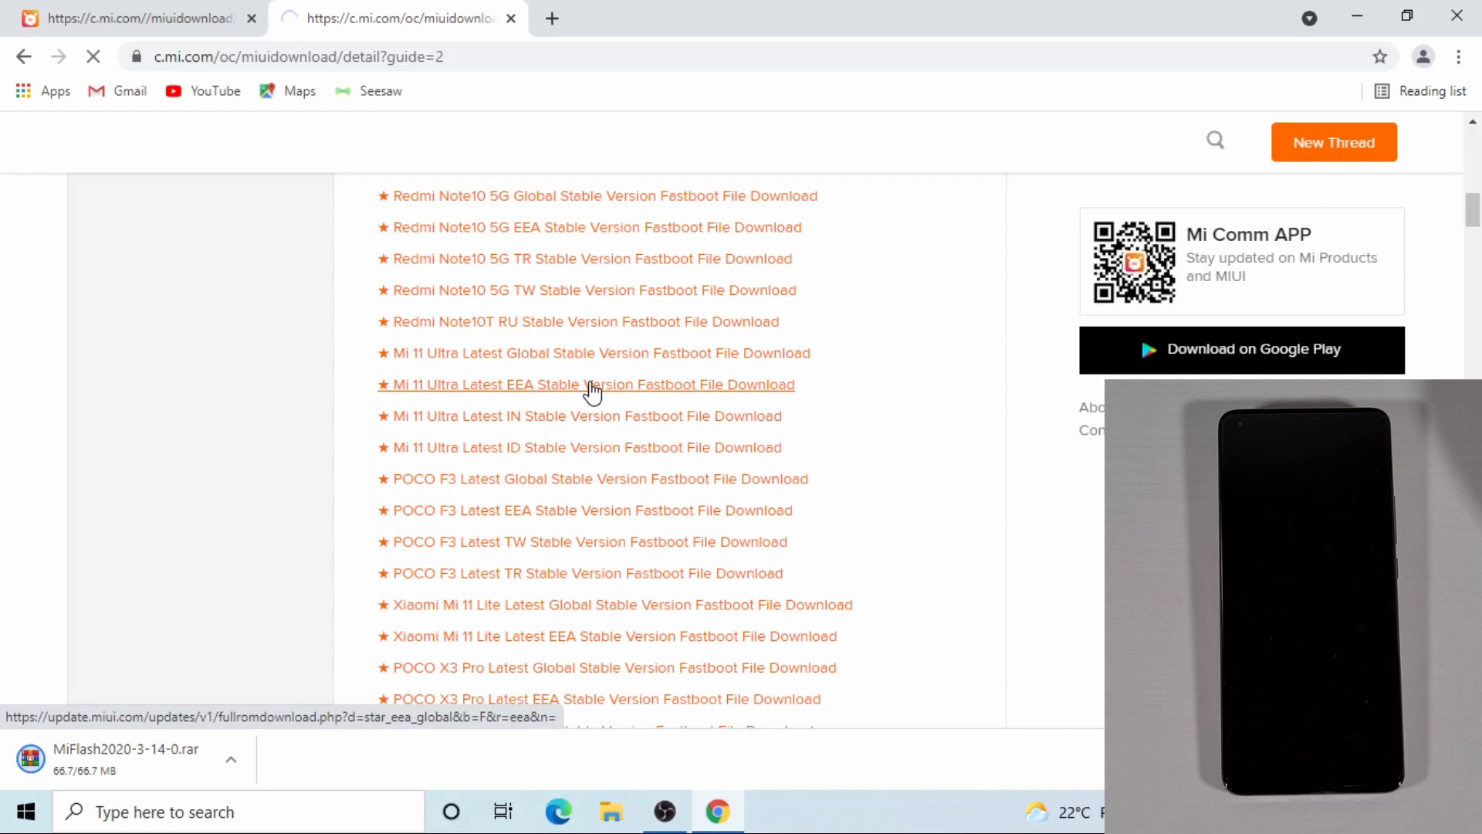
left_click(592, 385)
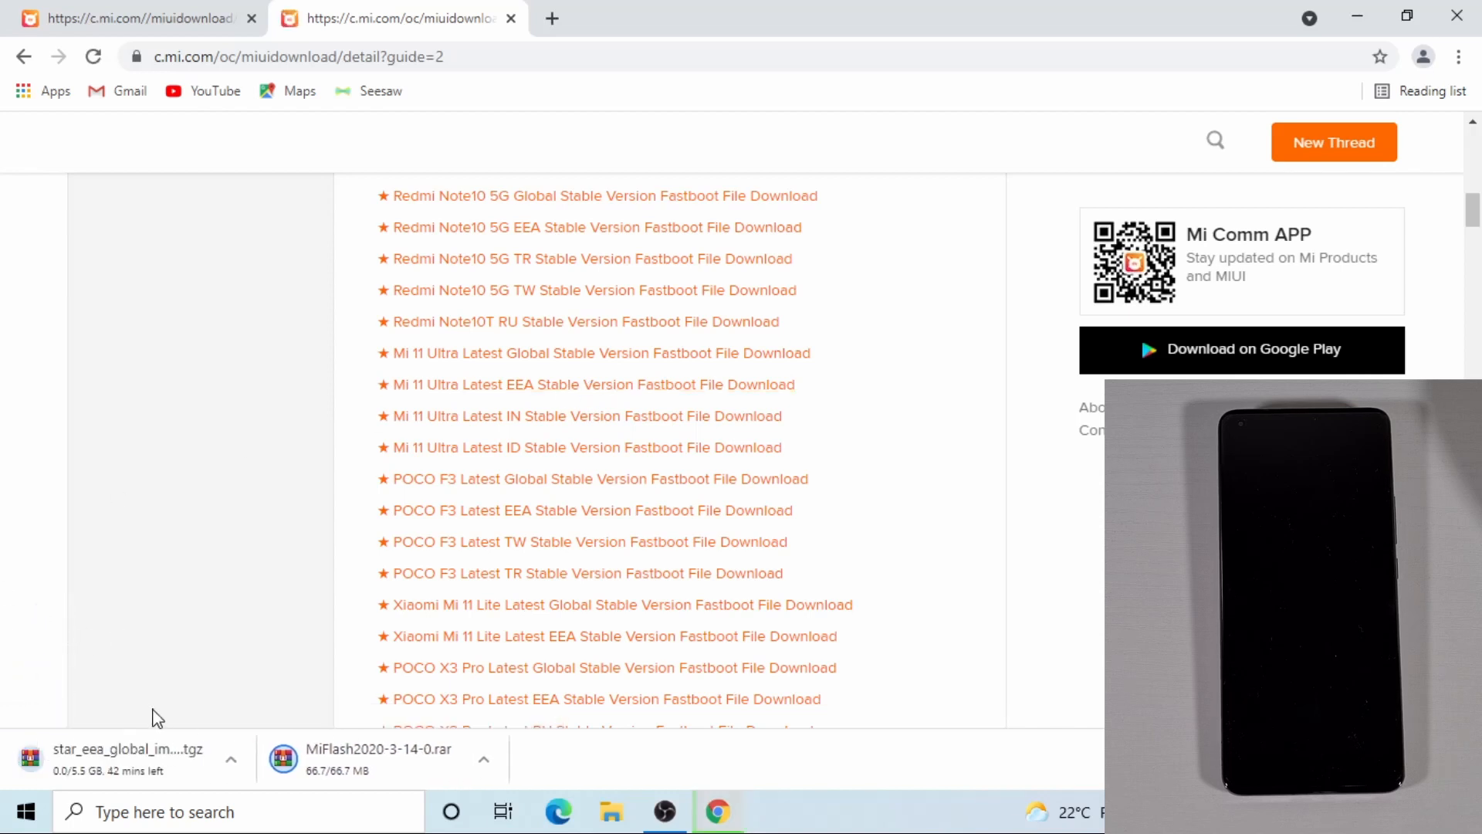
left_click(232, 759)
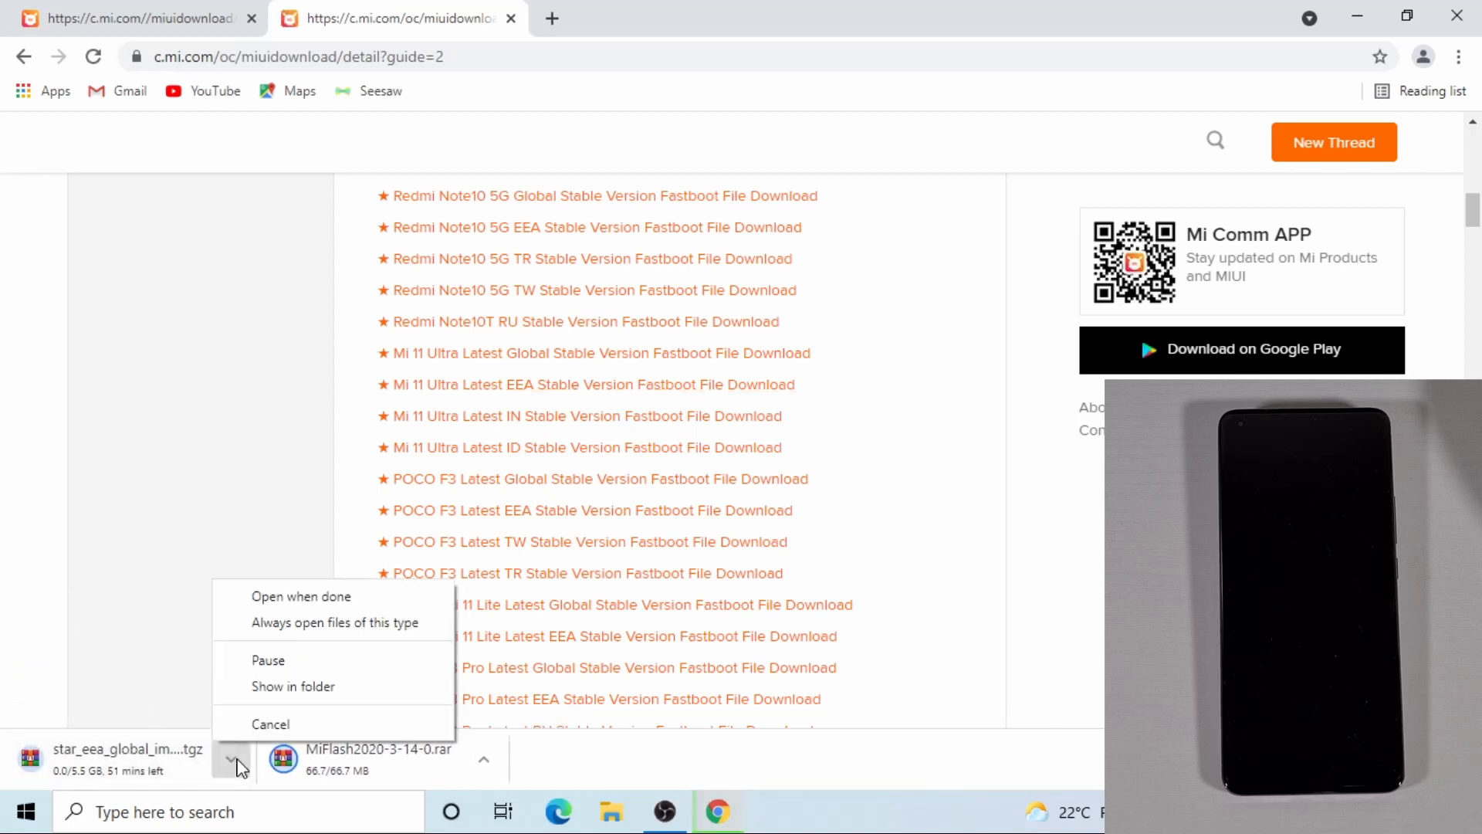
left_click(272, 723)
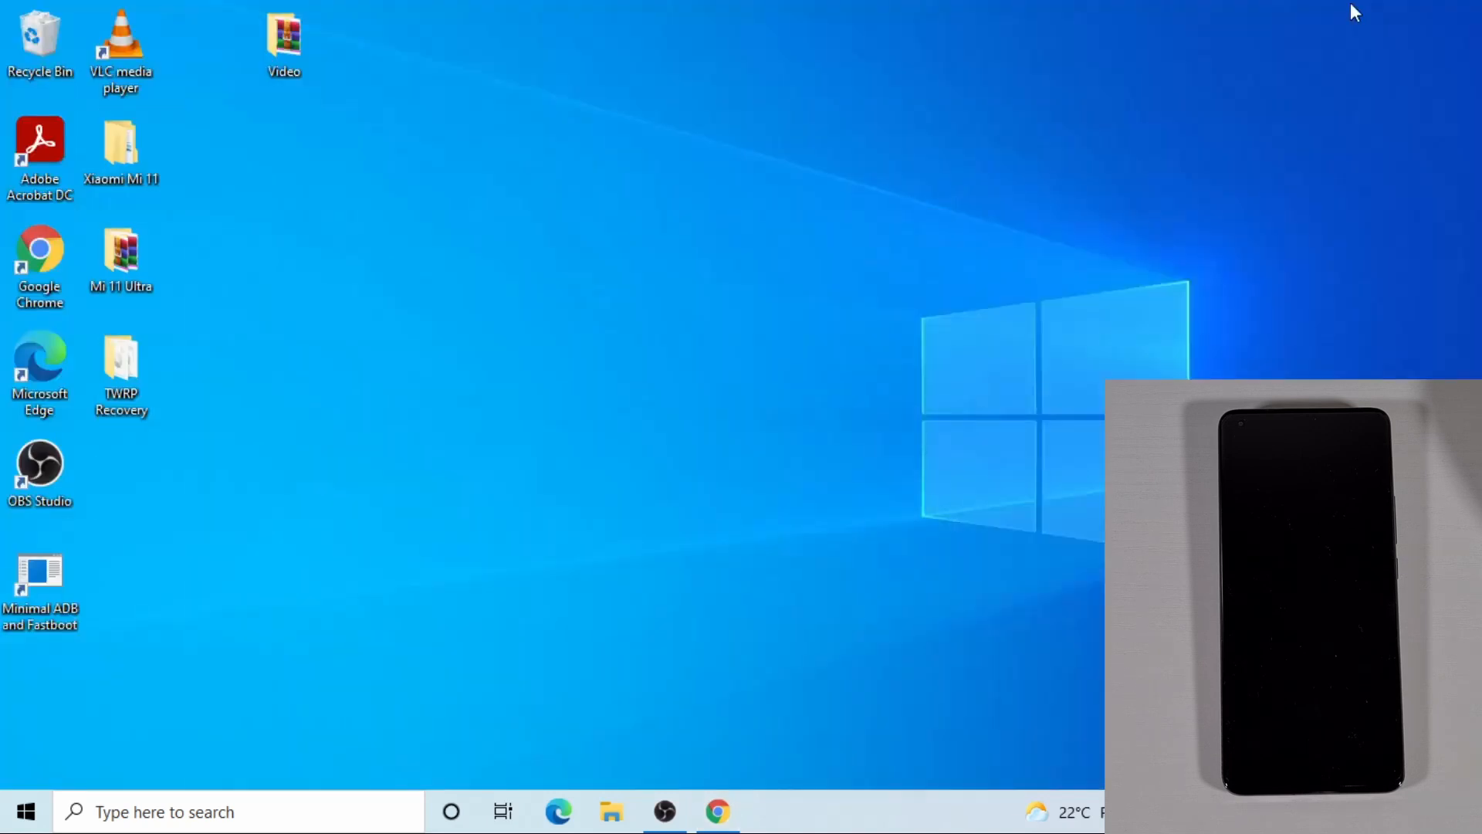
left_click(284, 43)
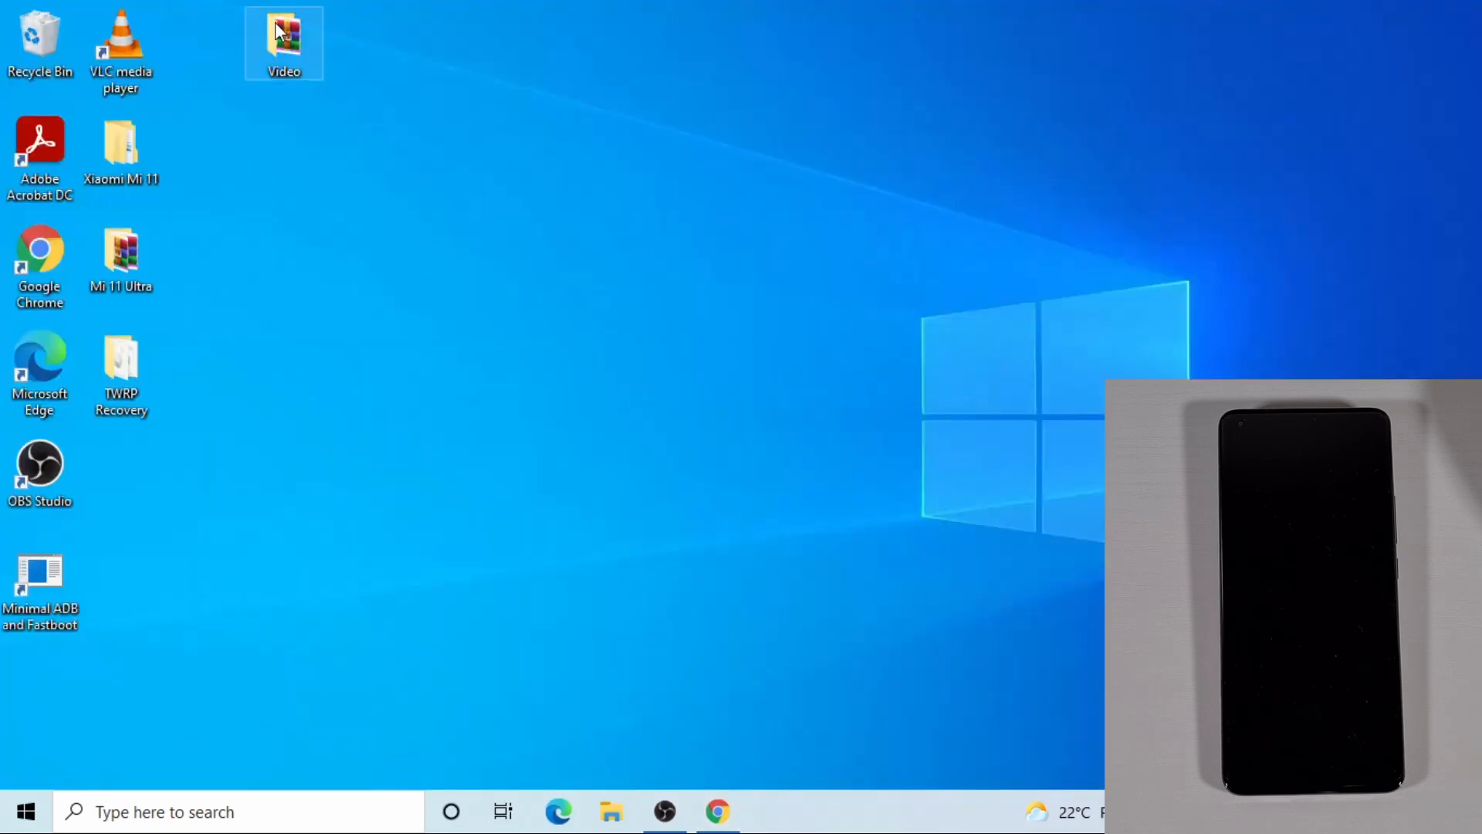
left_click_drag(284, 43, 528, 258)
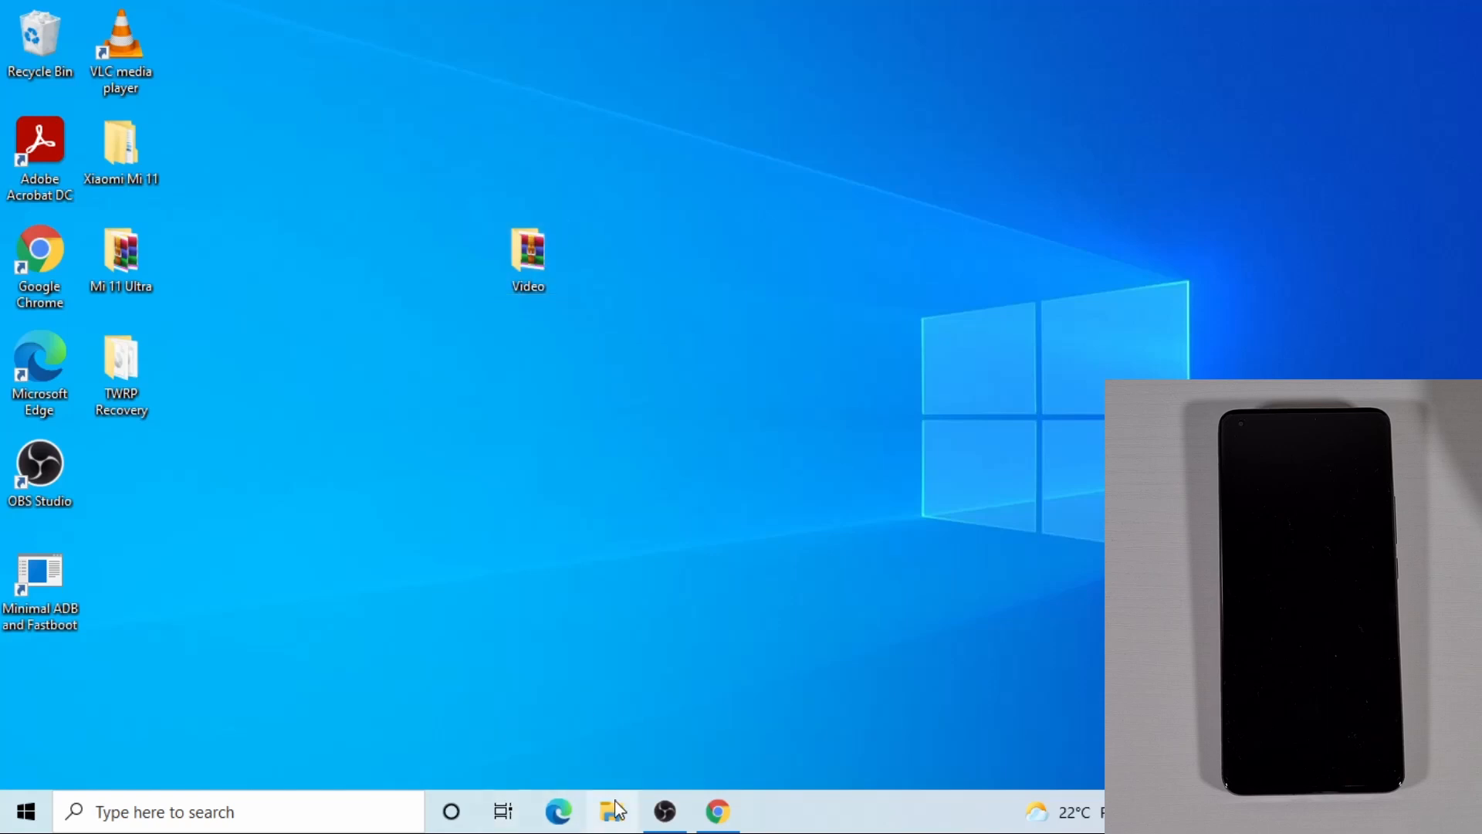
Move MiFlash2020-3-14-0.rar from Downloads into the Video folder beside the ROM archive.
left_click(613, 811)
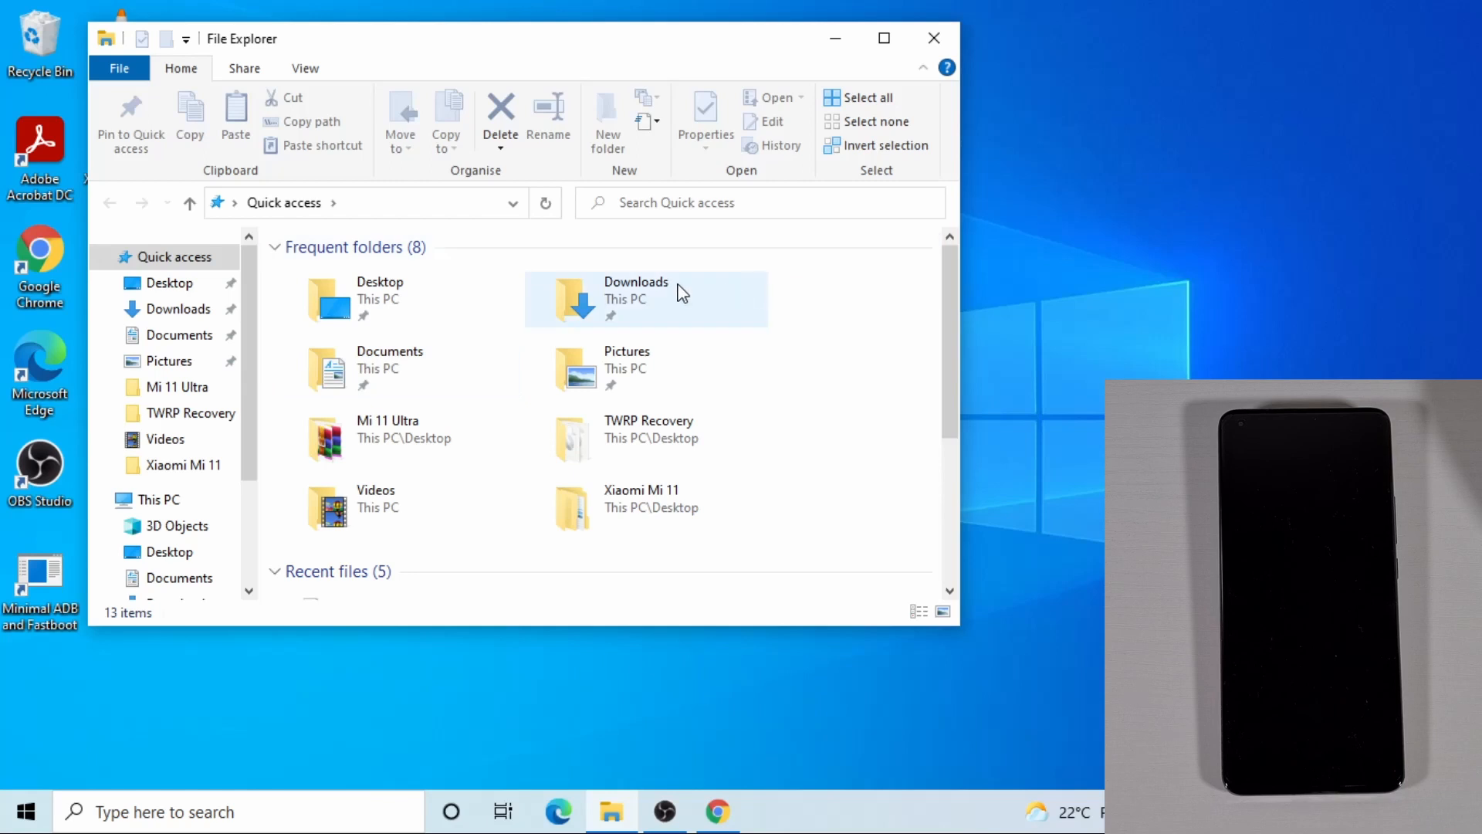
double_click(635, 290)
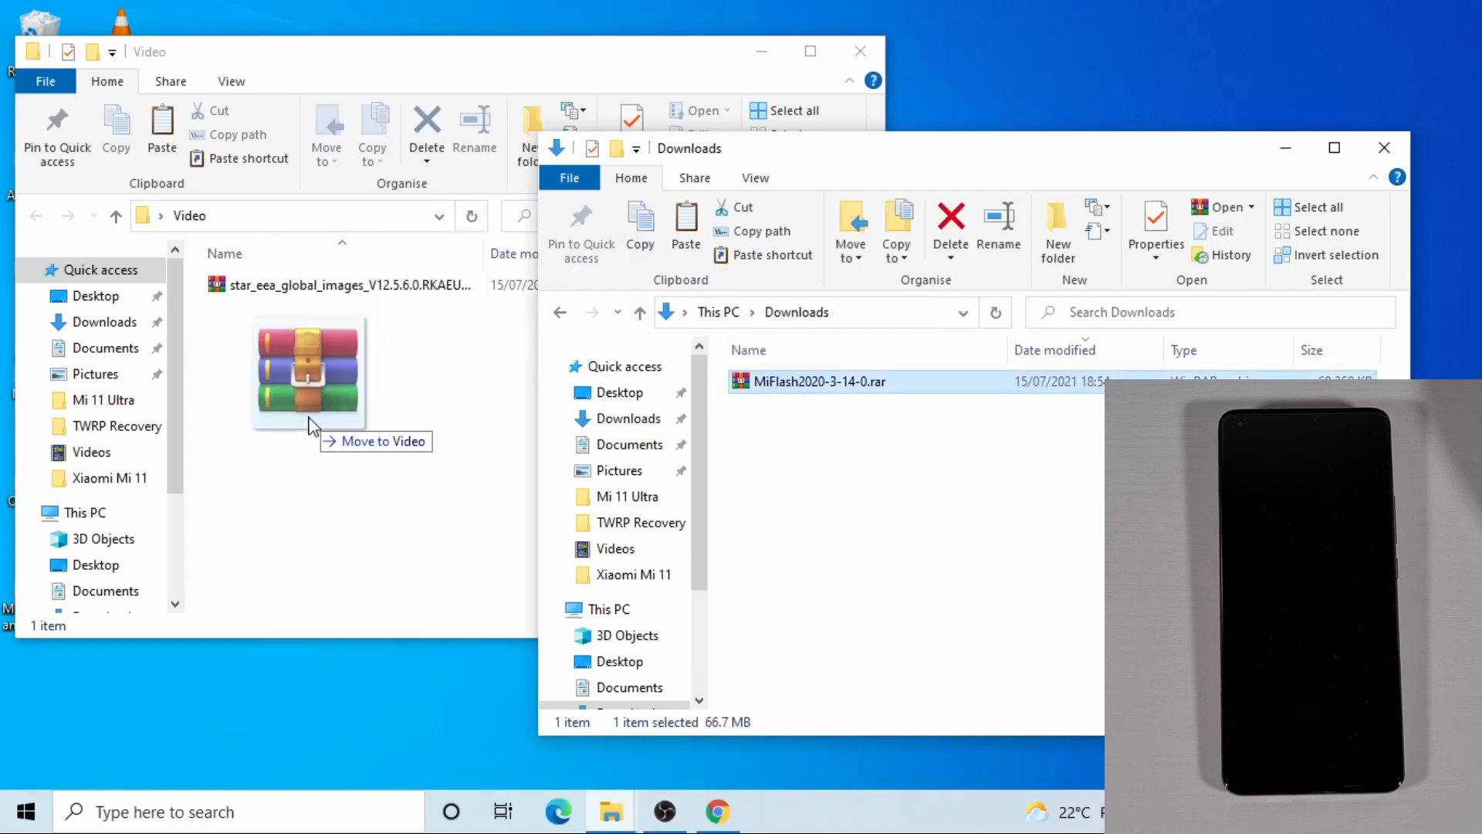
left_click_drag(820, 381, 311, 369)
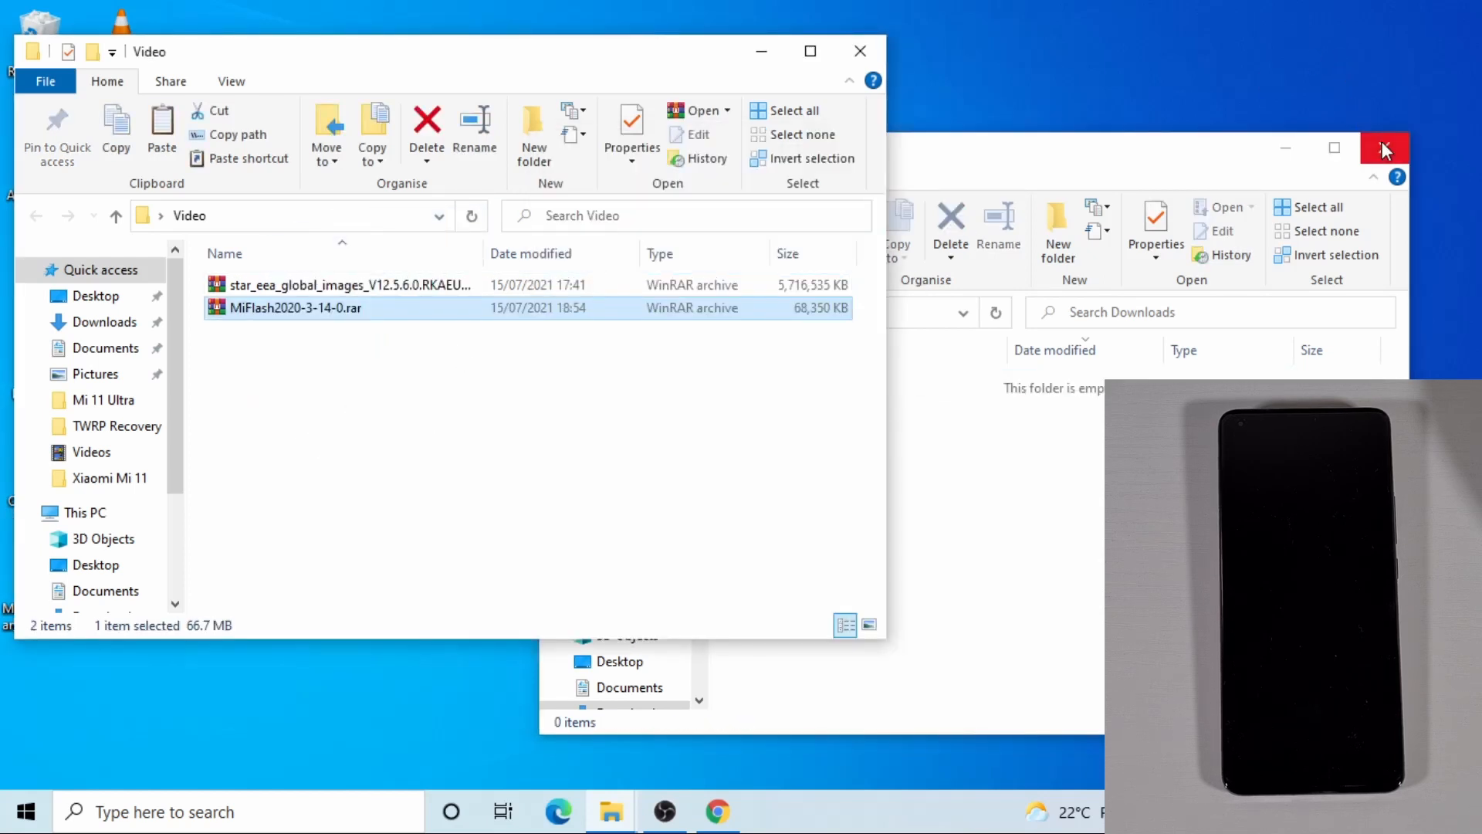
left_click(1383, 149)
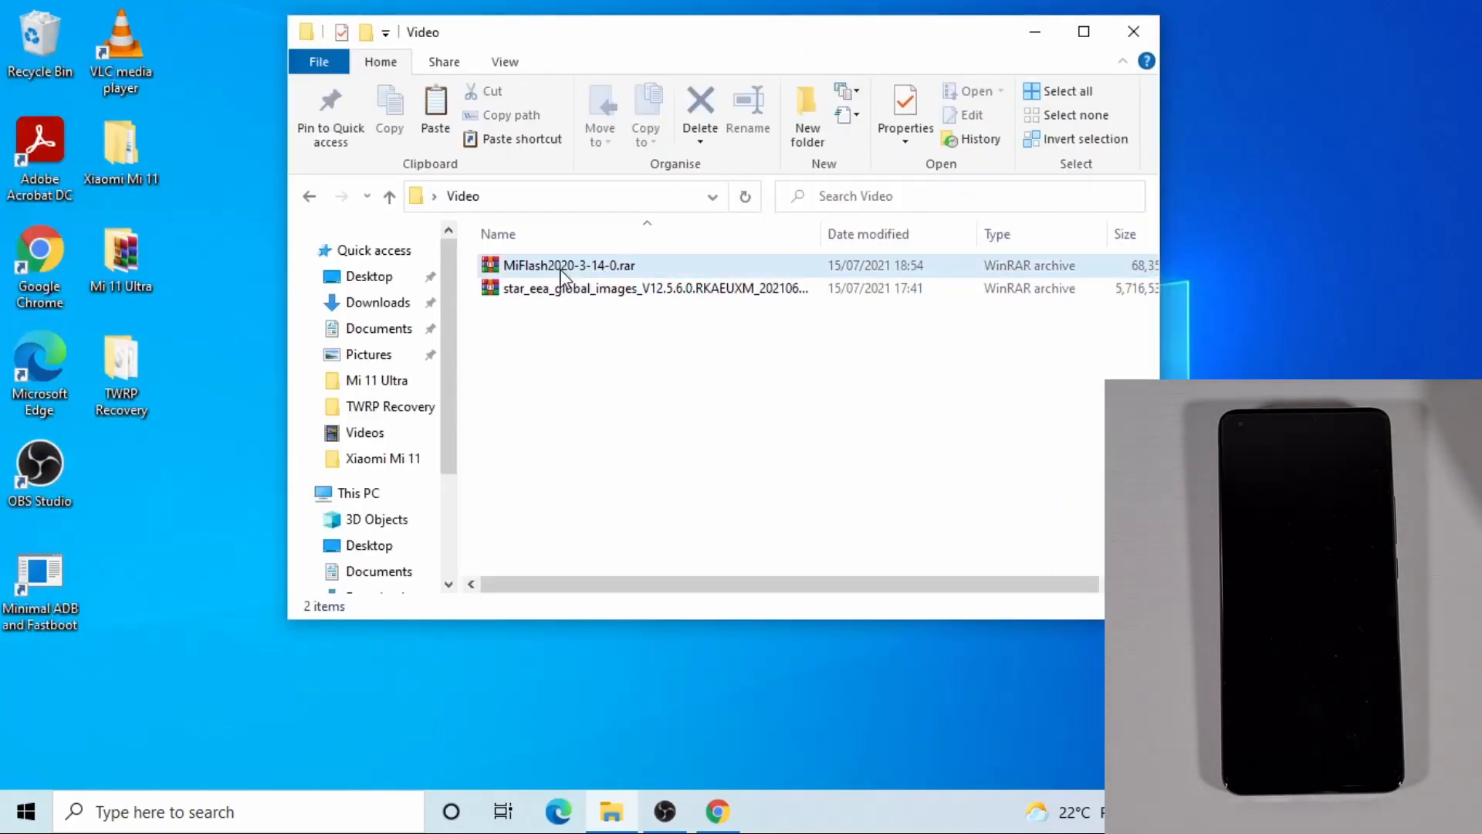
Extract MiFlash2020-3-14-0.rar with WinRAR into its default MiFlash2020-3-14-0 folder in Video.
left_click(568, 264)
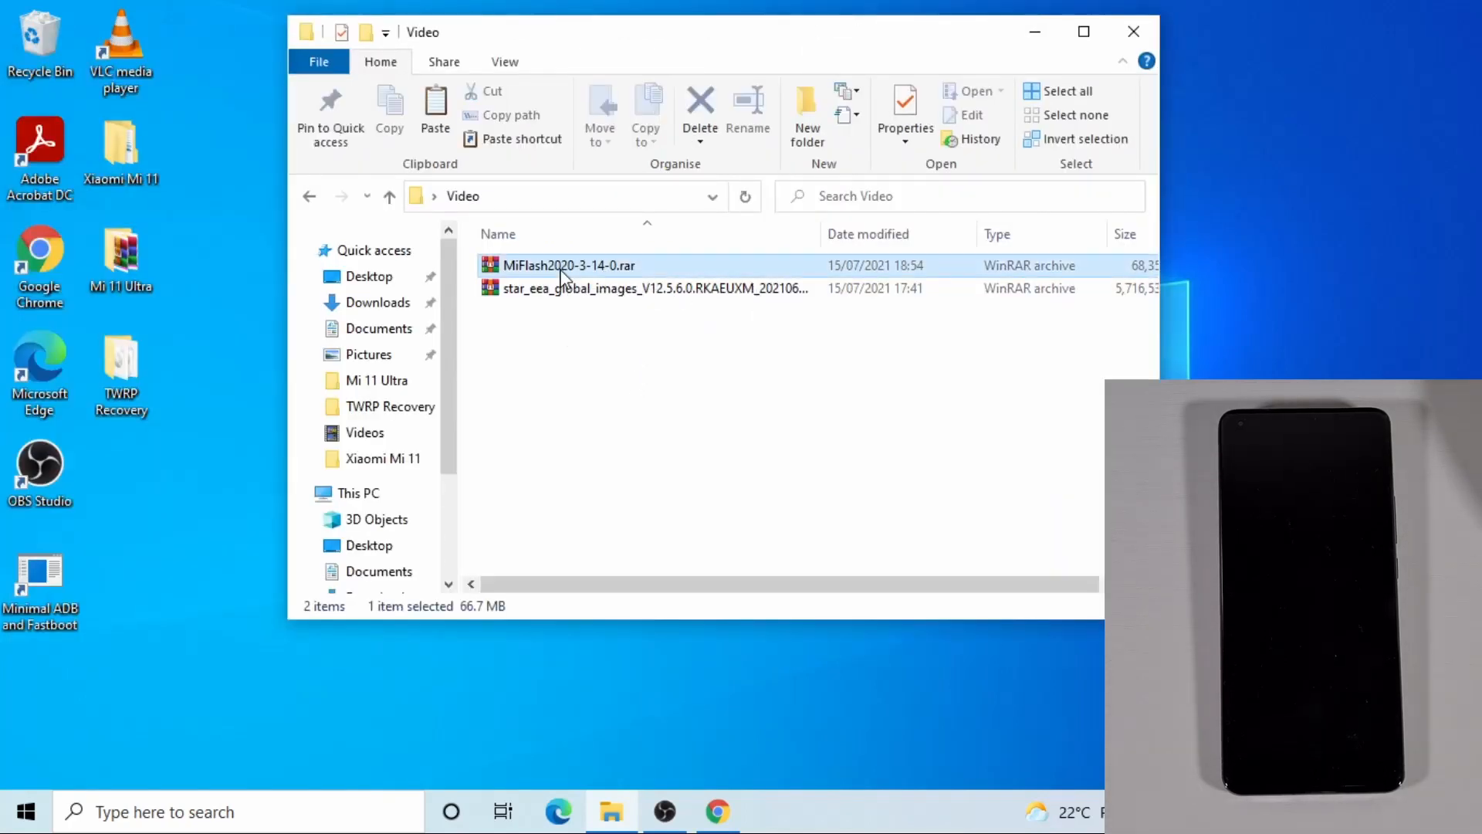
right_click(568, 266)
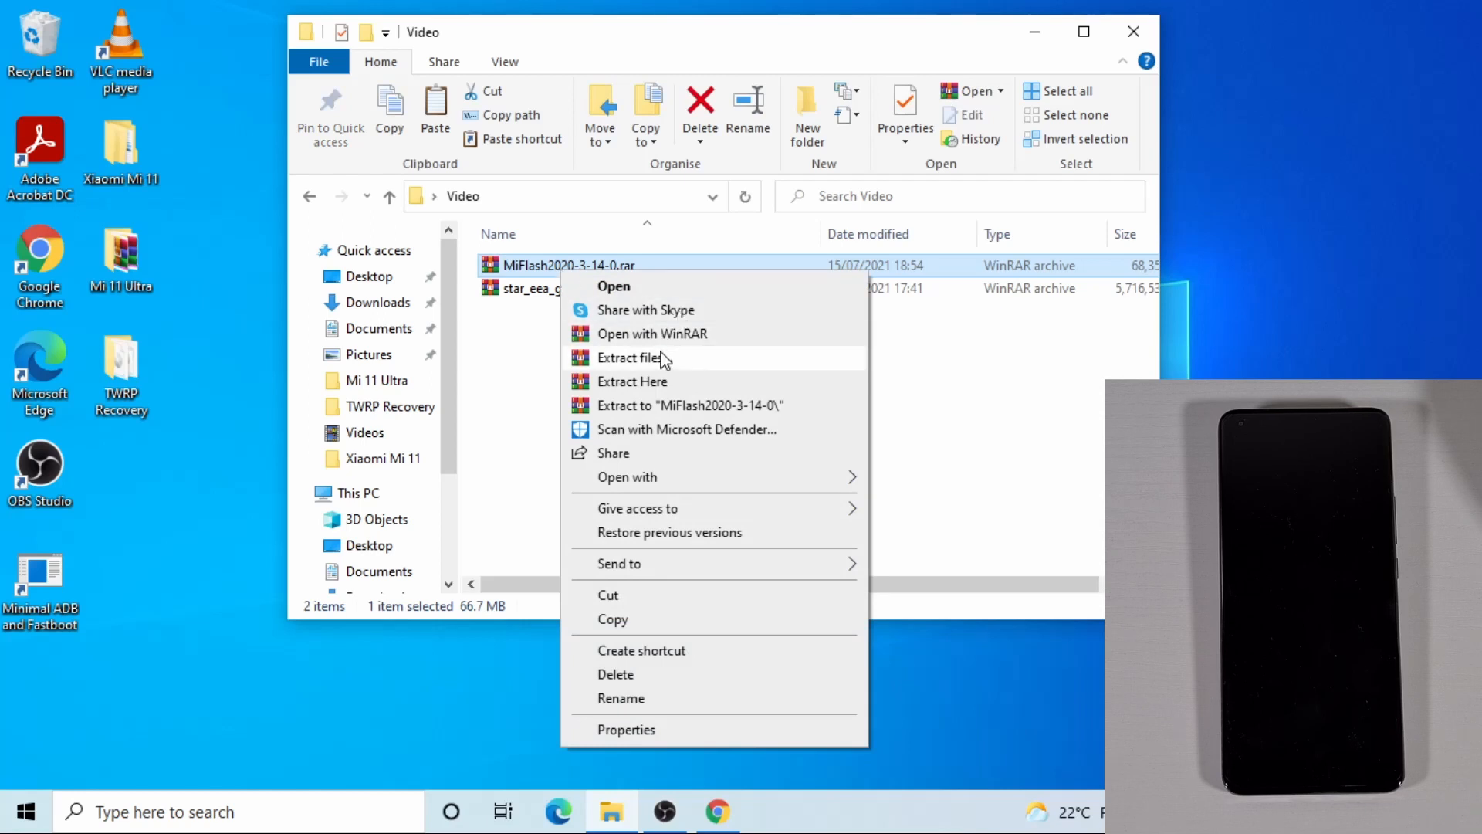
left_click(663, 365)
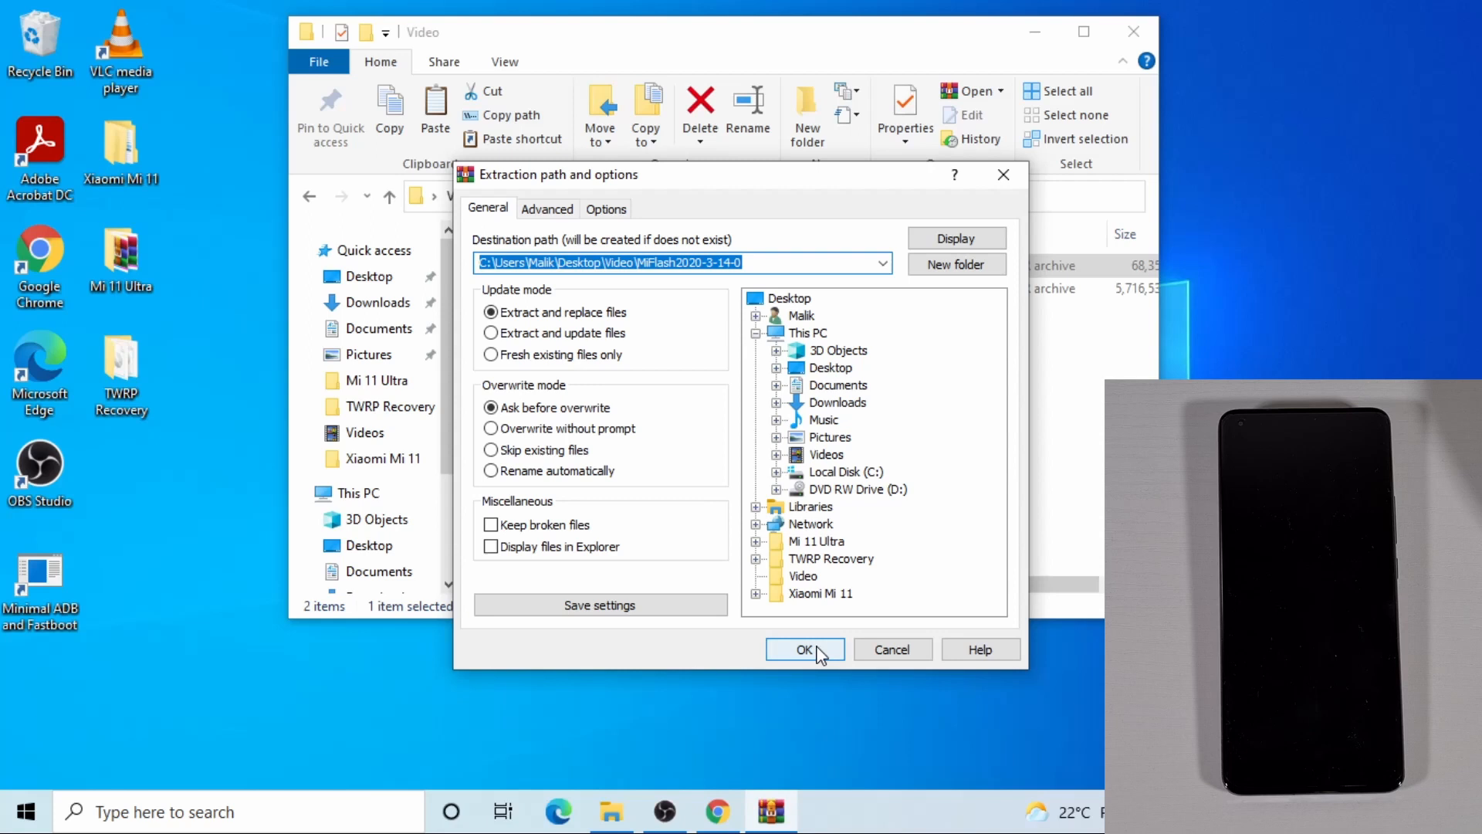
left_click(804, 650)
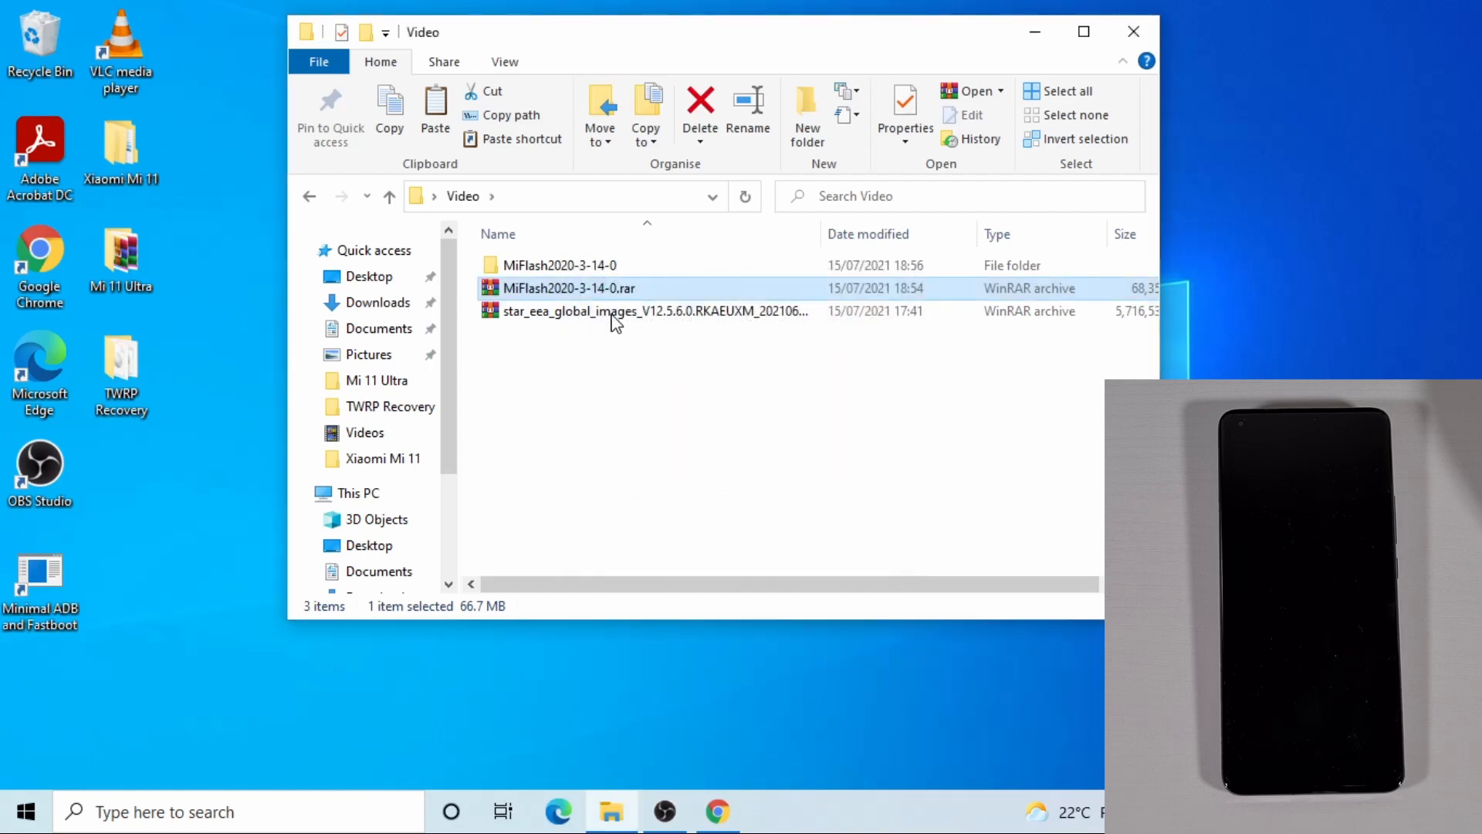
Extract the star_eea_global_images archive with WinRAR into its own folder inside Video.
left_click(651, 310)
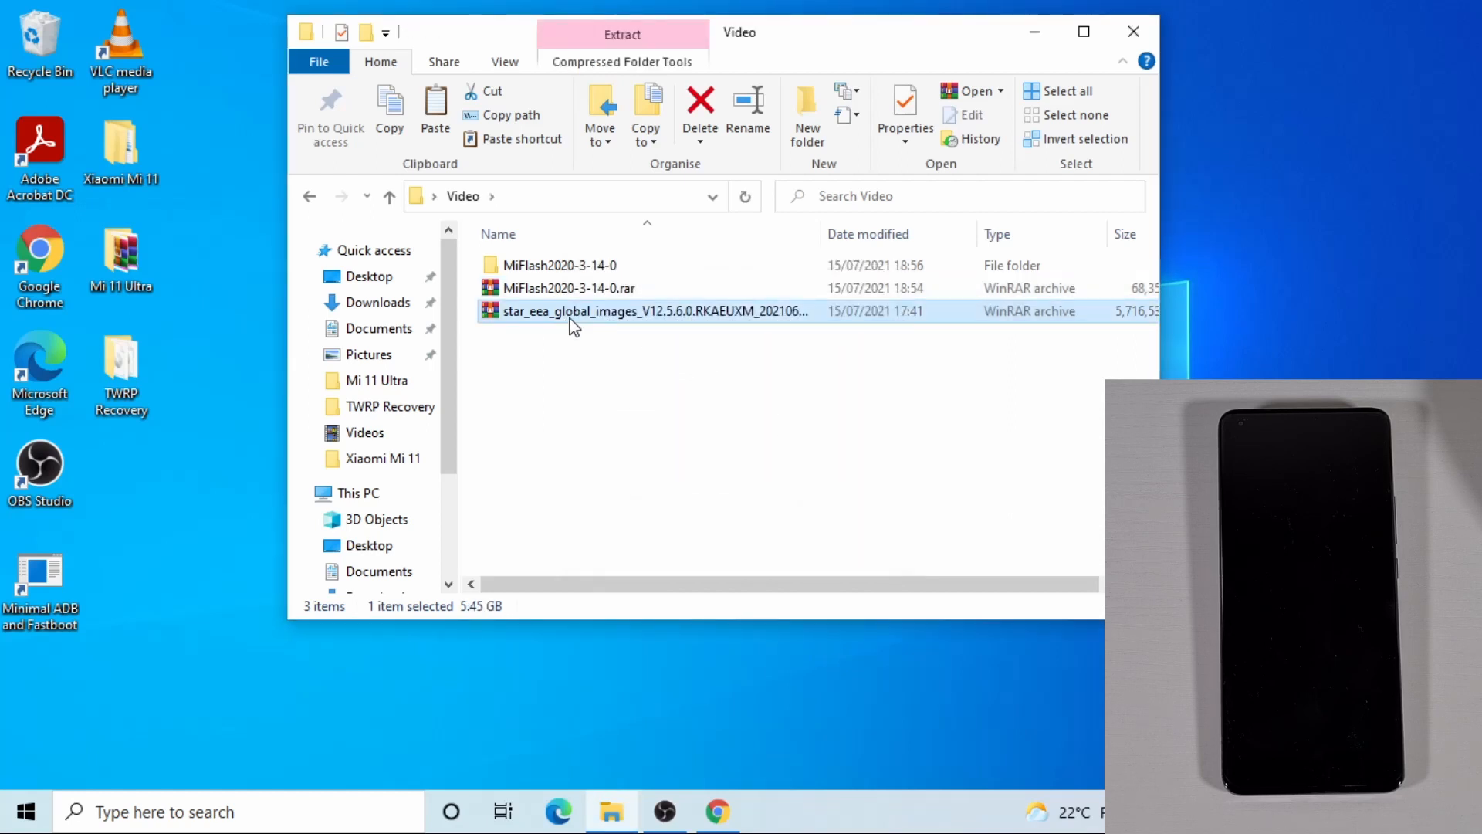
right_click(576, 310)
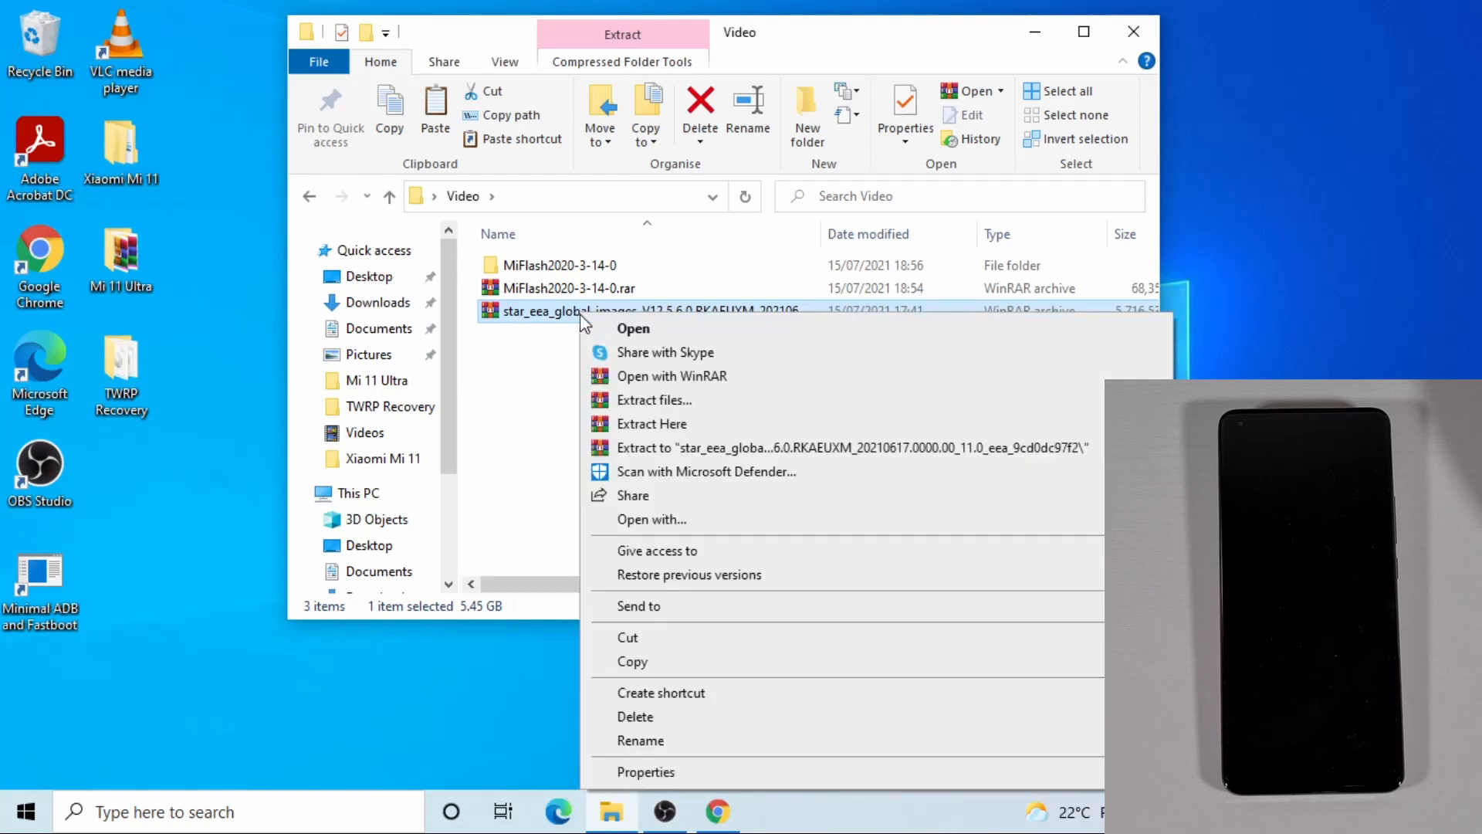
mouse_move(638, 388)
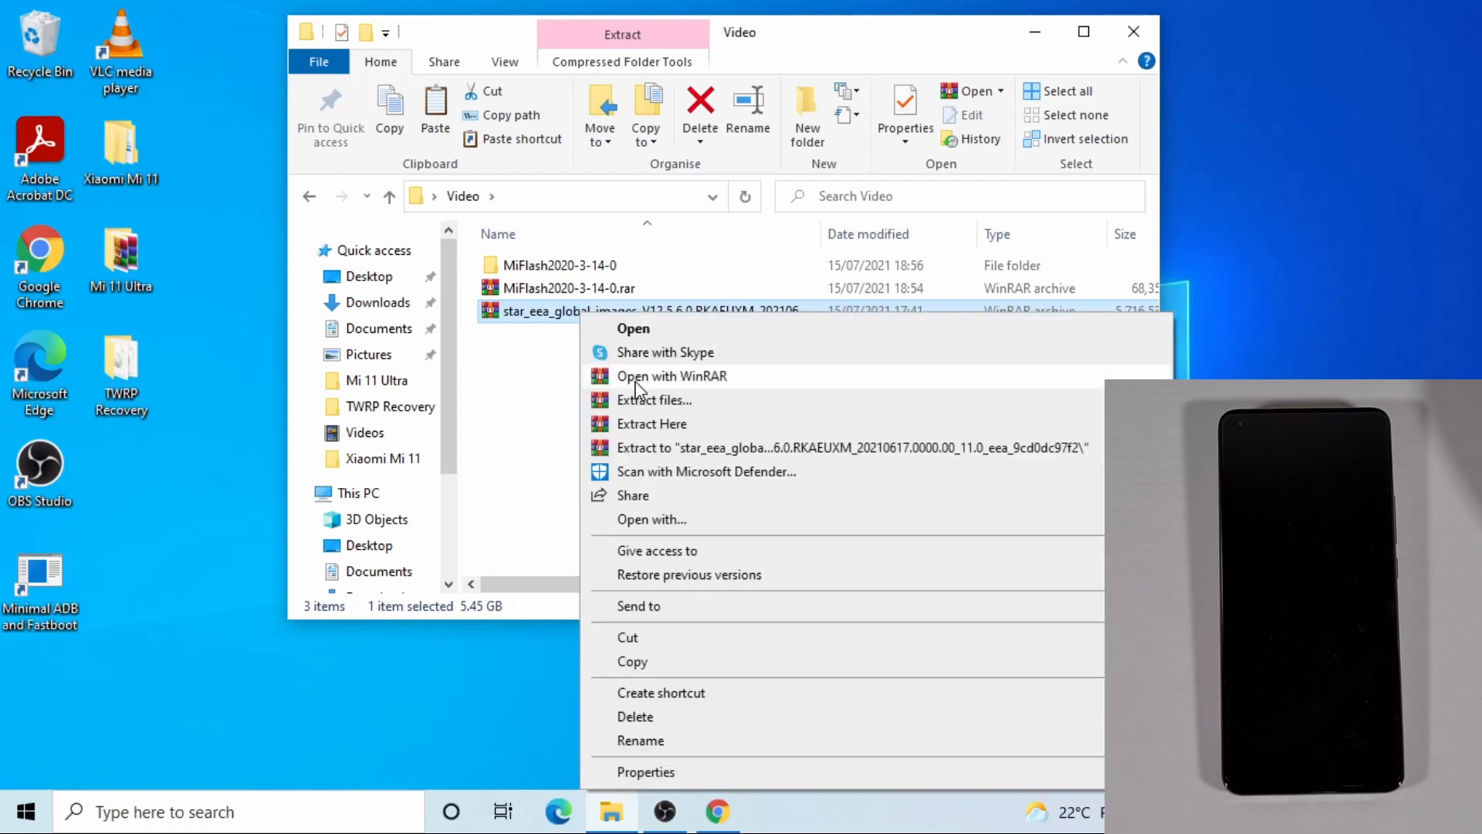
left_click(654, 398)
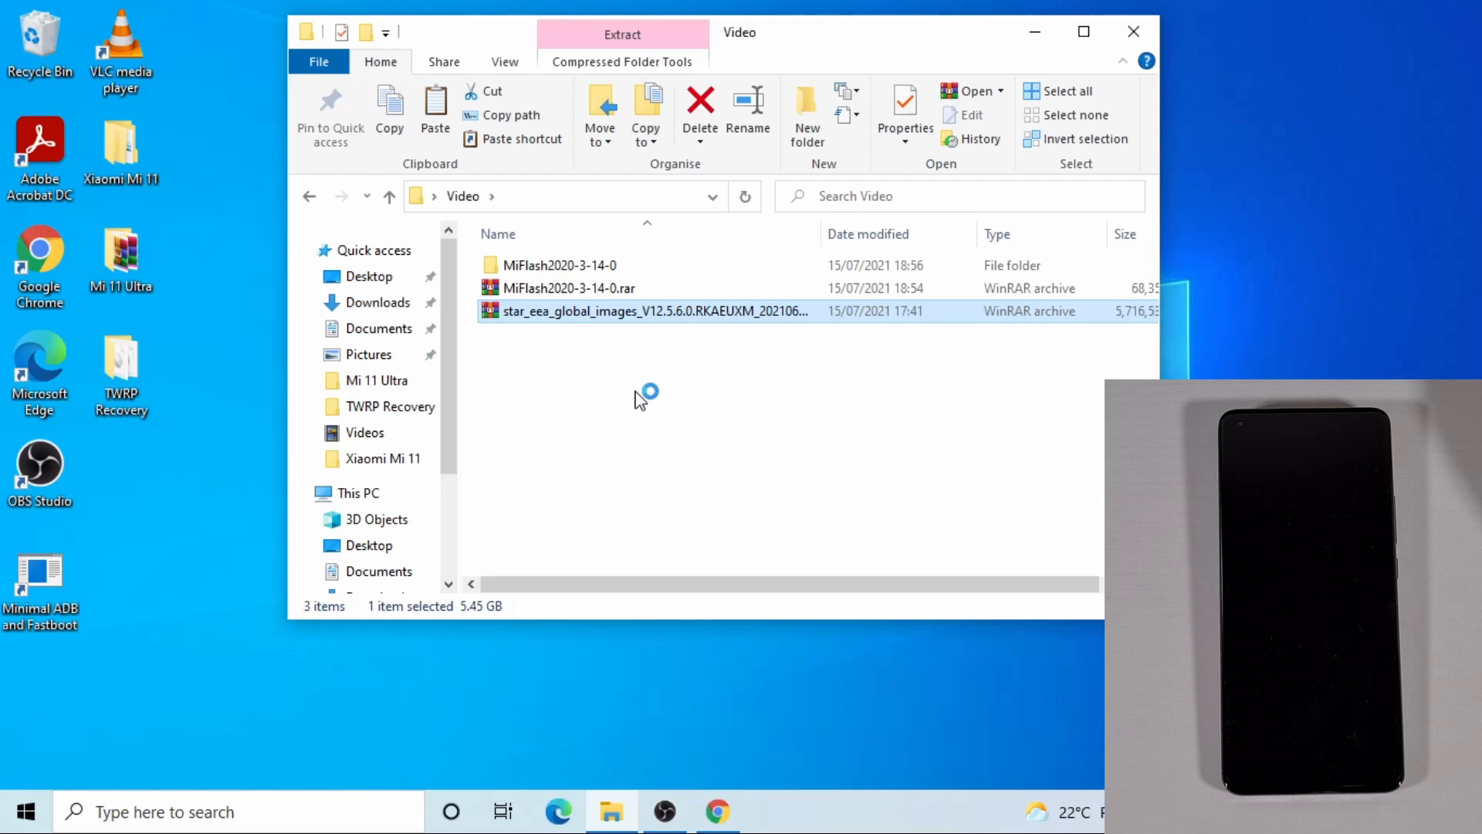
left_click(623, 35)
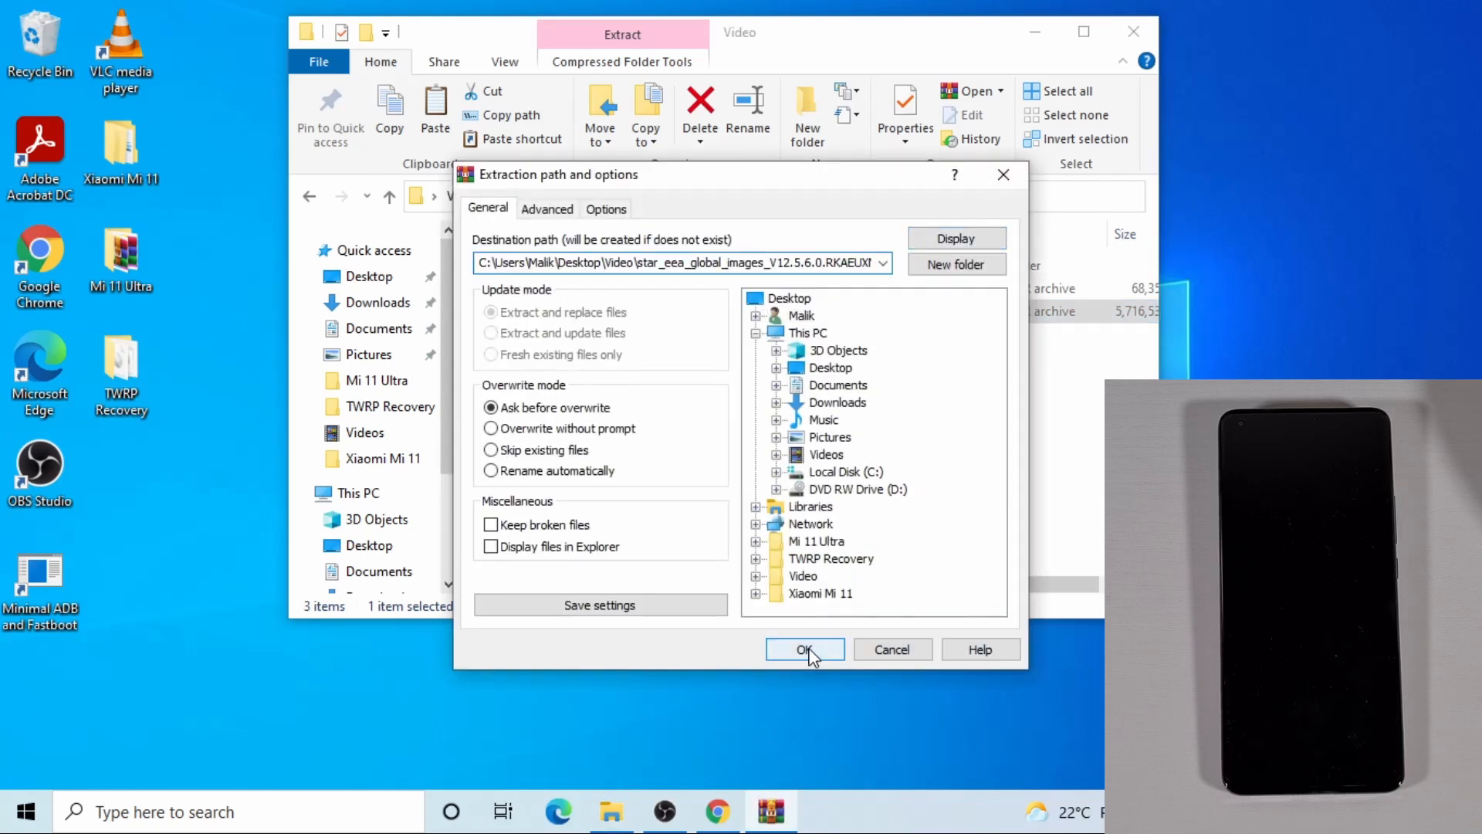
left_click(804, 650)
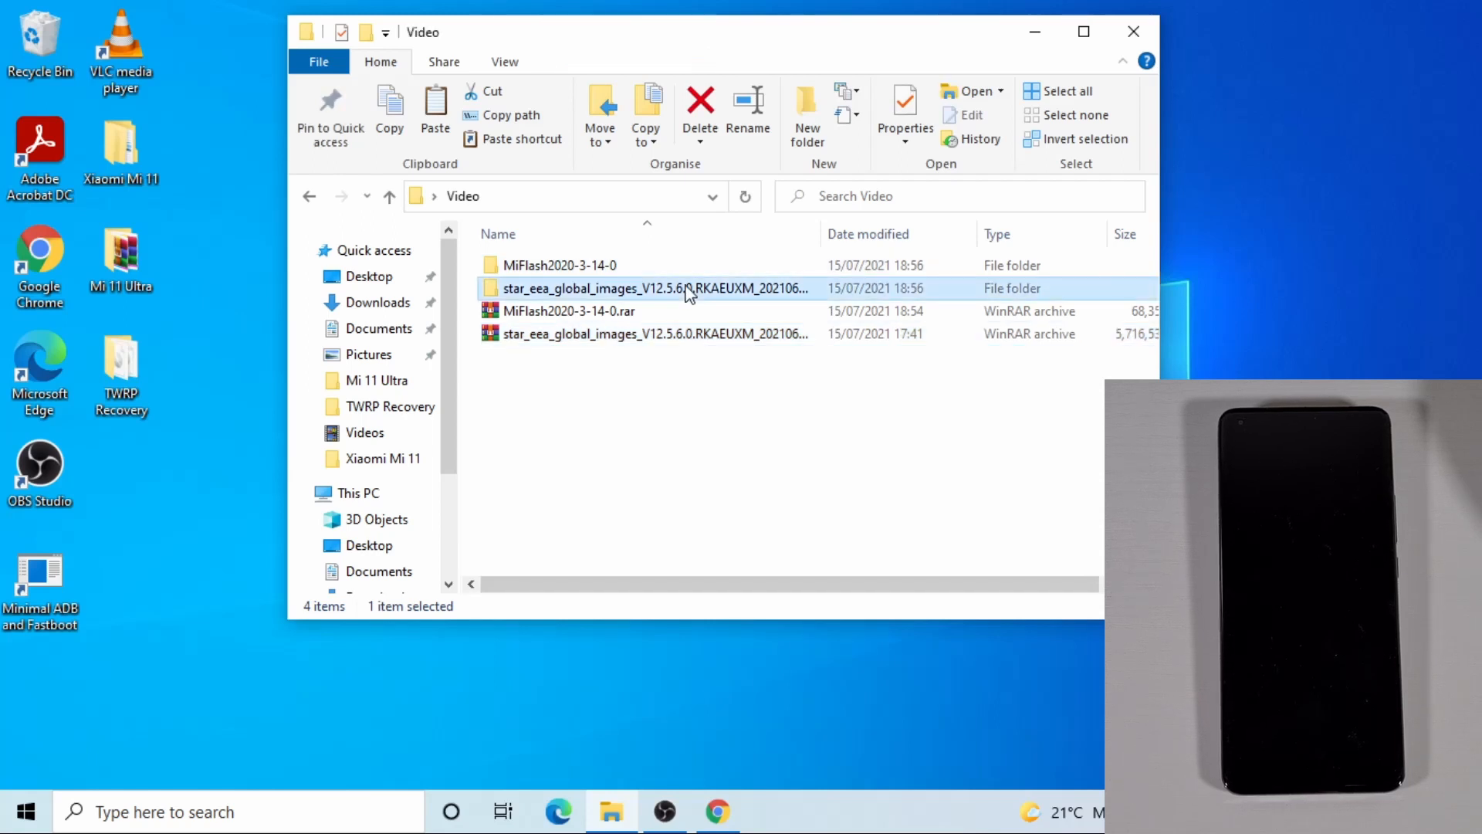
Copy the extracted star_eea_global_images folder and paste it onto the root of Local Disk (C:).
right_click(652, 289)
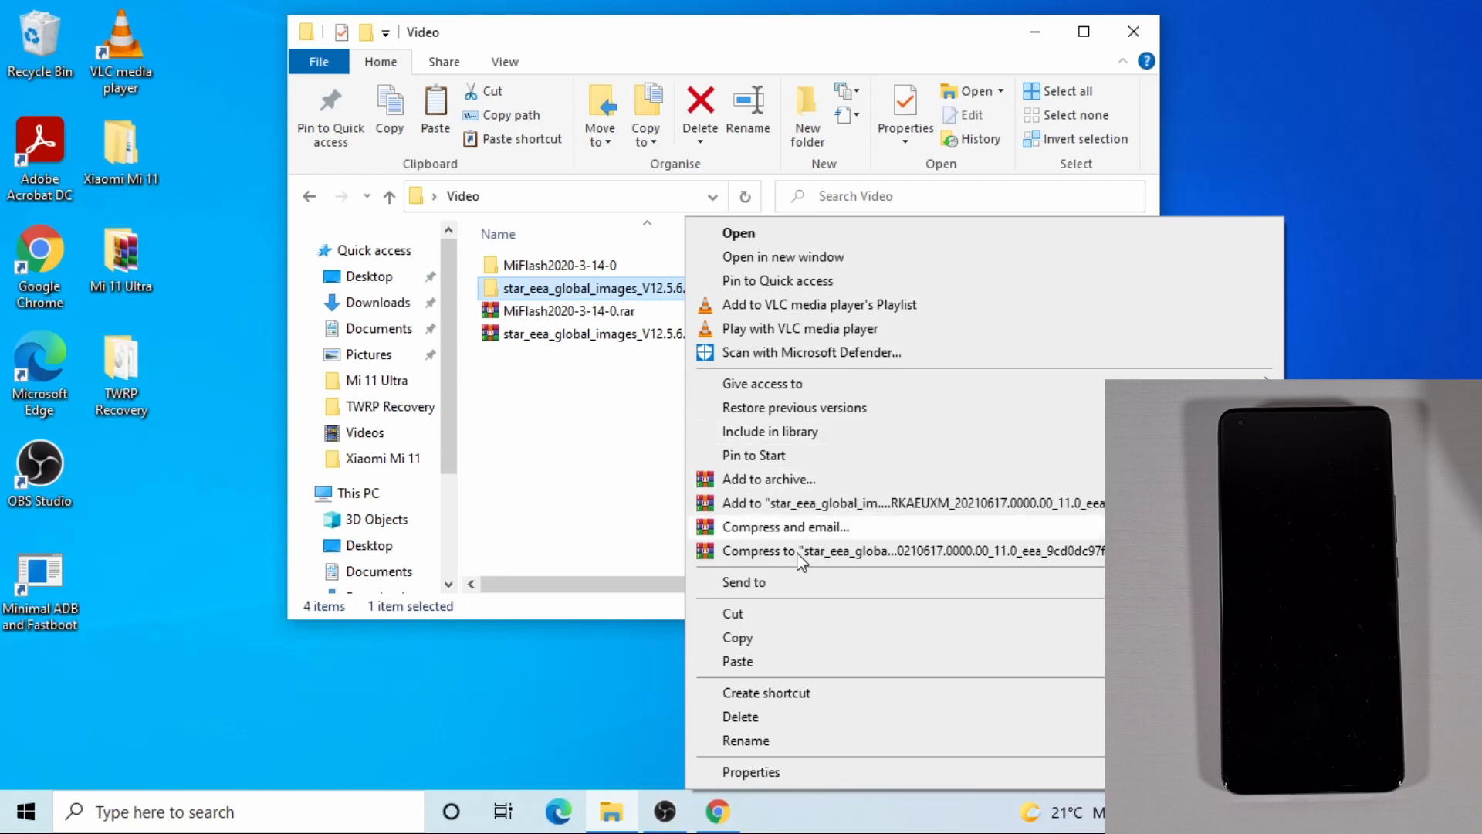
left_click(738, 637)
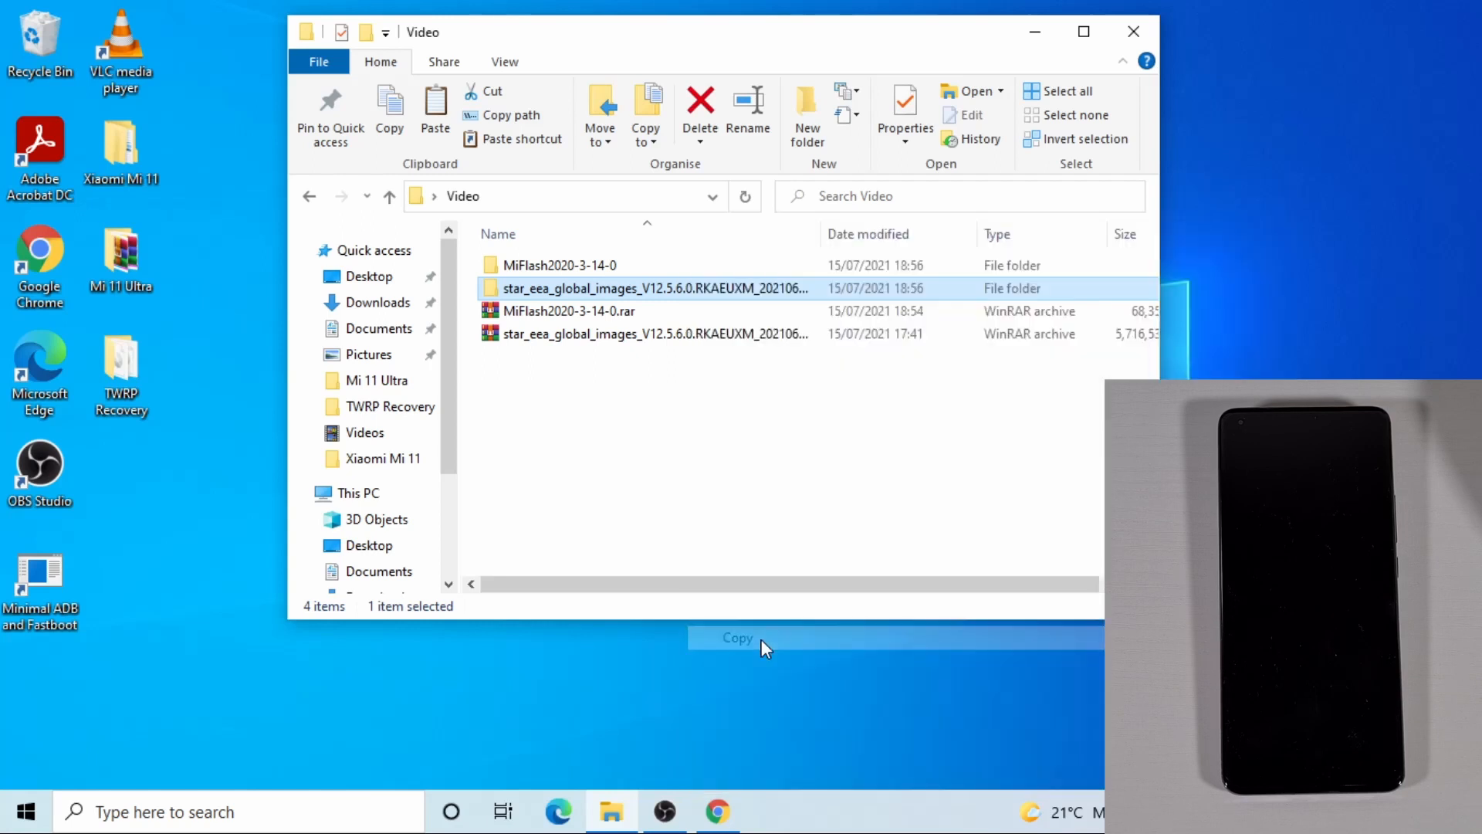
left_click(357, 492)
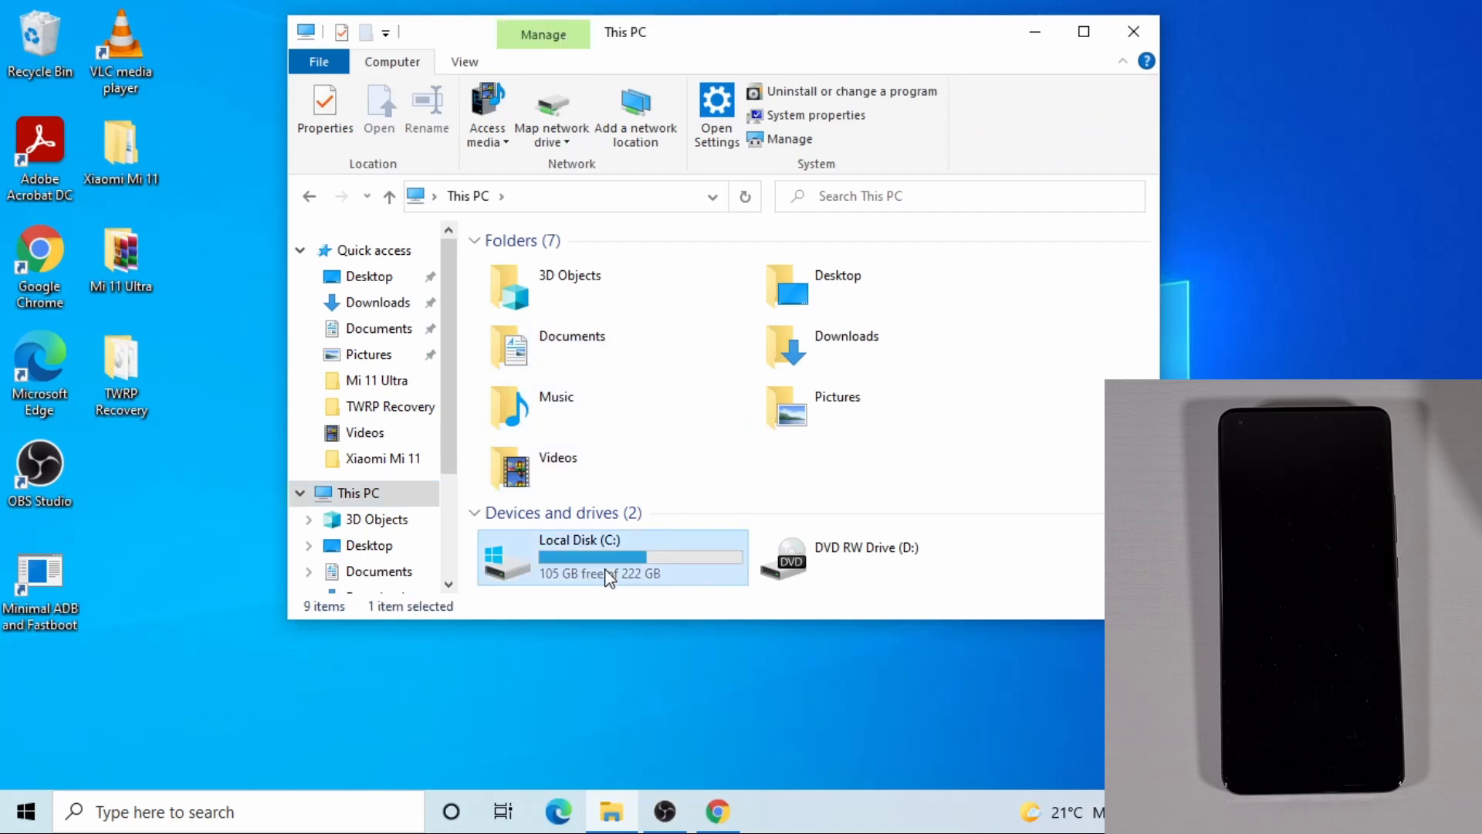
double_click(610, 557)
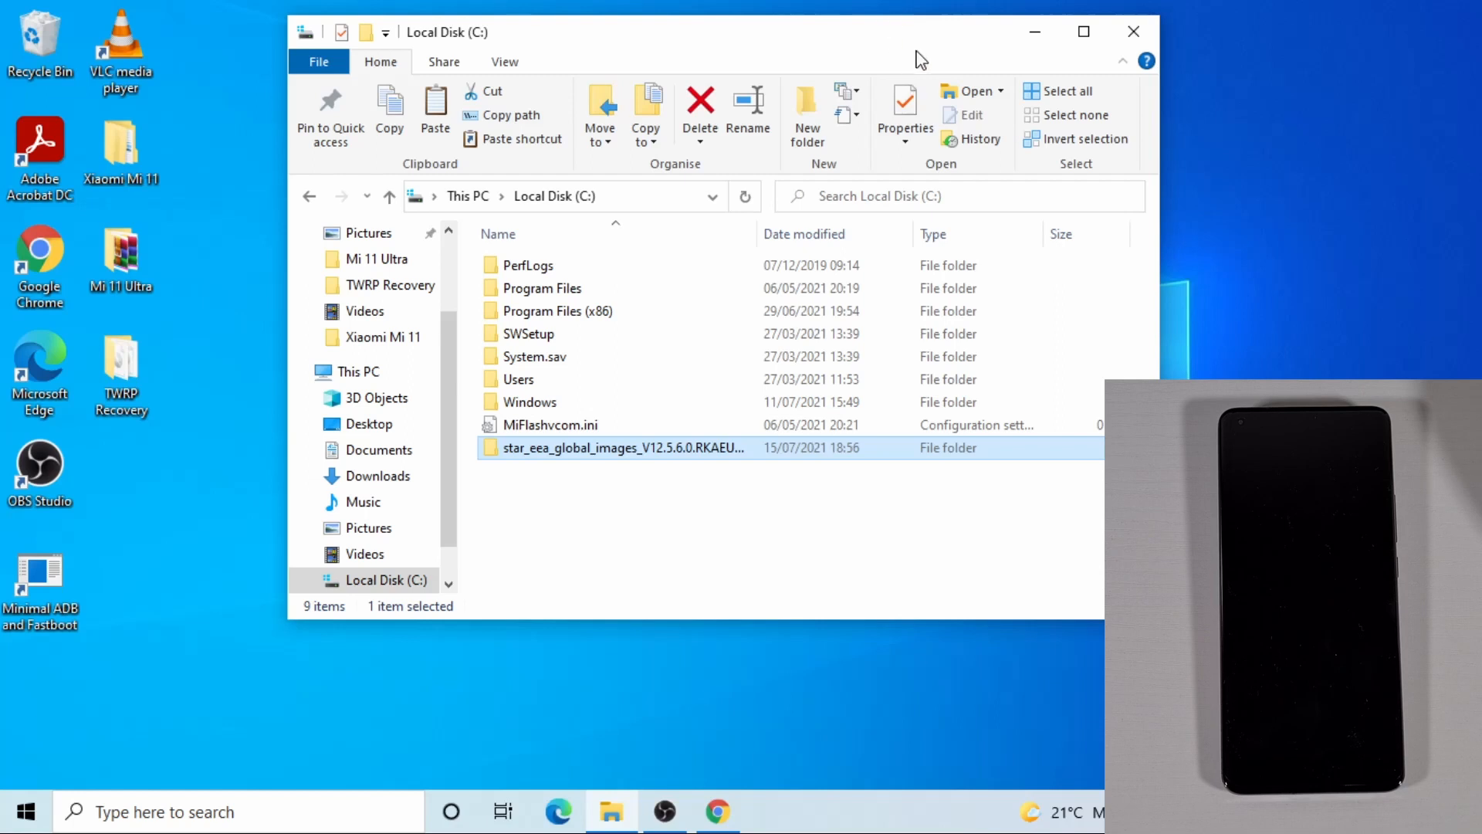
mouse_move(514, 492)
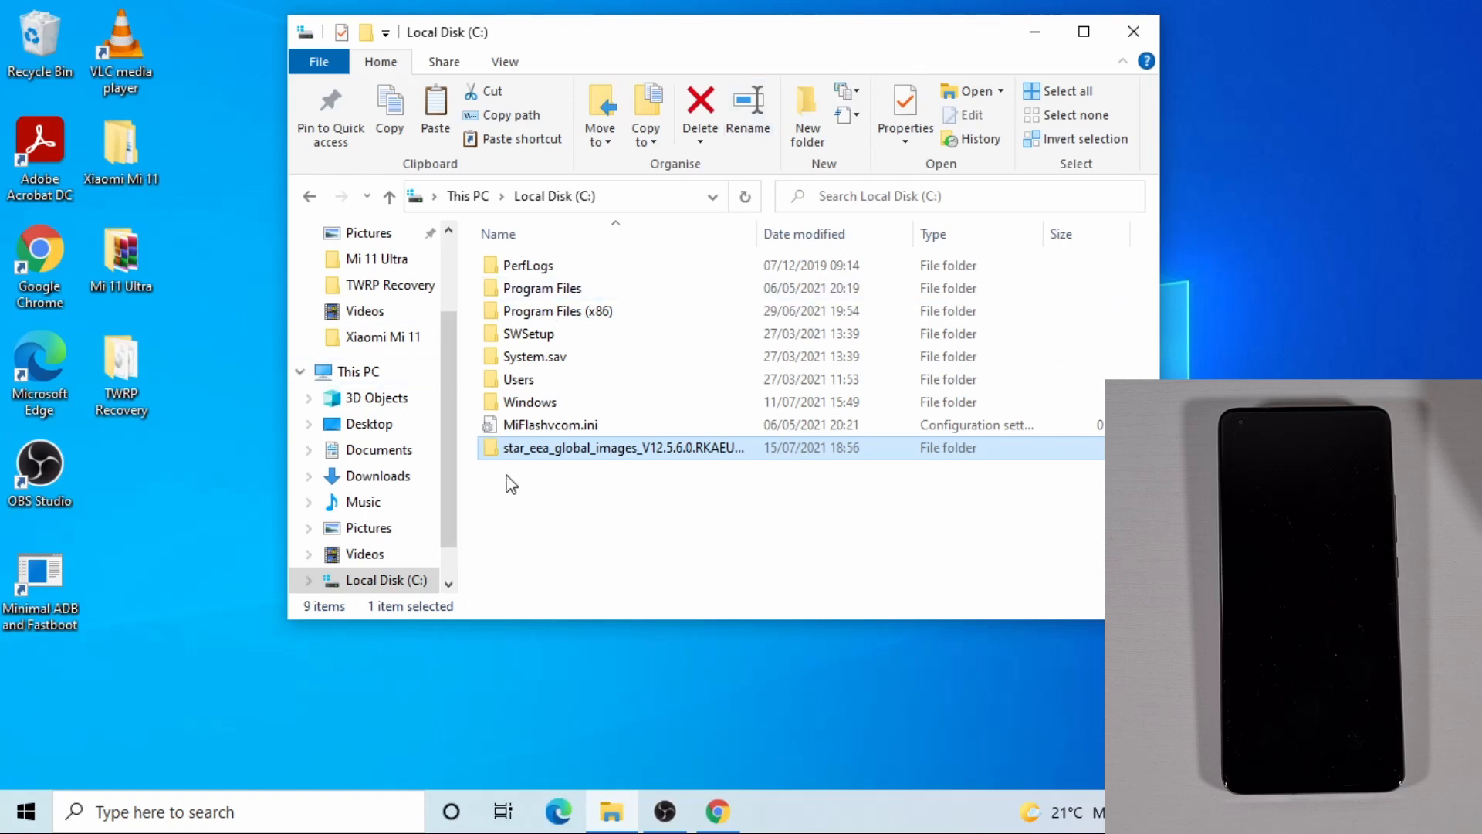
mouse_move(579, 456)
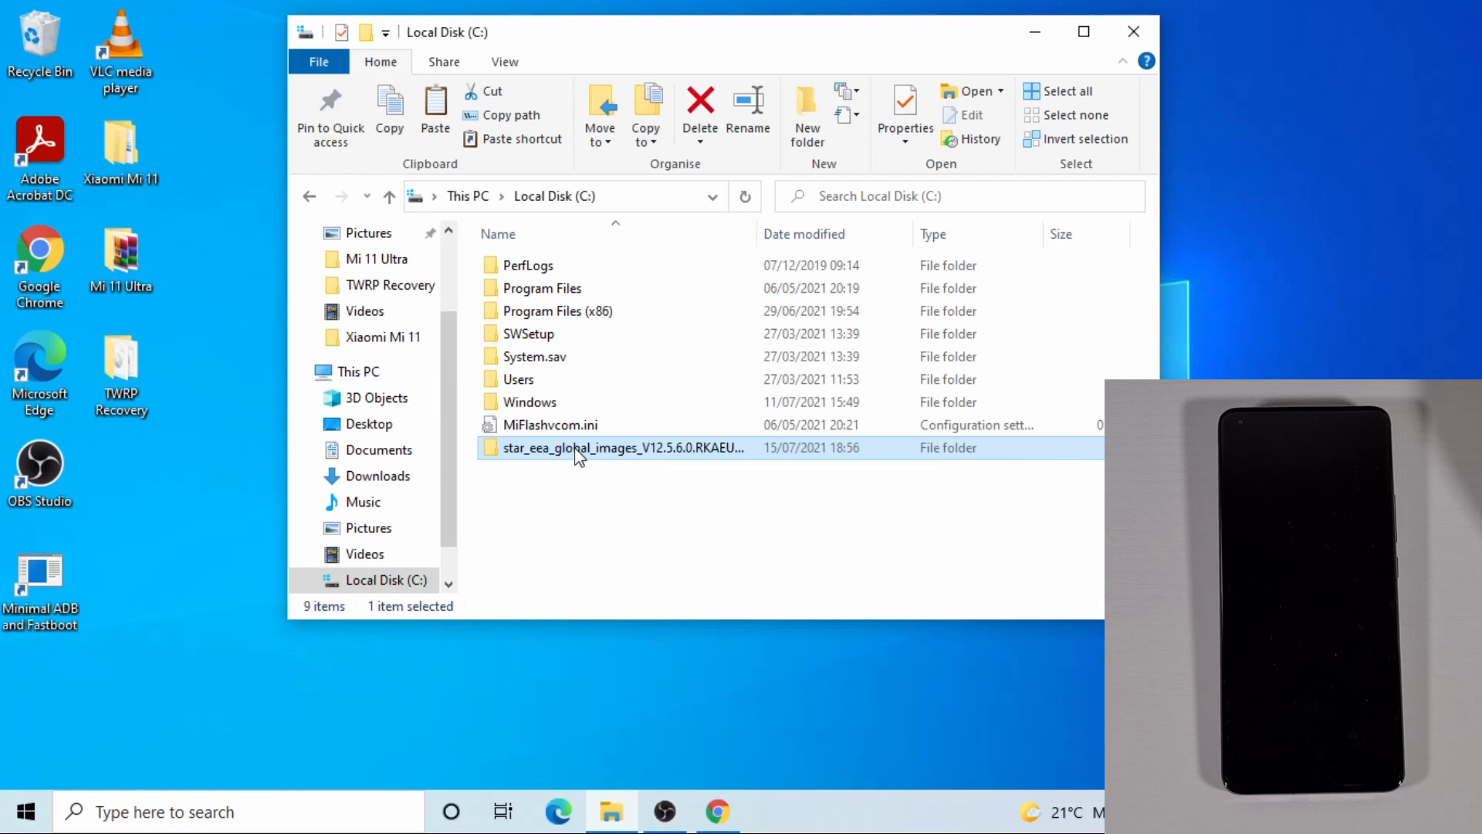
Navigate into the copied ROM folder on C: down to flash_all.bat and bring up its actions.
double_click(622, 448)
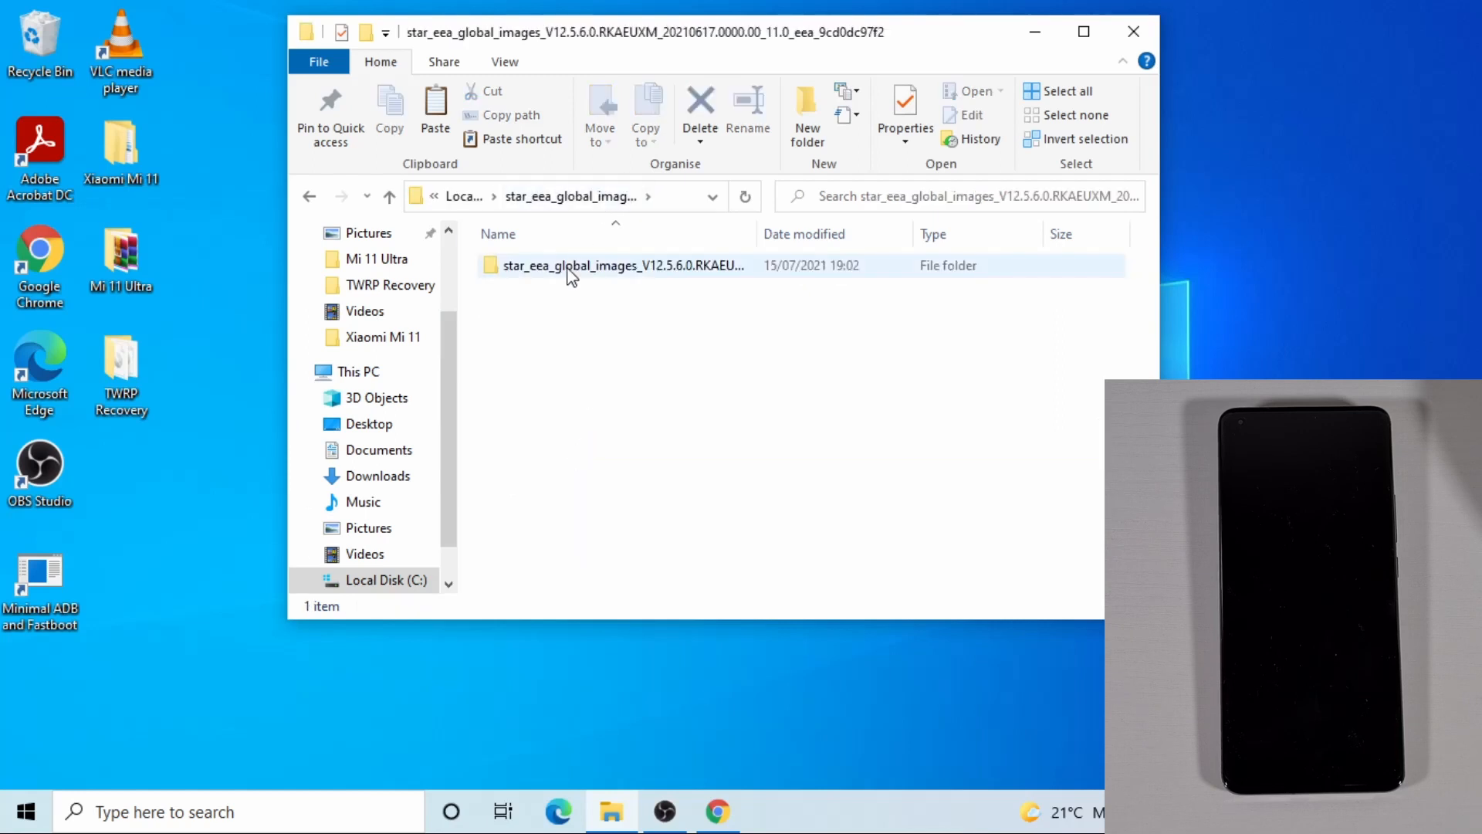
double_click(622, 266)
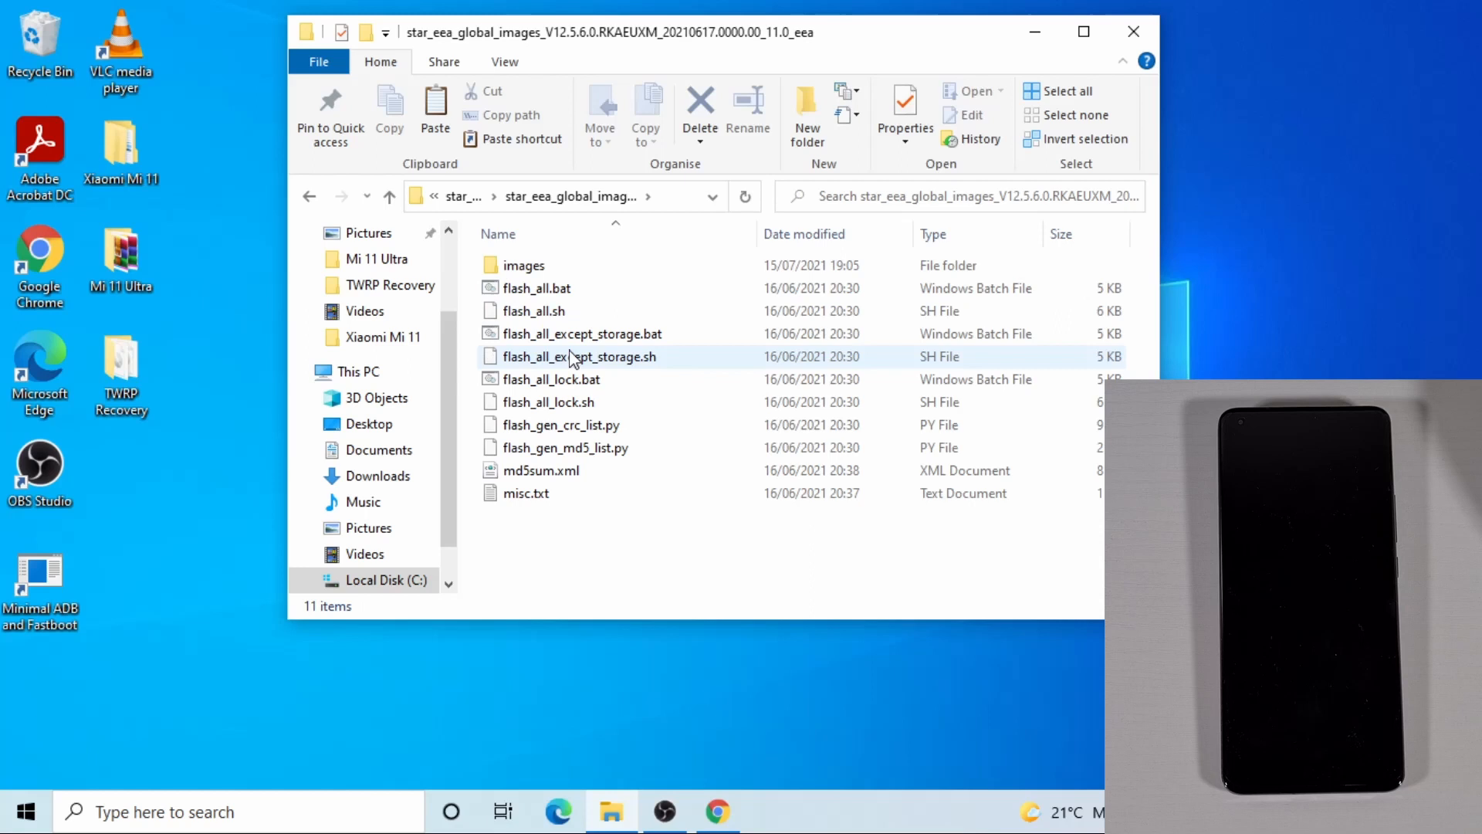
left_click(538, 311)
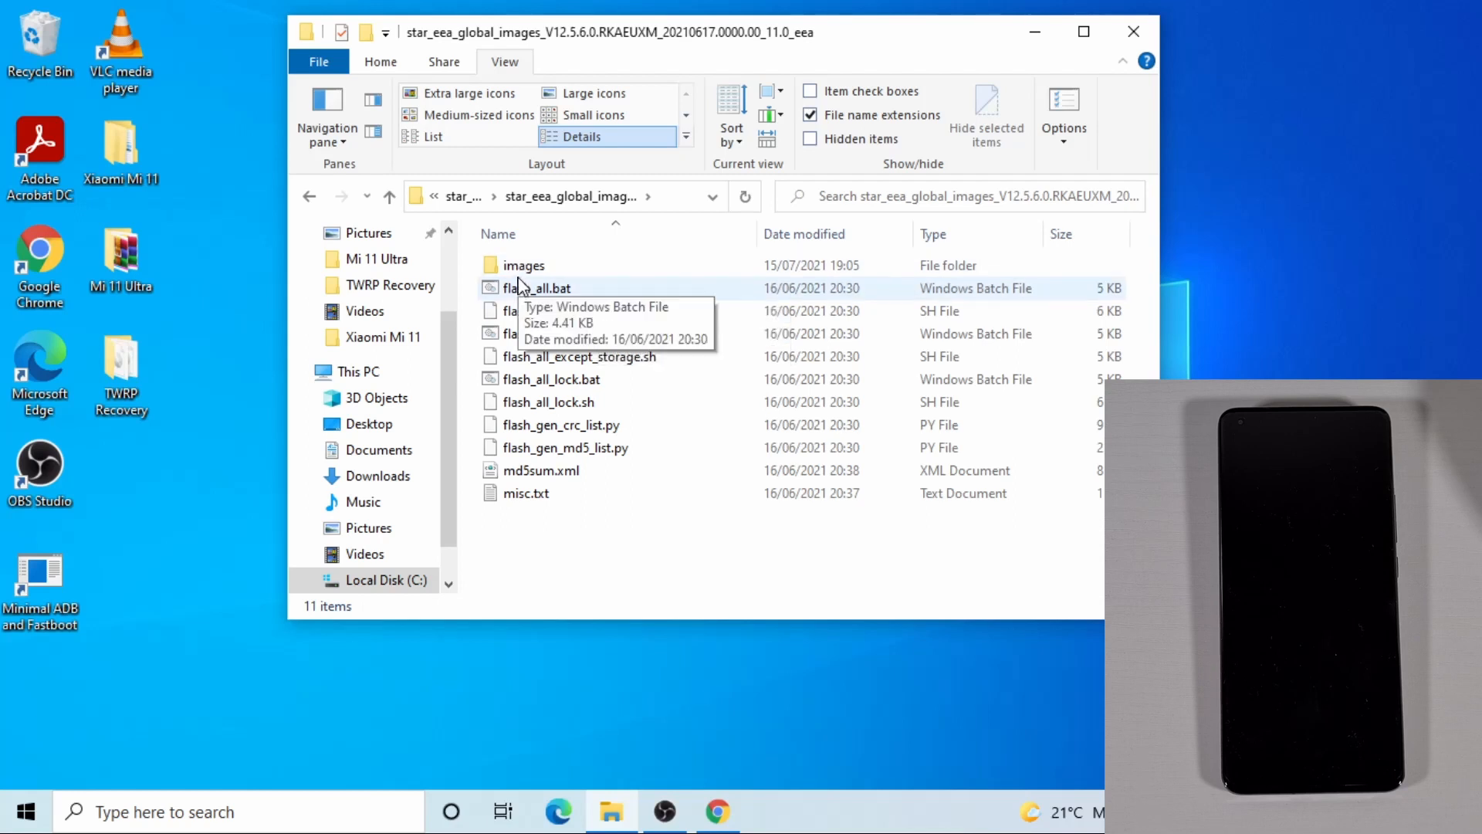
left_click(536, 288)
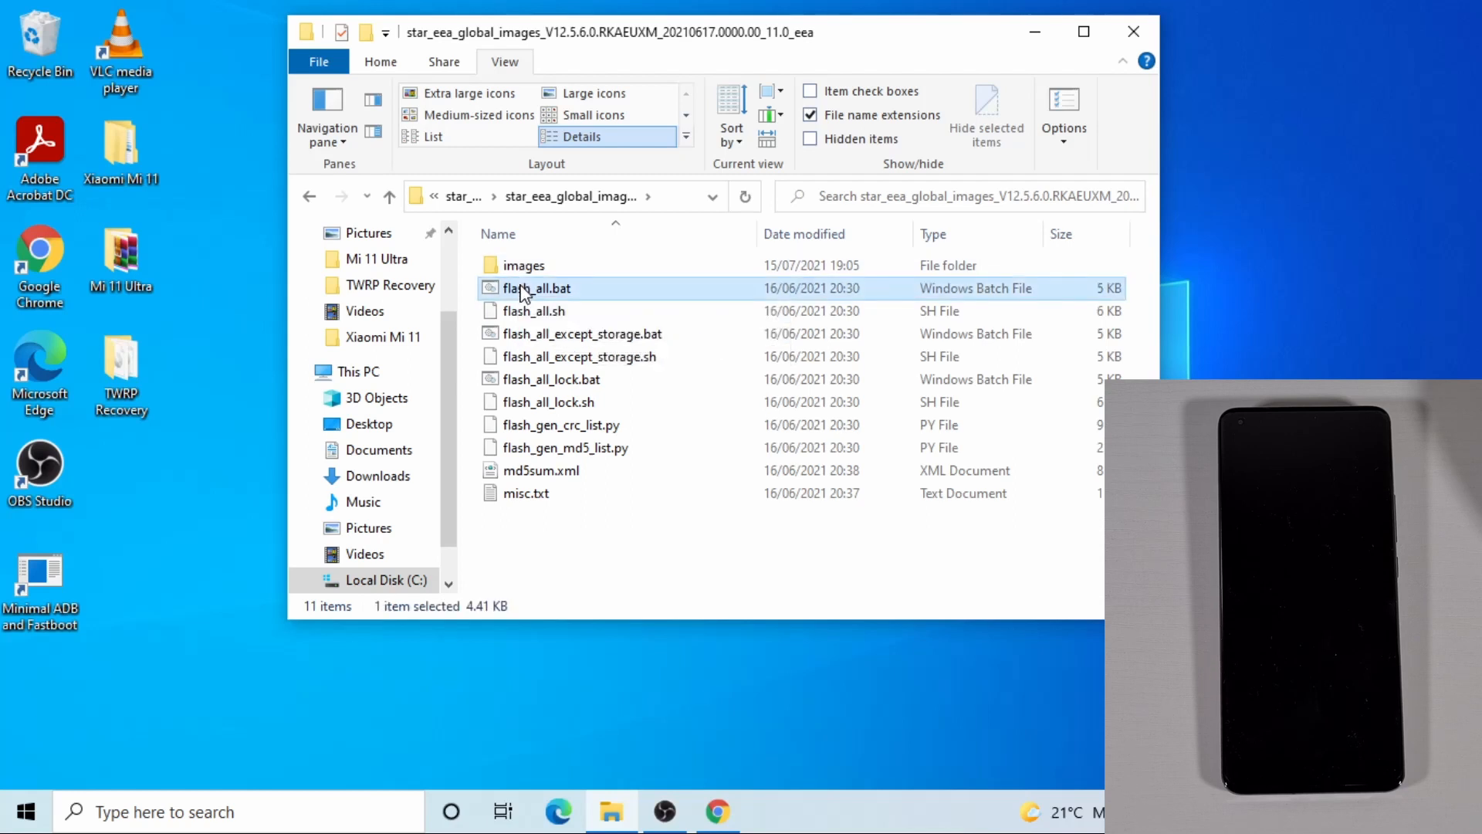
right_click(535, 289)
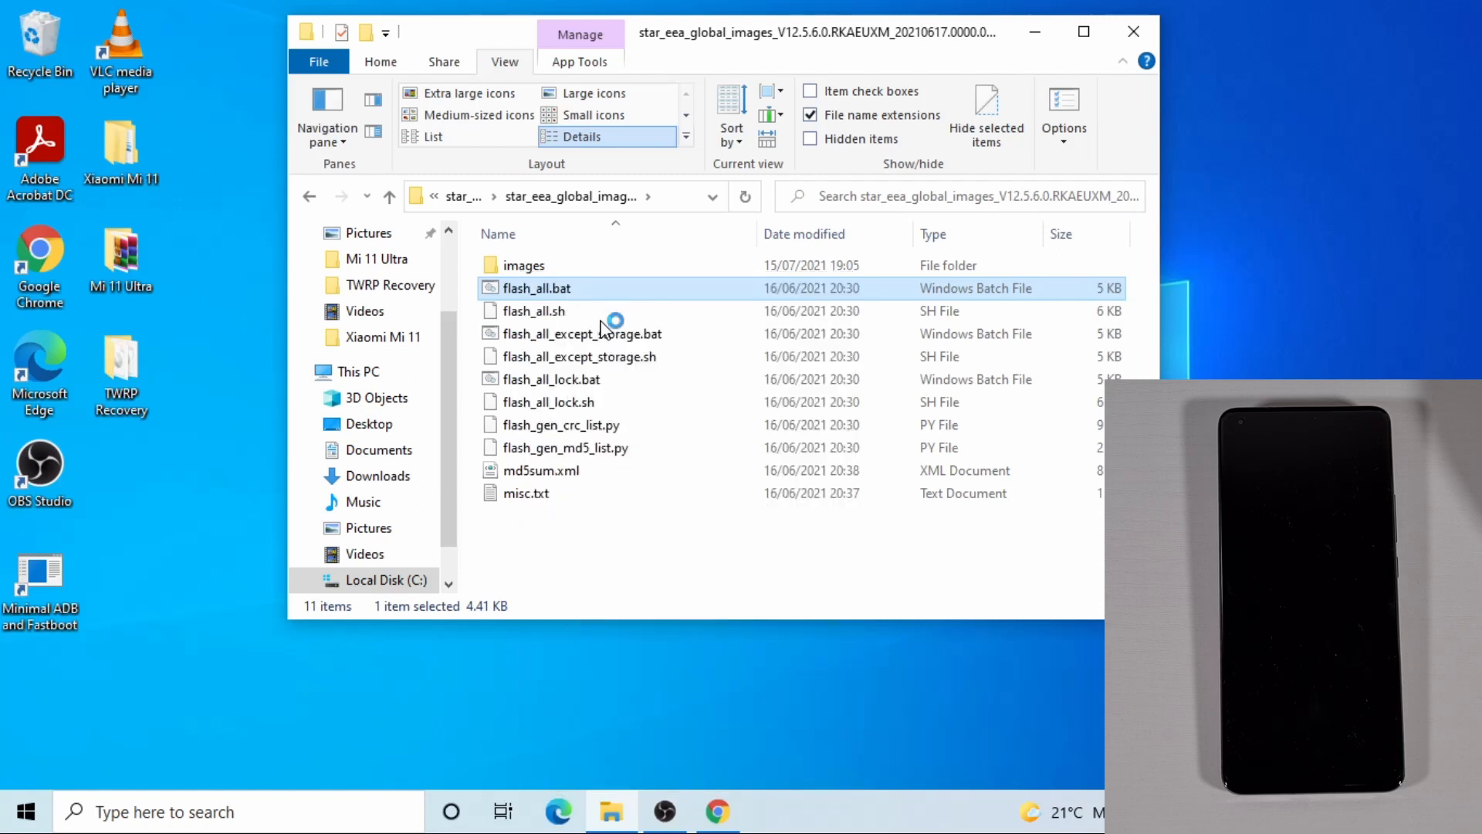
Edit flash_all.bat in Notepad to remove unwanted lines, then close and save it (now 3.83 KB).
double_click(536, 288)
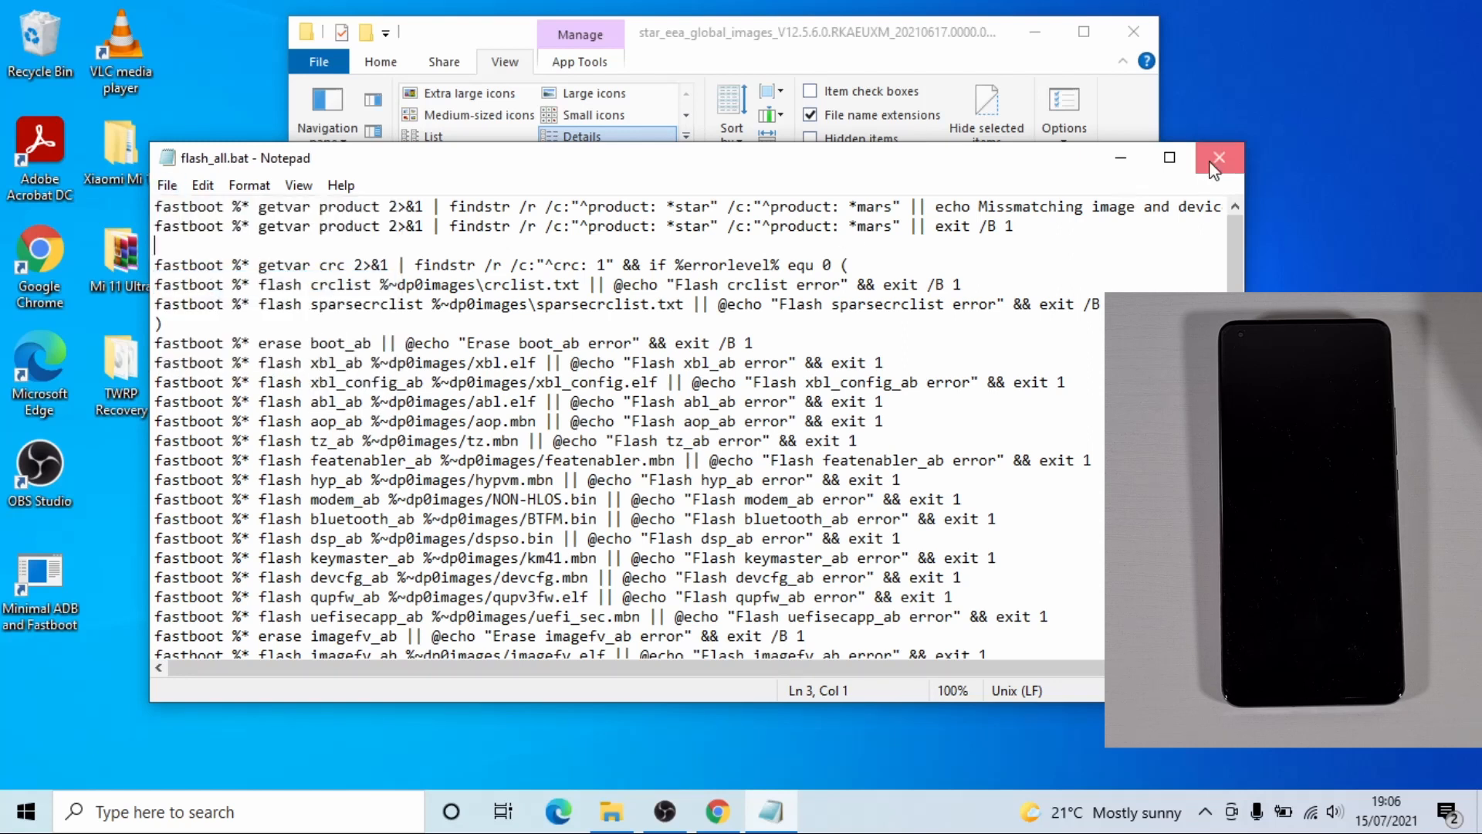
left_click(1220, 158)
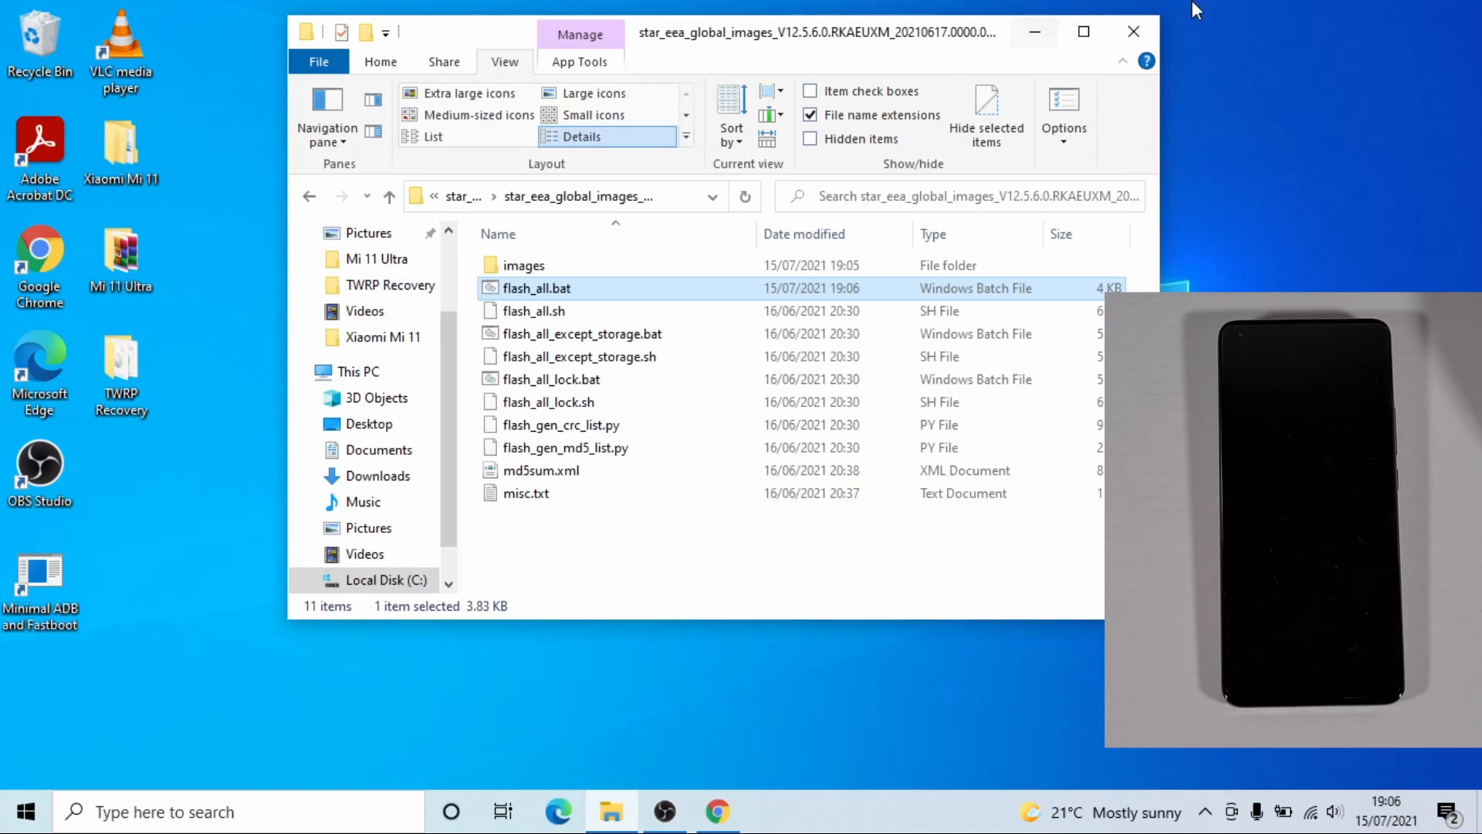
Close the ROM folder and reach XiaoMiFlash.exe inside Video > MiFlash2020-3-14-0.
left_click(1133, 30)
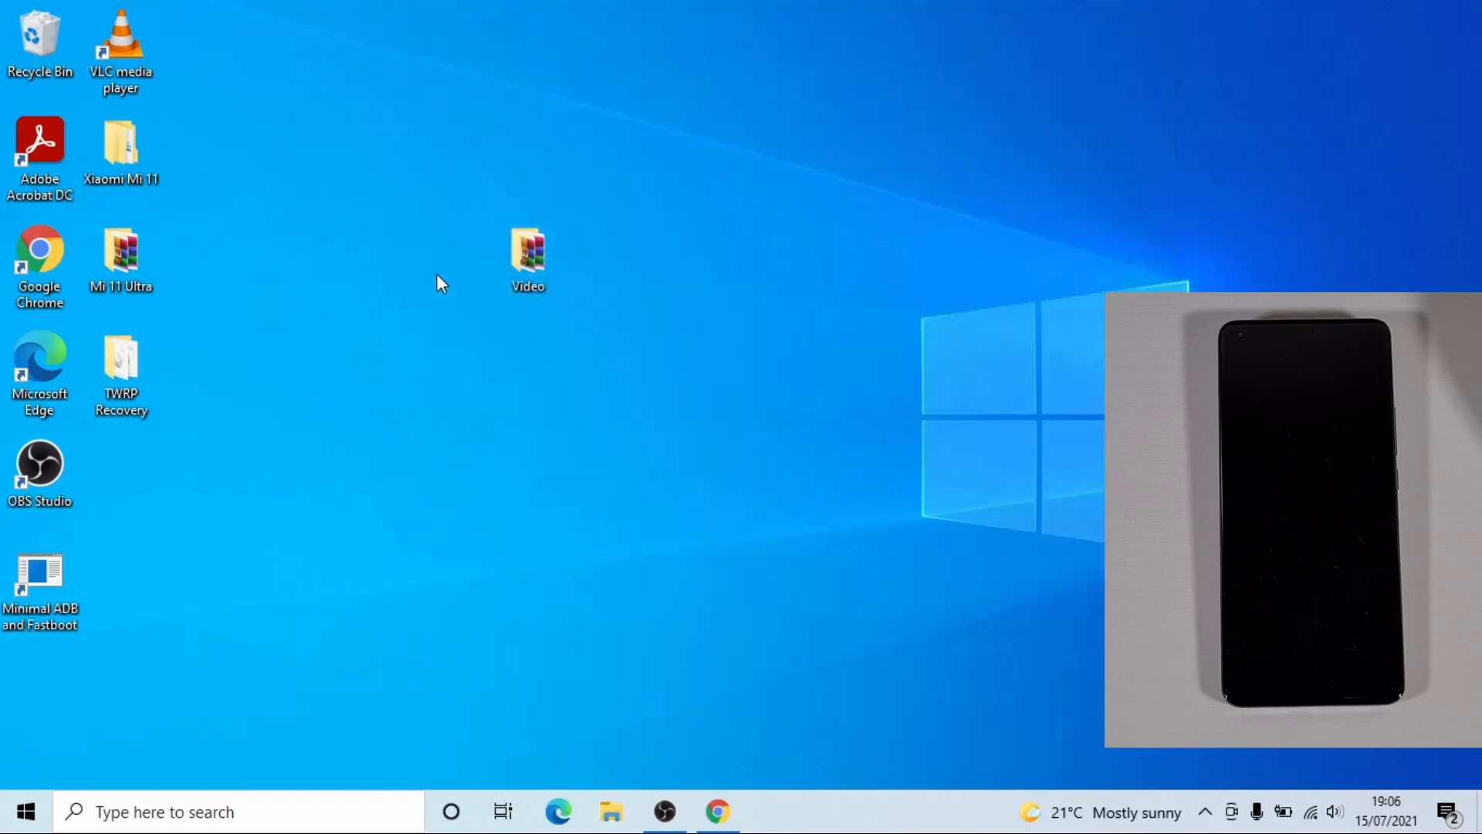
double_click(528, 255)
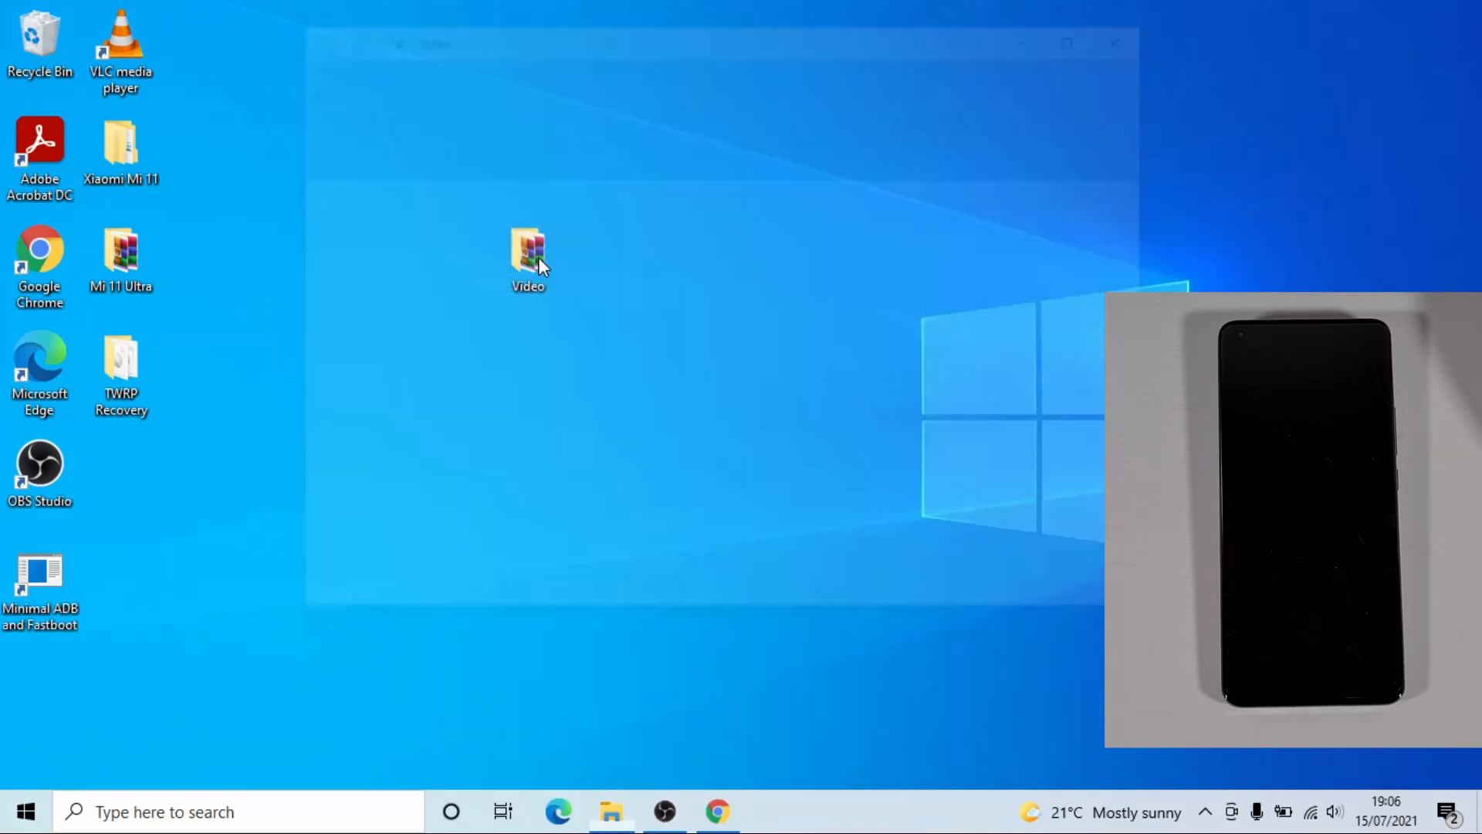
double_click(528, 255)
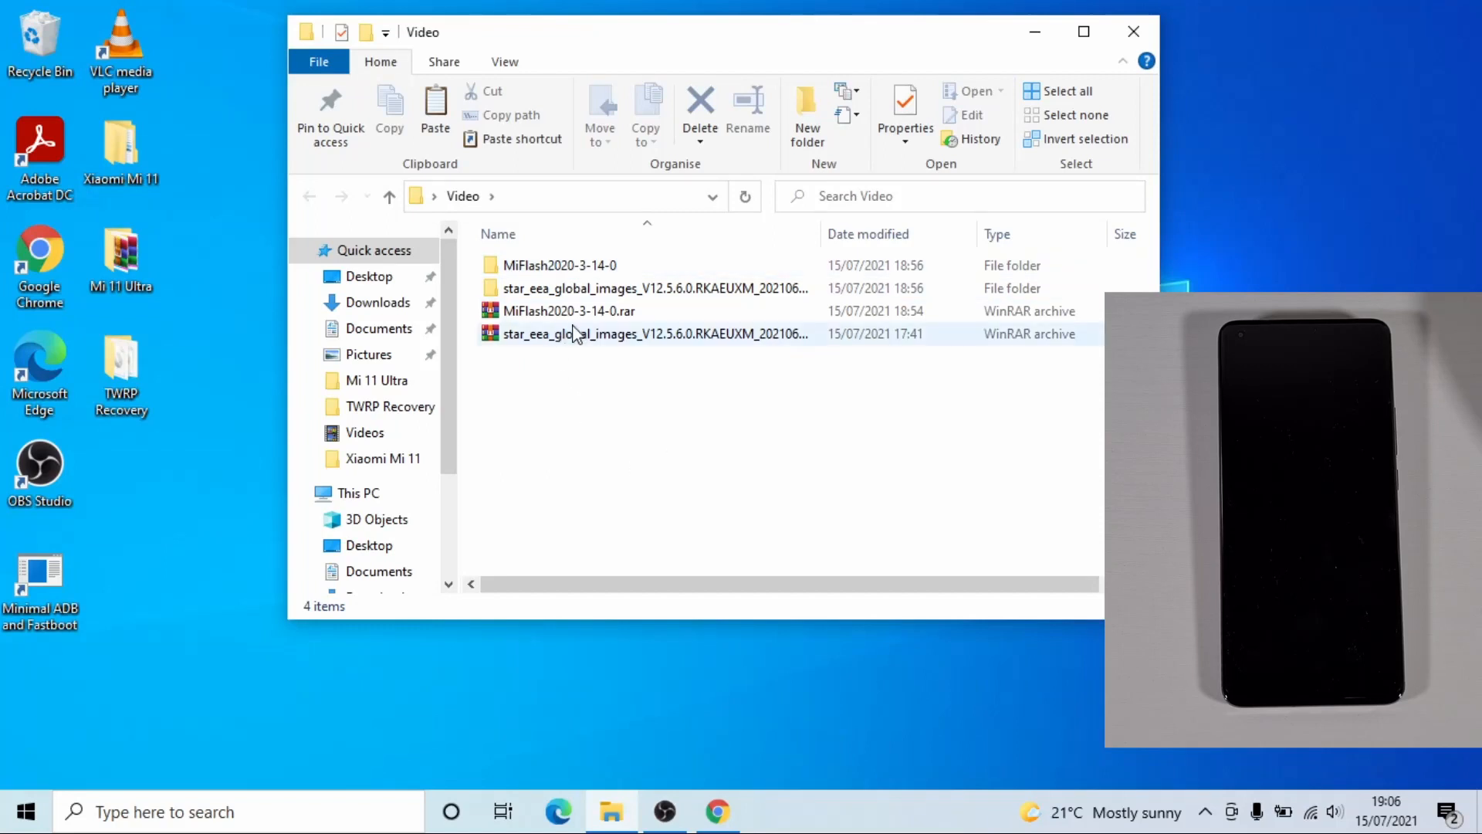
double_click(559, 264)
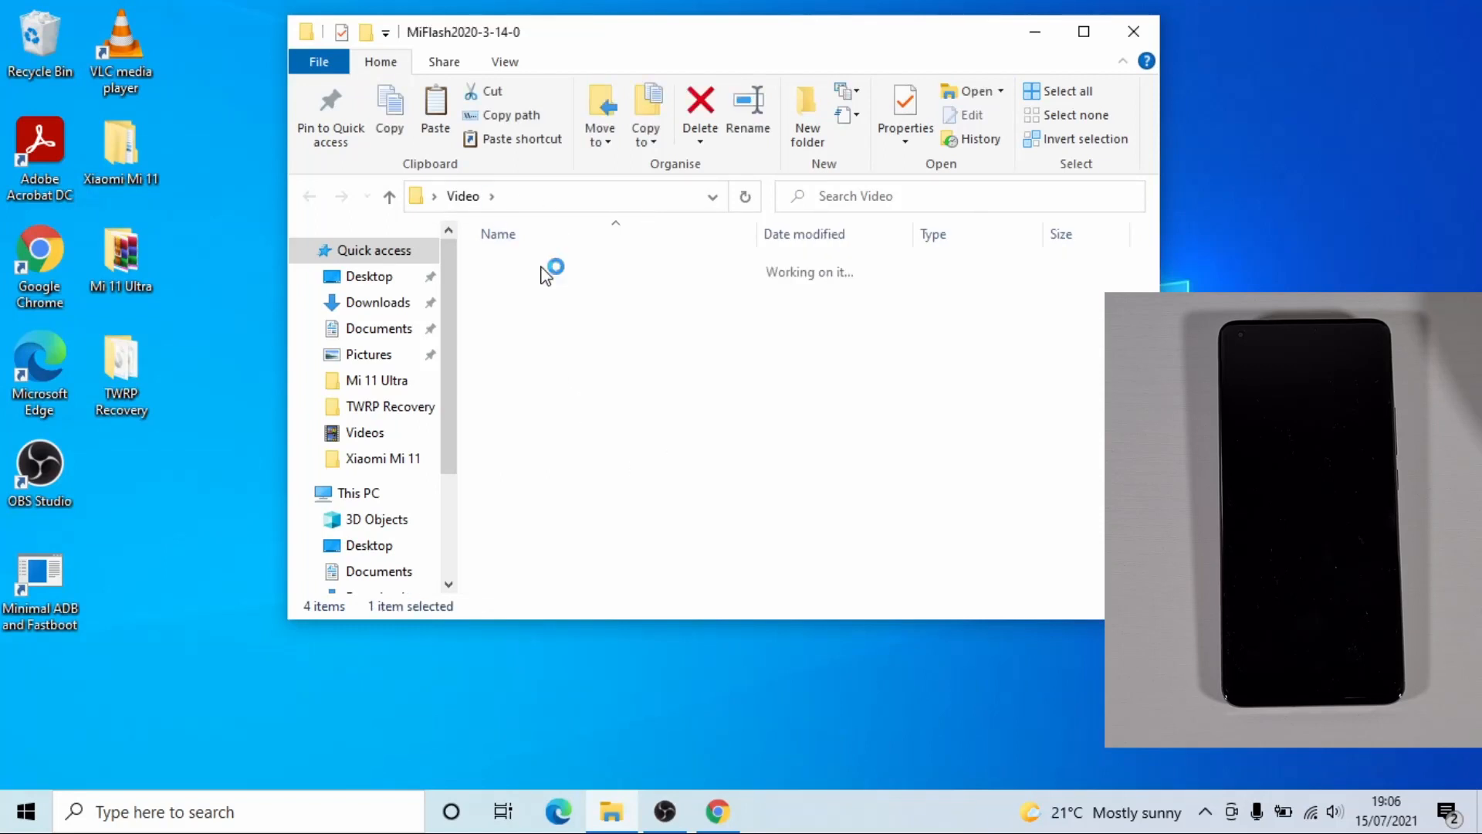
double_click(554, 272)
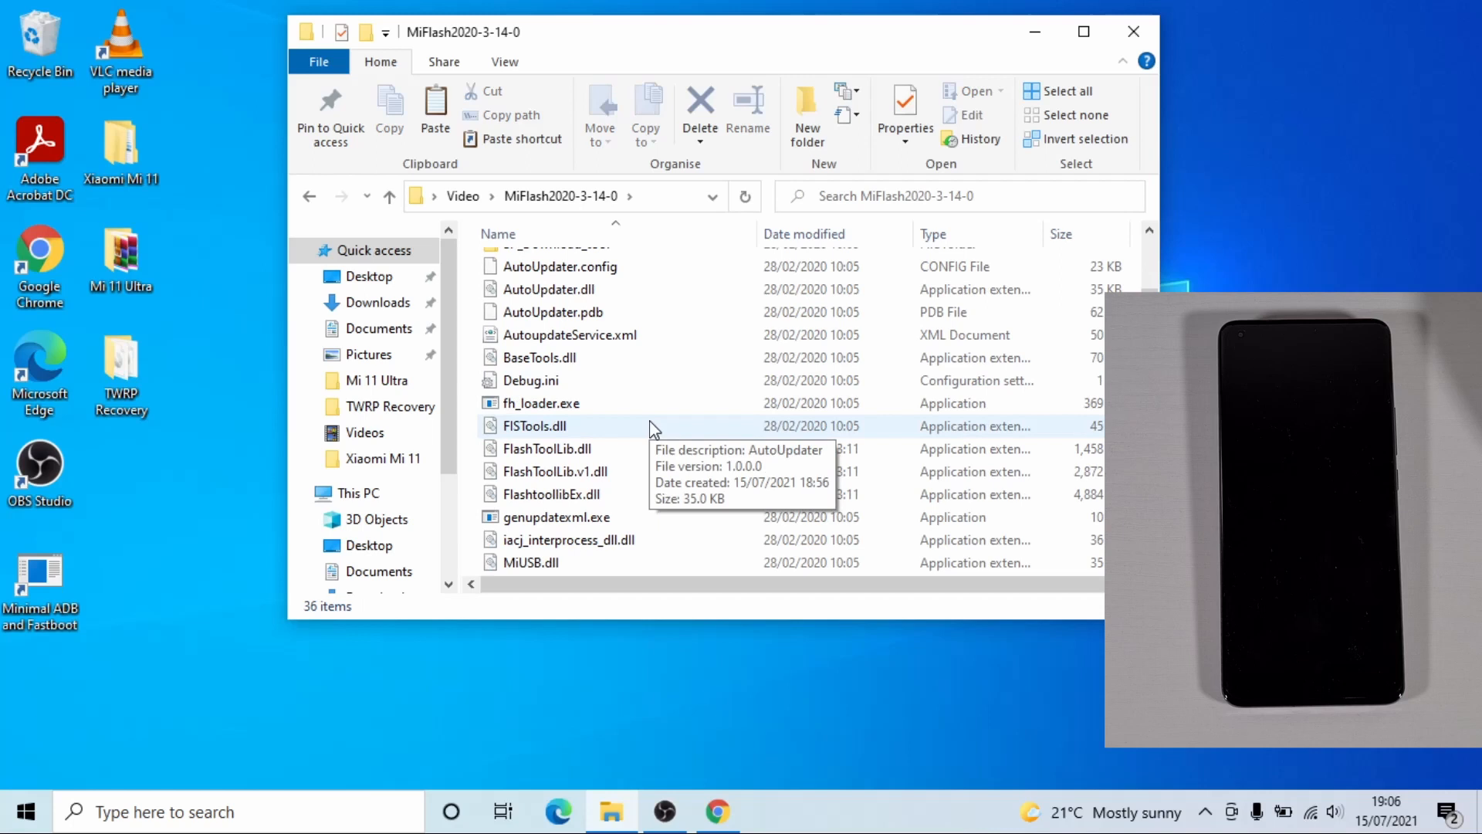
scroll("down", 3)
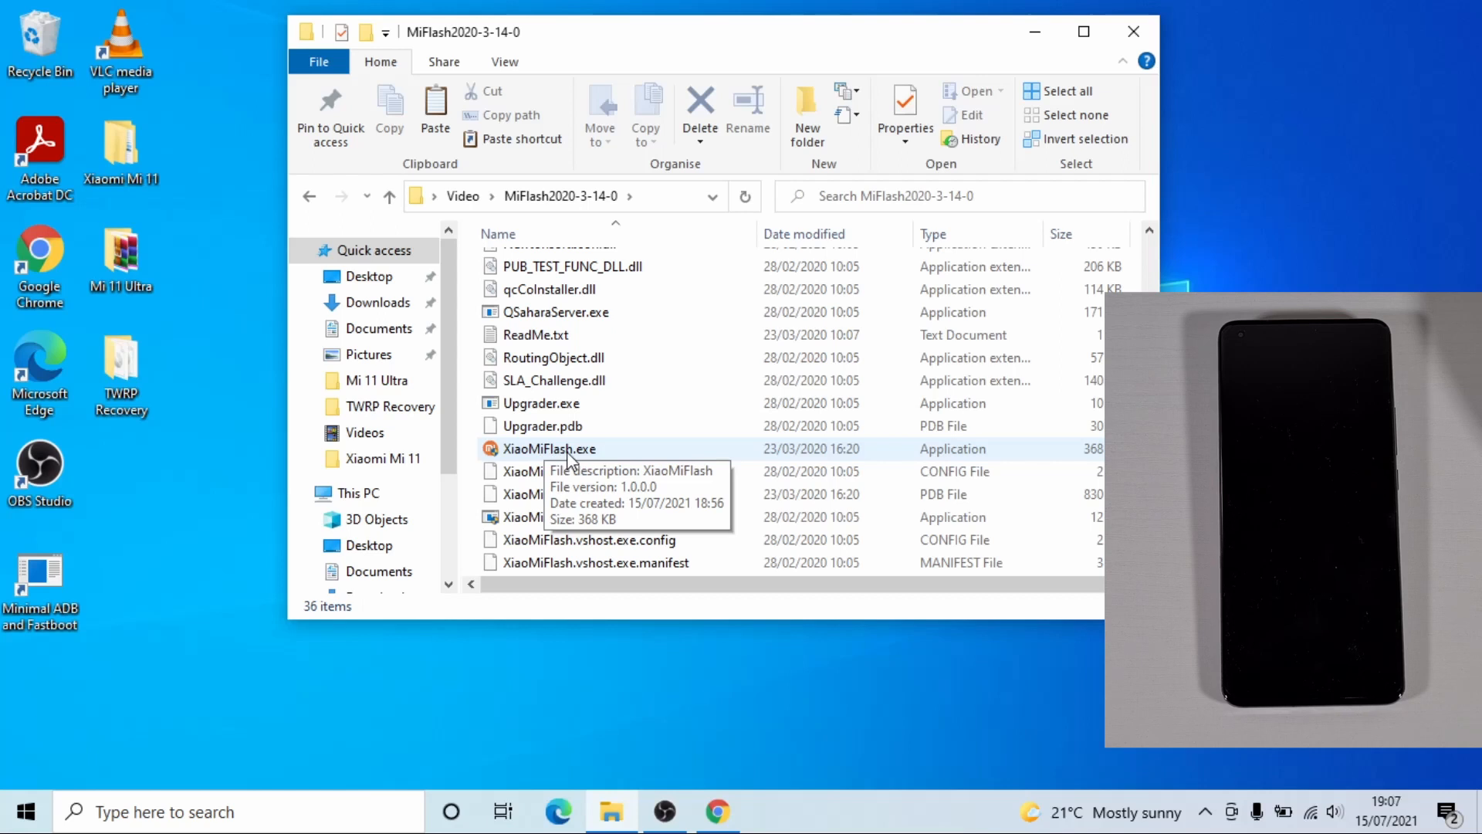
right_click(549, 447)
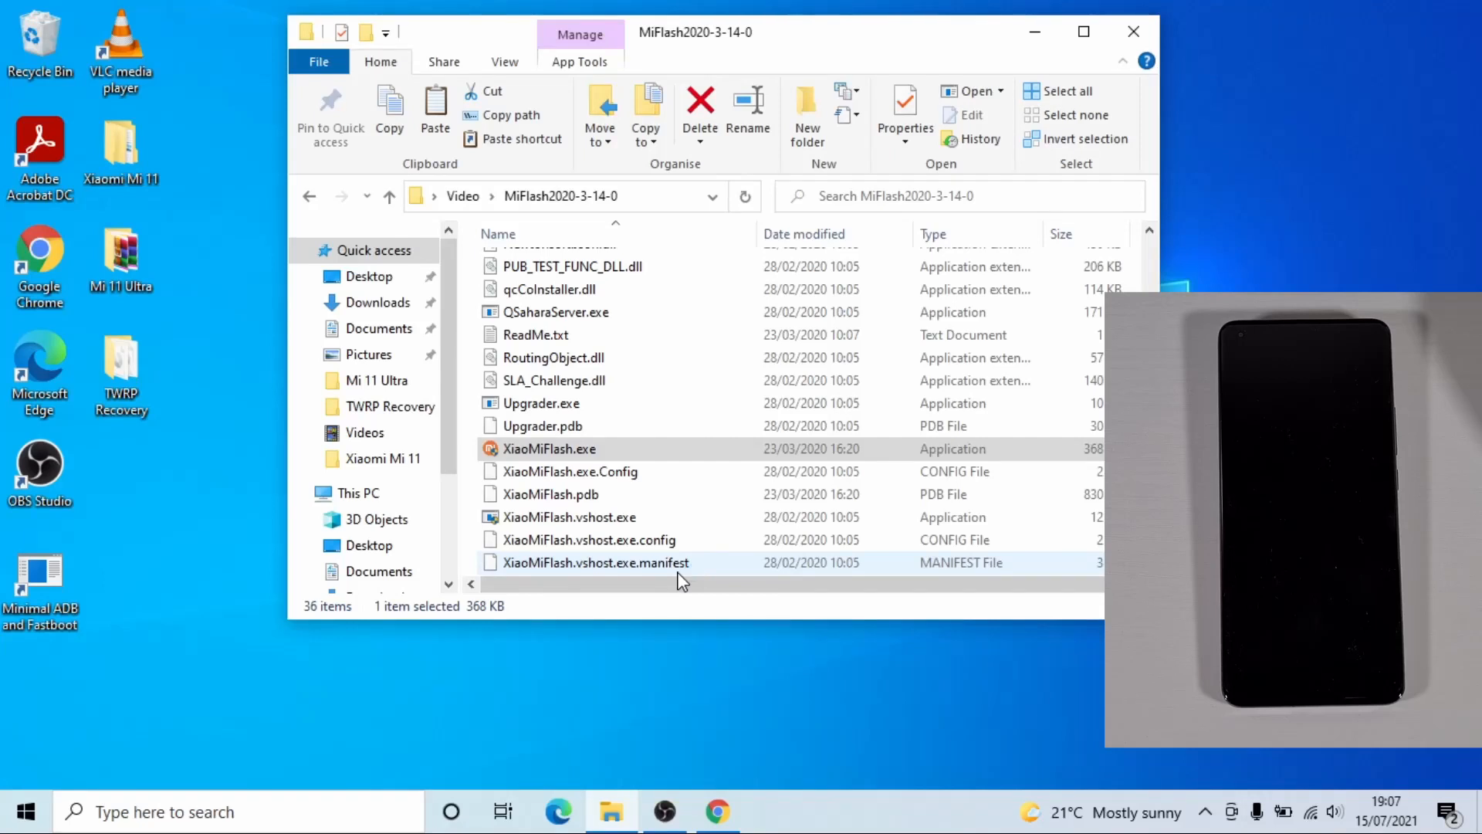
Launch XiaoMiFlash.exe to start MiFlash 2020.3.14.0.
double_click(550, 447)
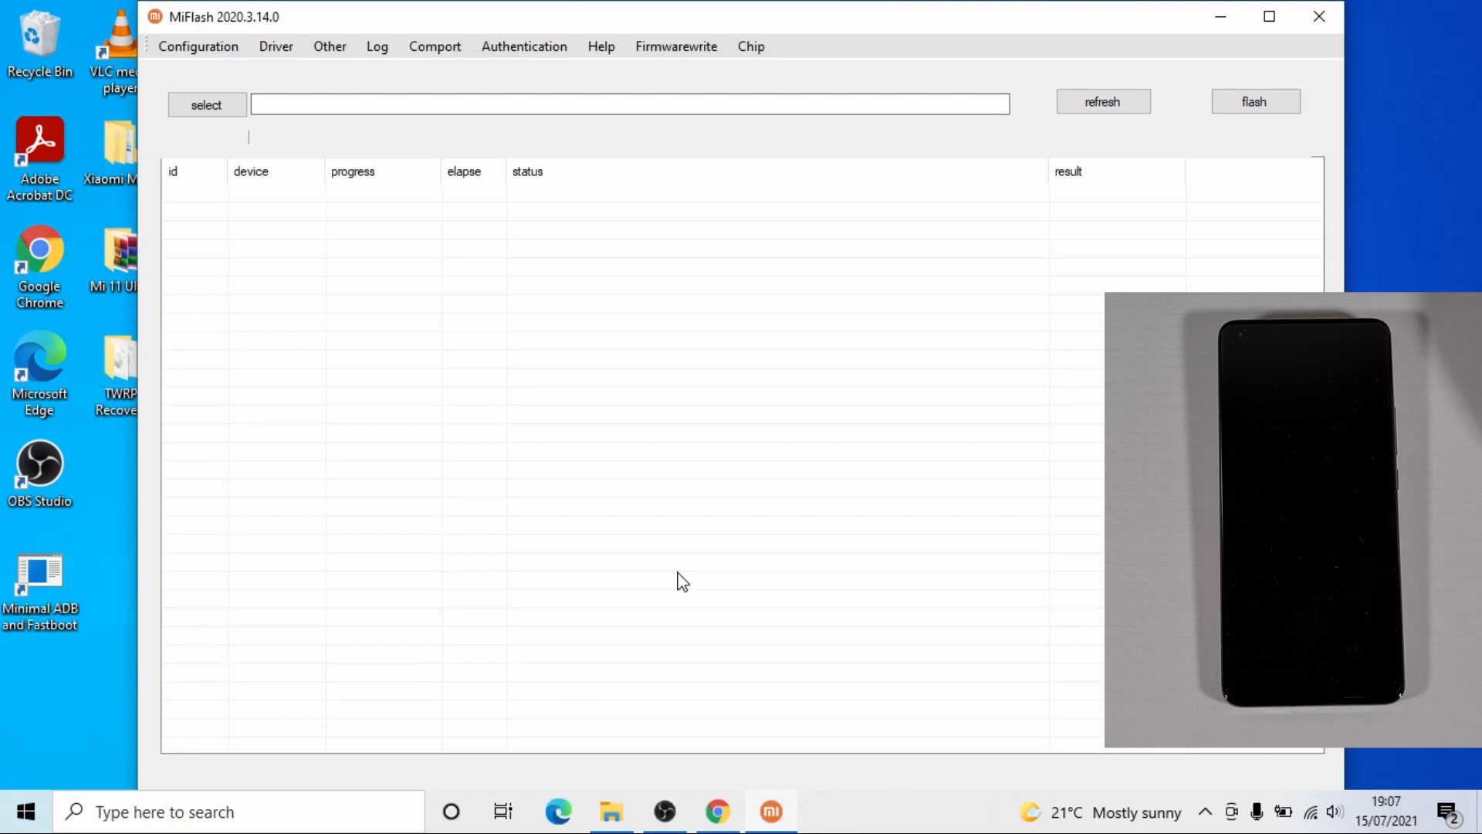
mouse_move(903, 23)
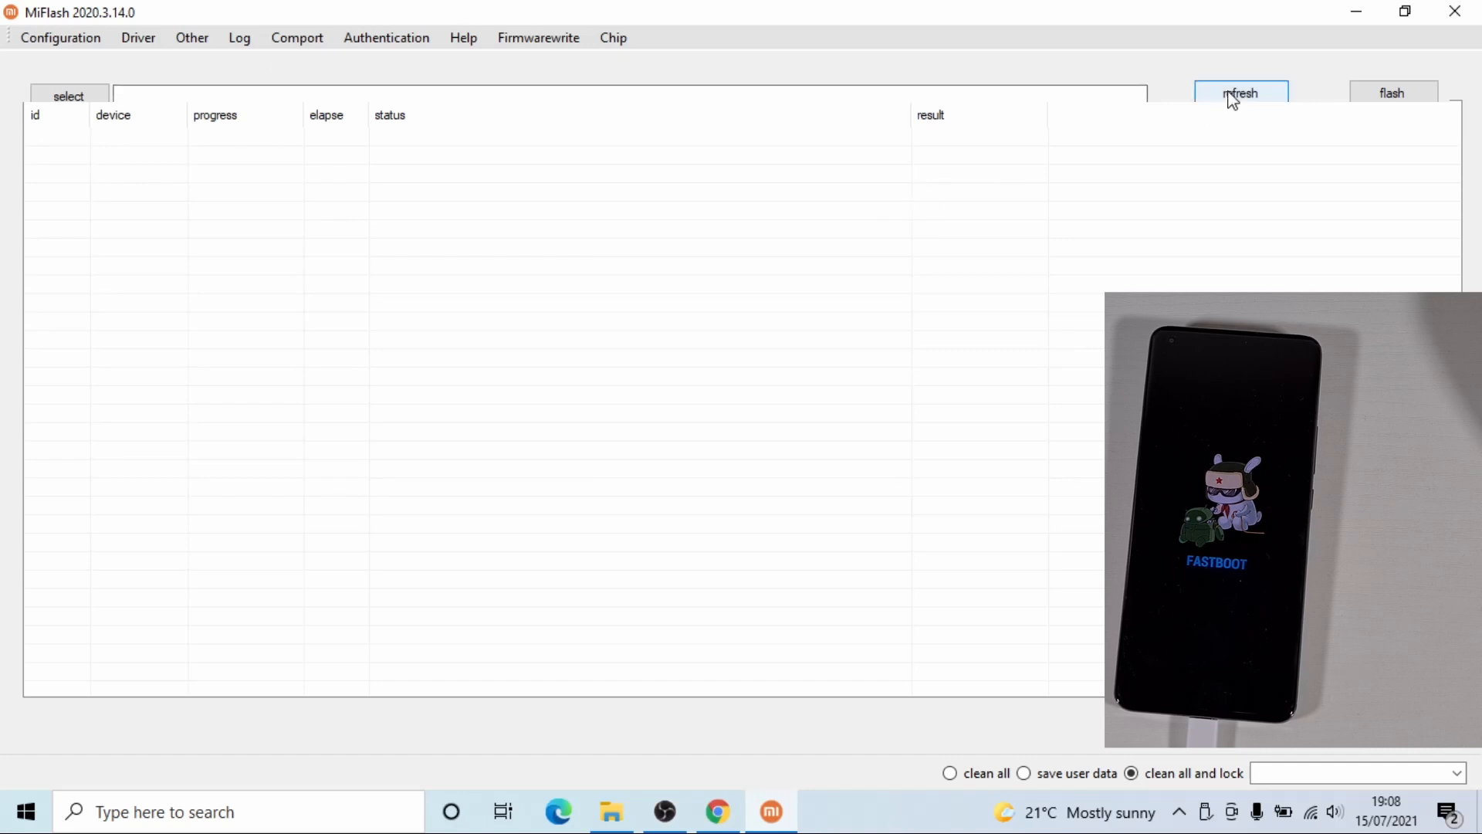
Refresh until the fastboot phone is listed as device 8f3714a7.
left_click(1240, 93)
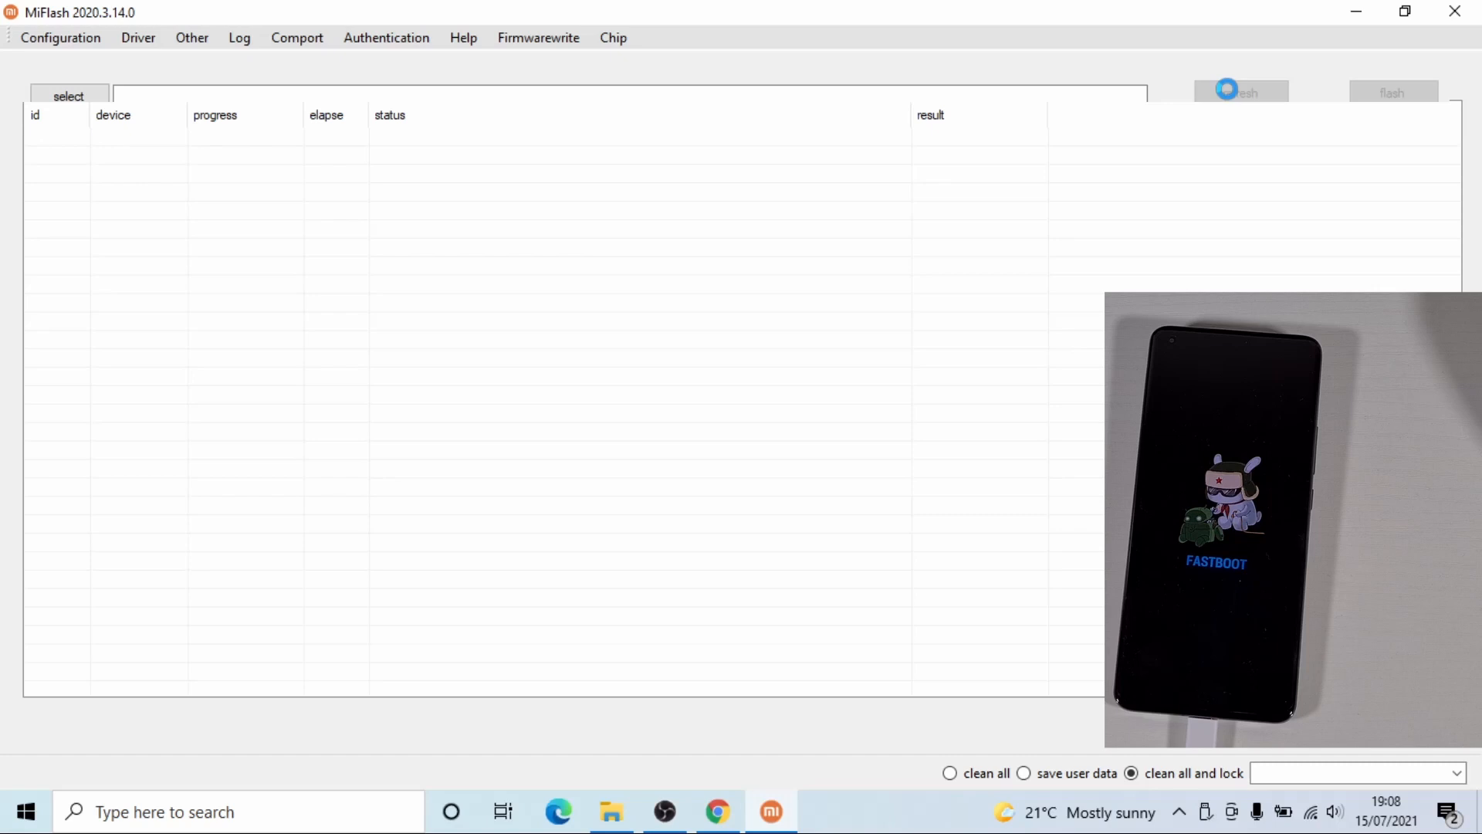
left_click(1240, 93)
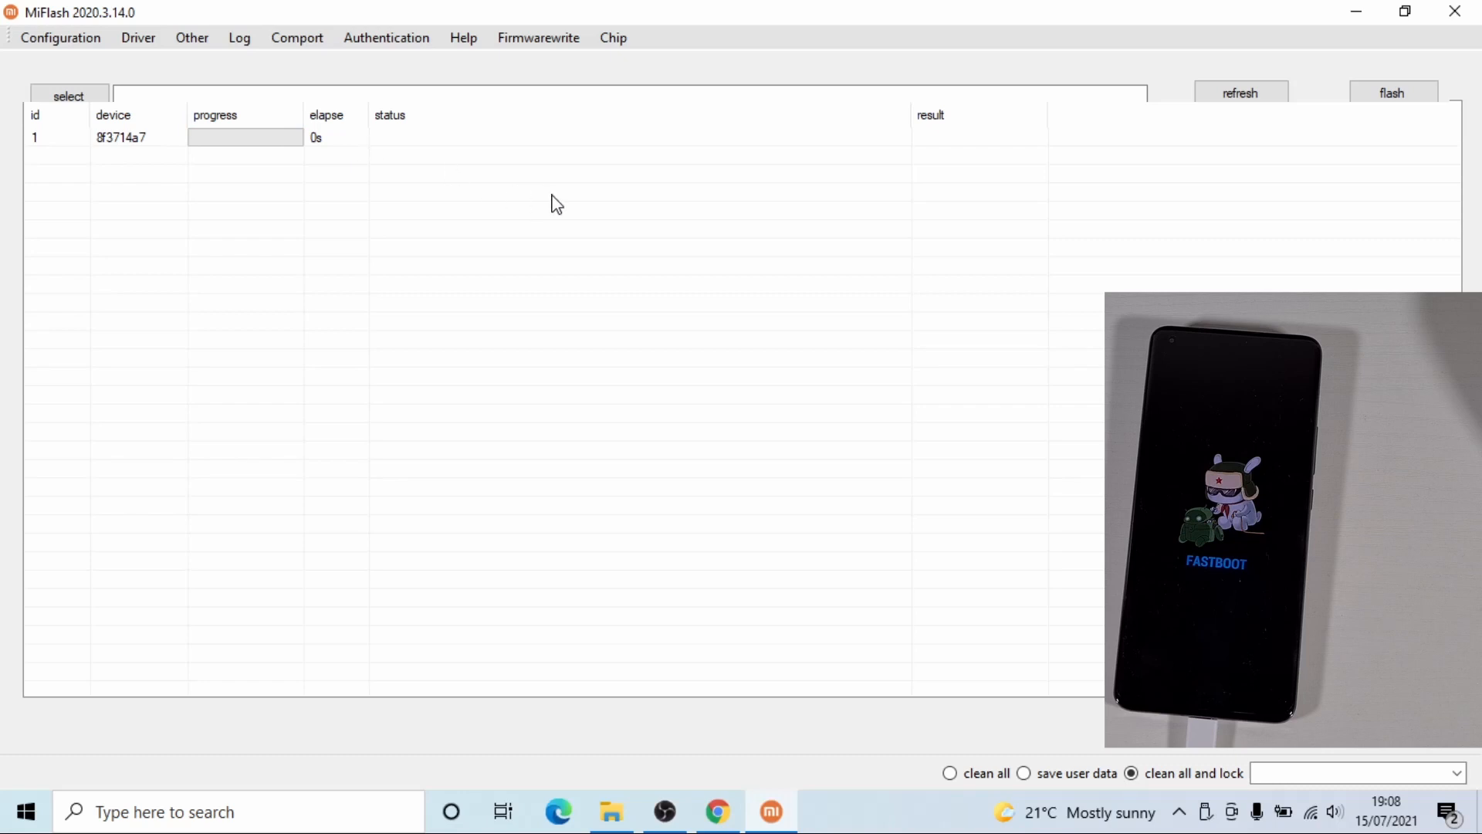
mouse_move(626, 149)
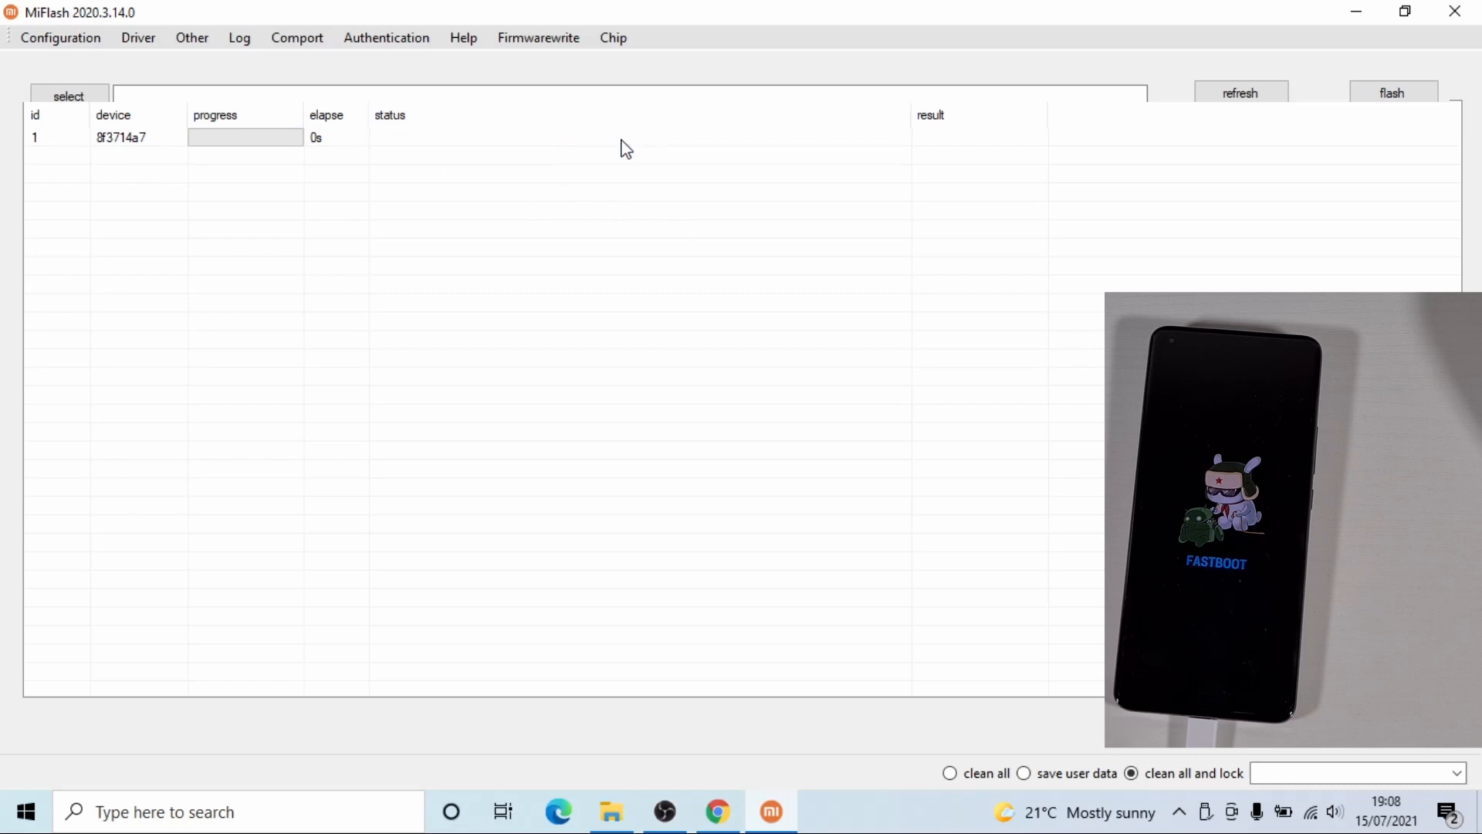
mouse_move(624, 179)
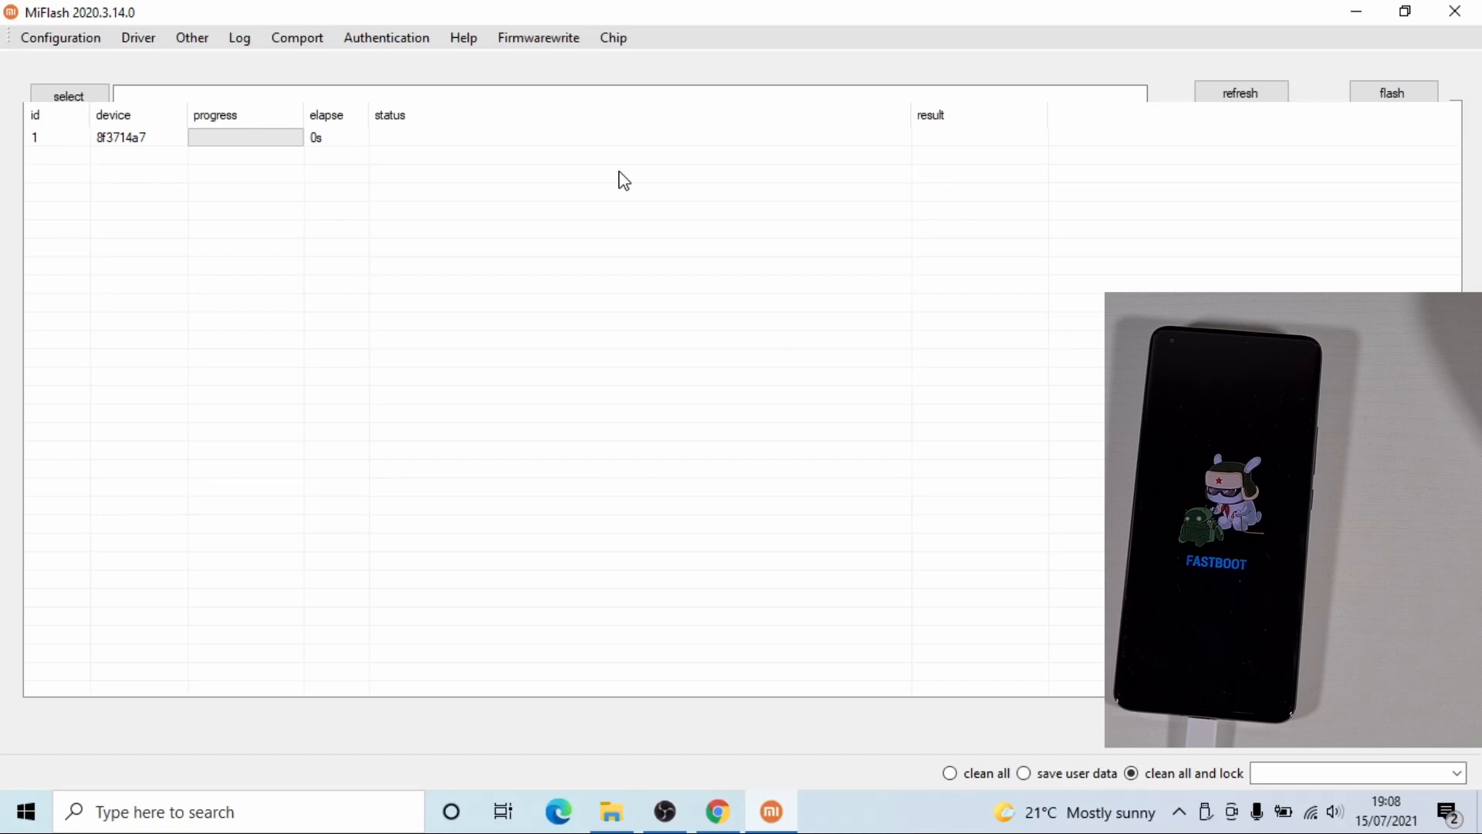
left_click(61, 38)
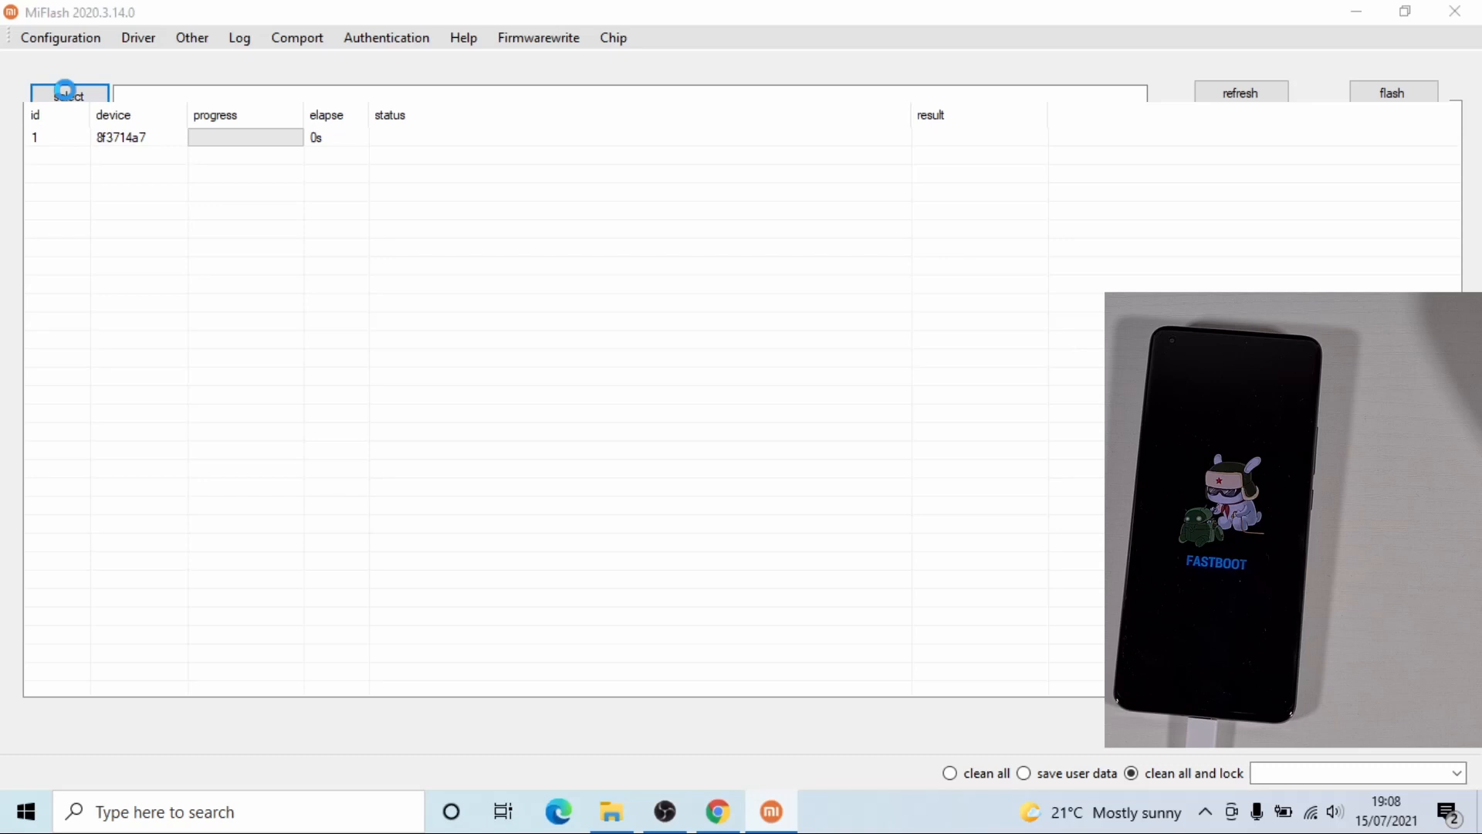
Choose the star_eea_global_images inner folder on Local Disk (C:) as the ROM to flash.
left_click(68, 95)
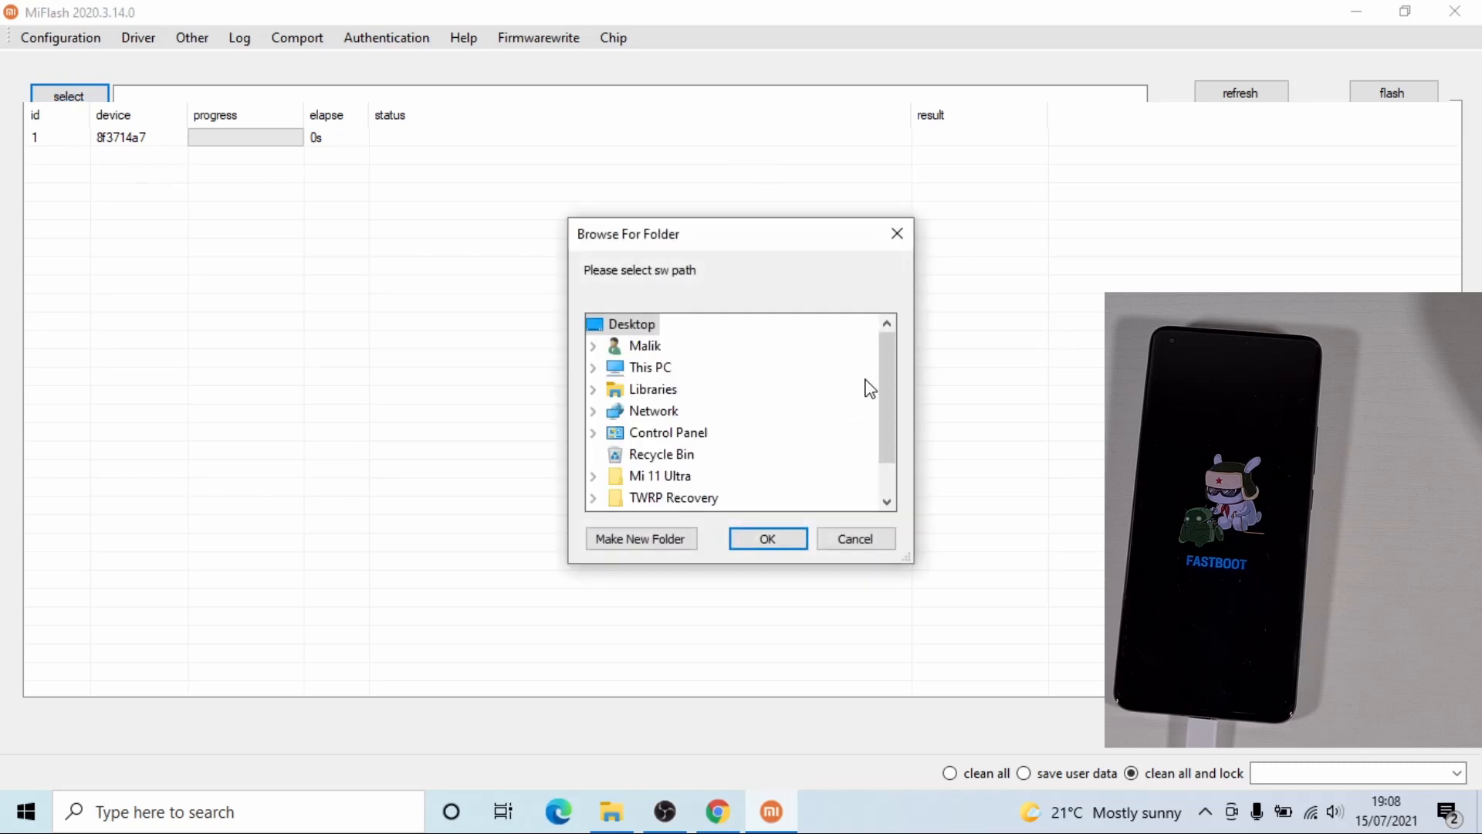
scroll("down", 3)
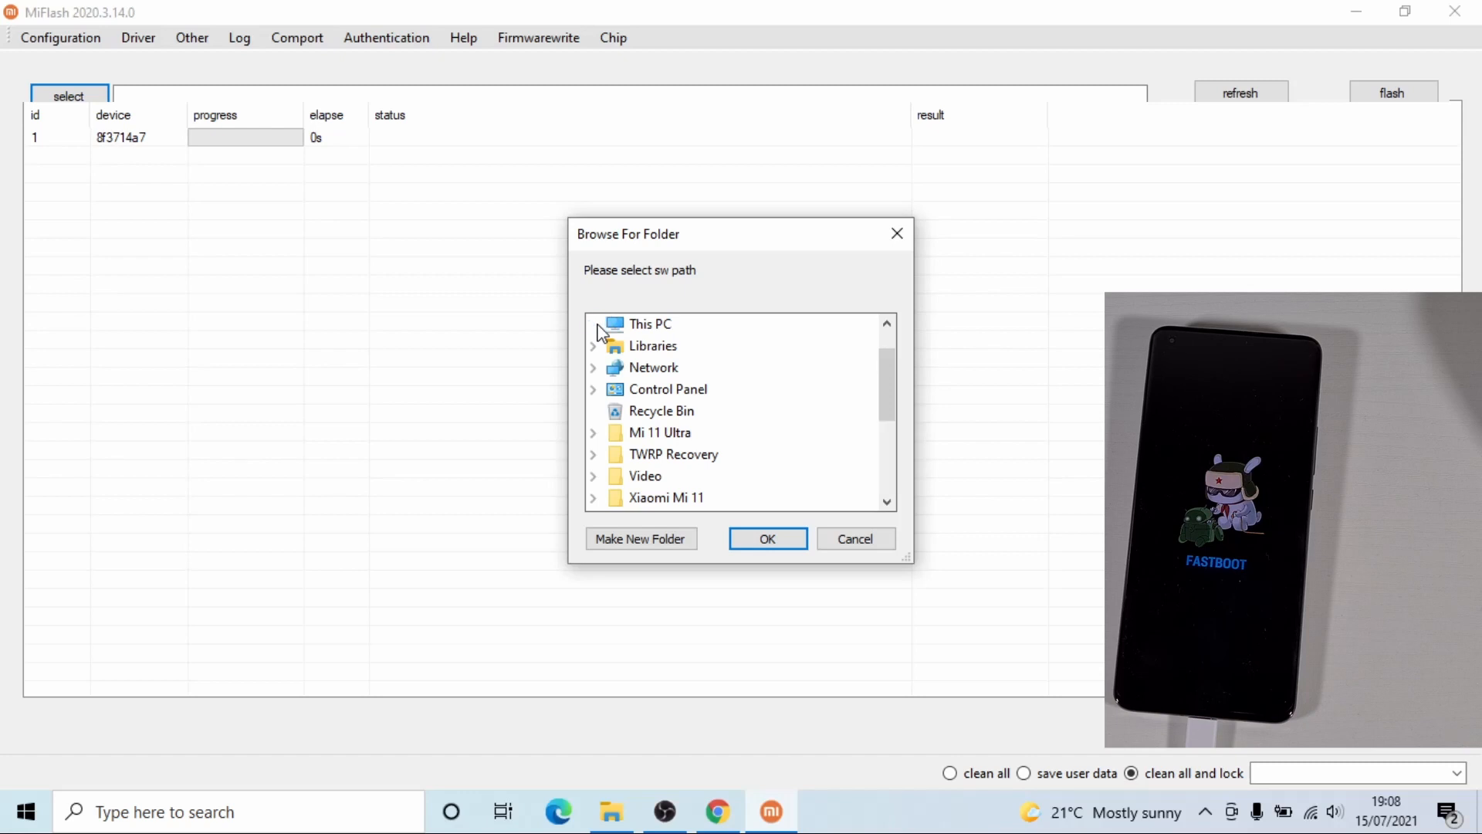
left_click(593, 323)
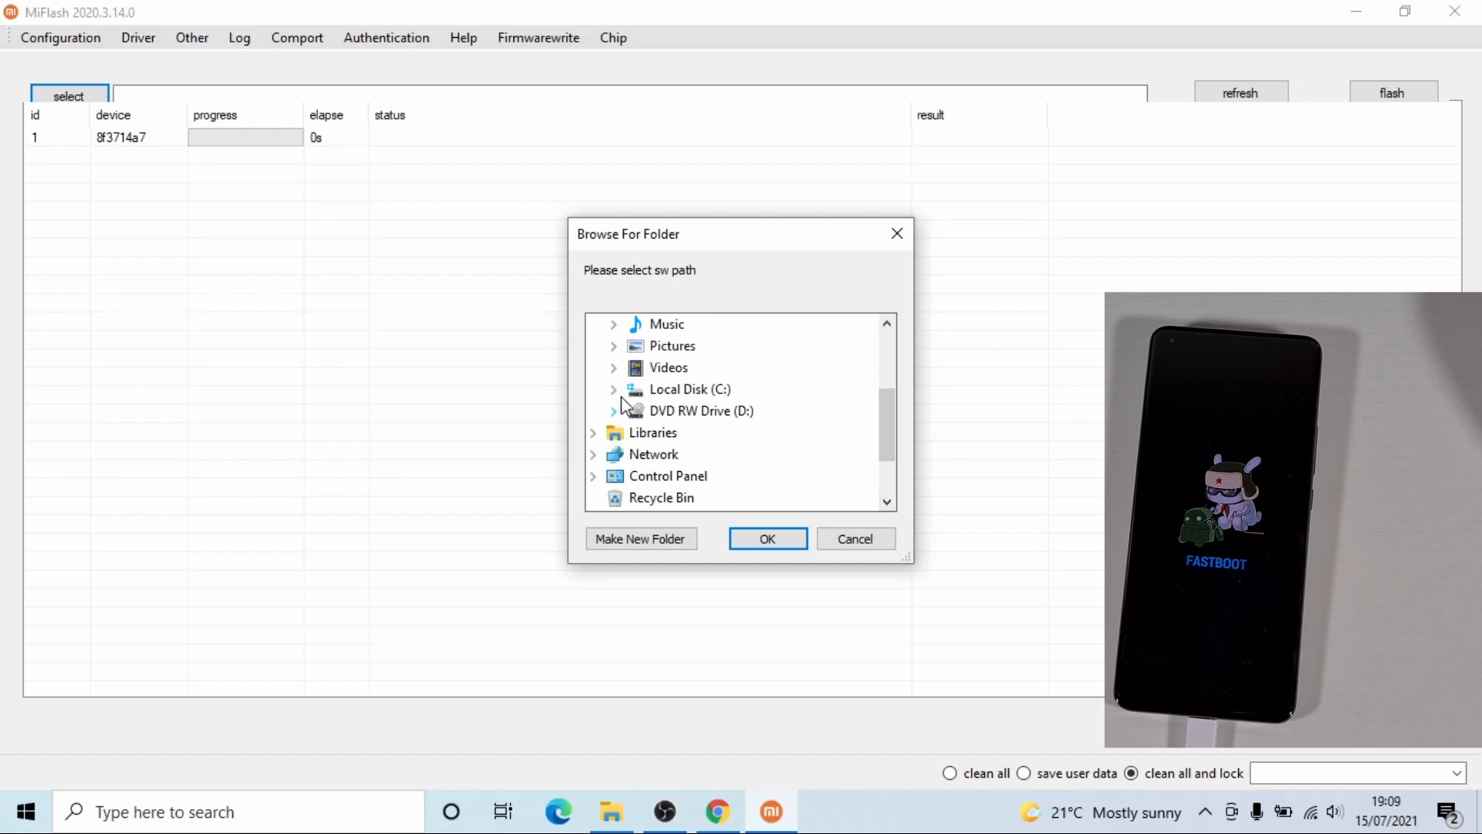
left_click(613, 389)
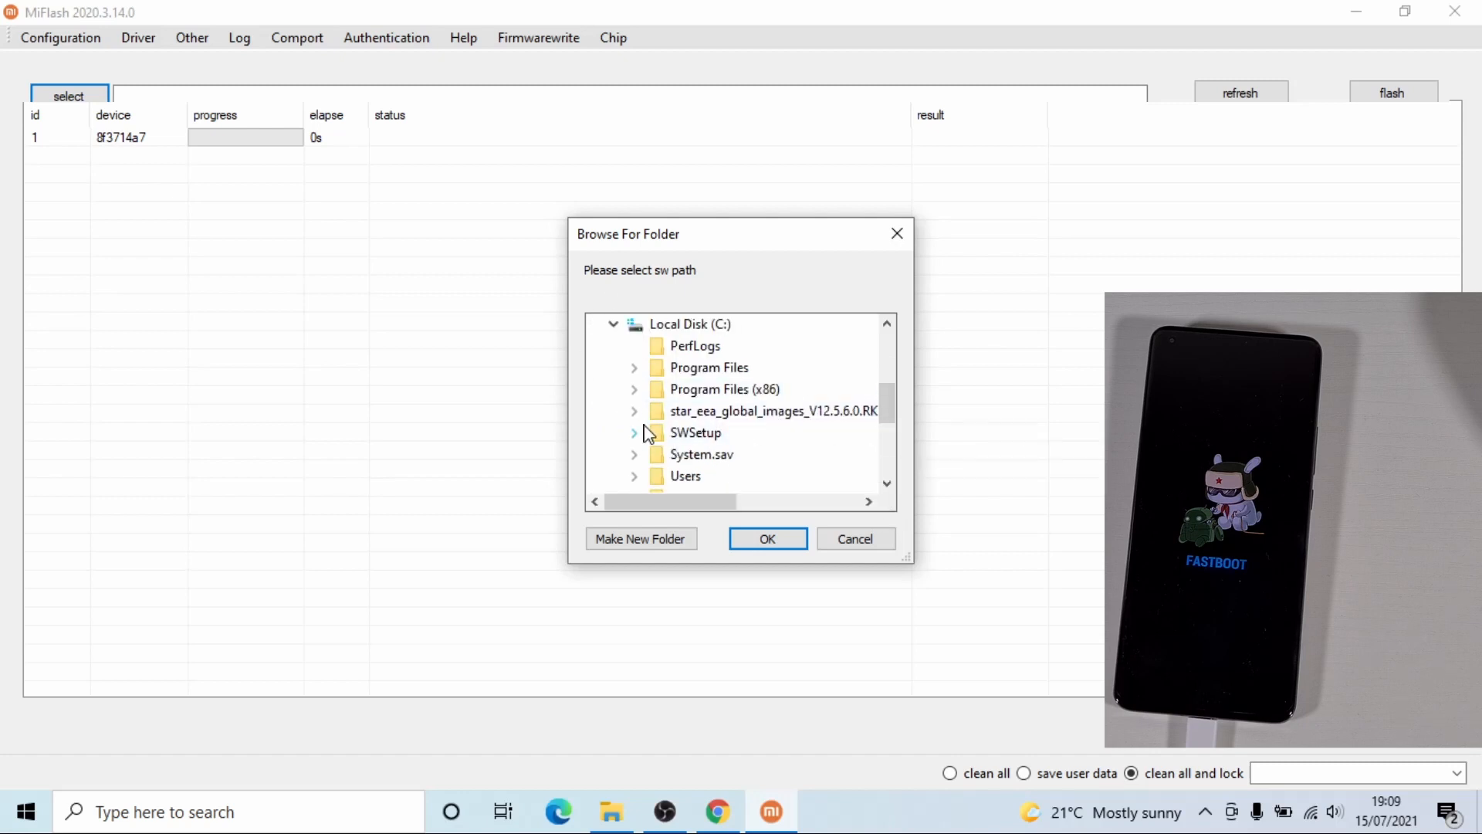
left_click(770, 411)
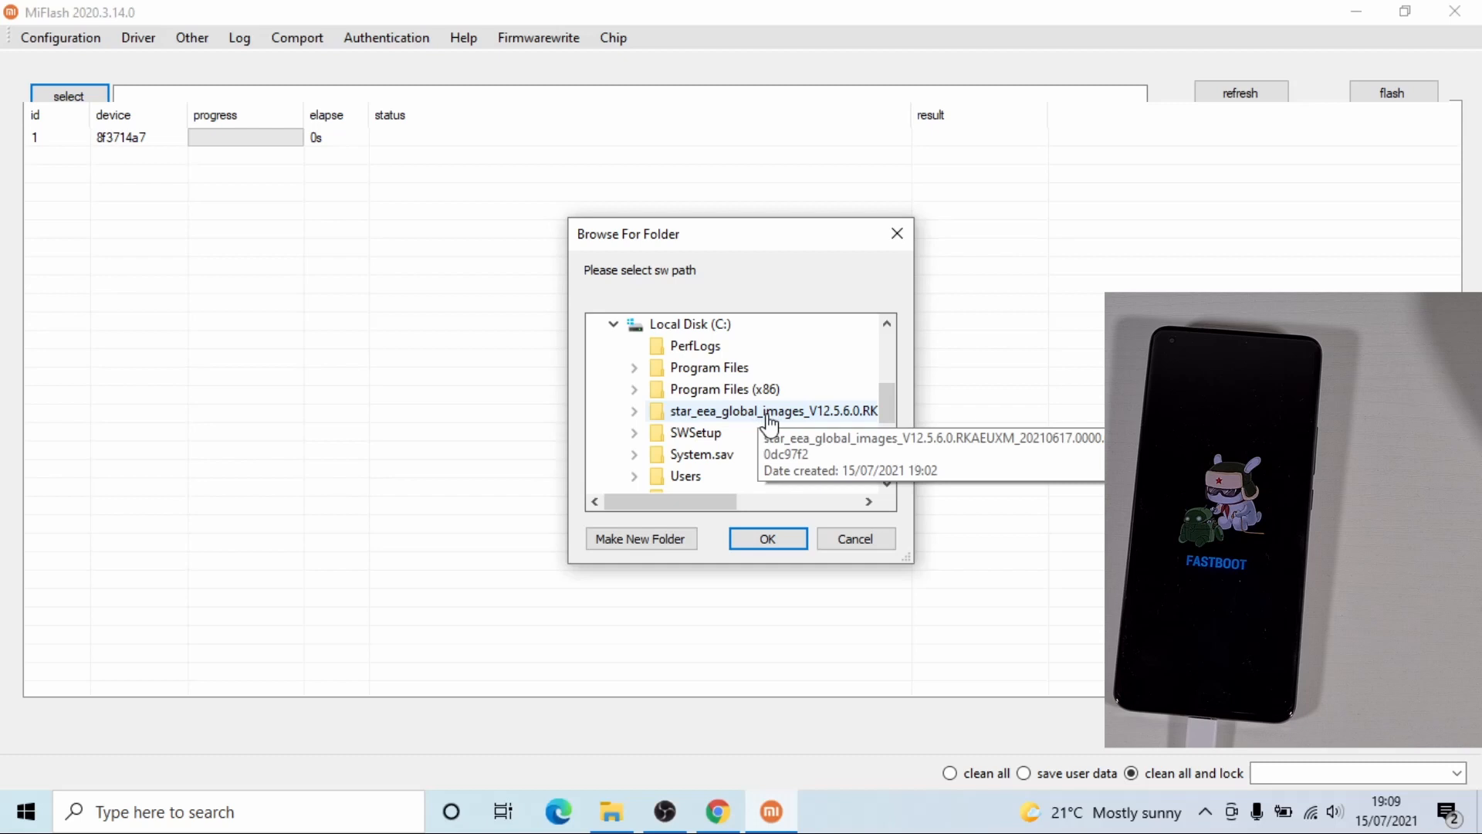
left_click(635, 411)
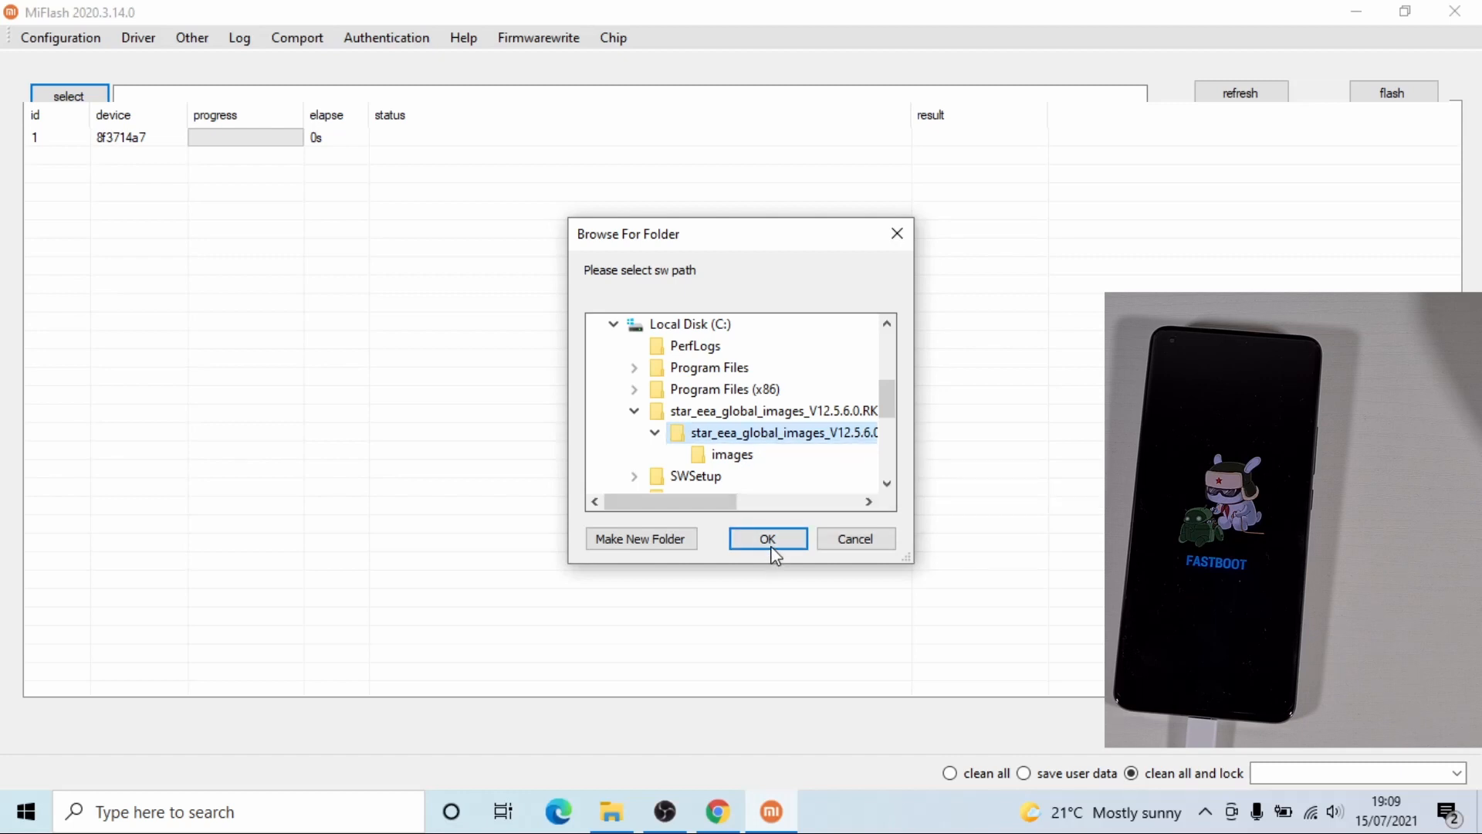
left_click(767, 538)
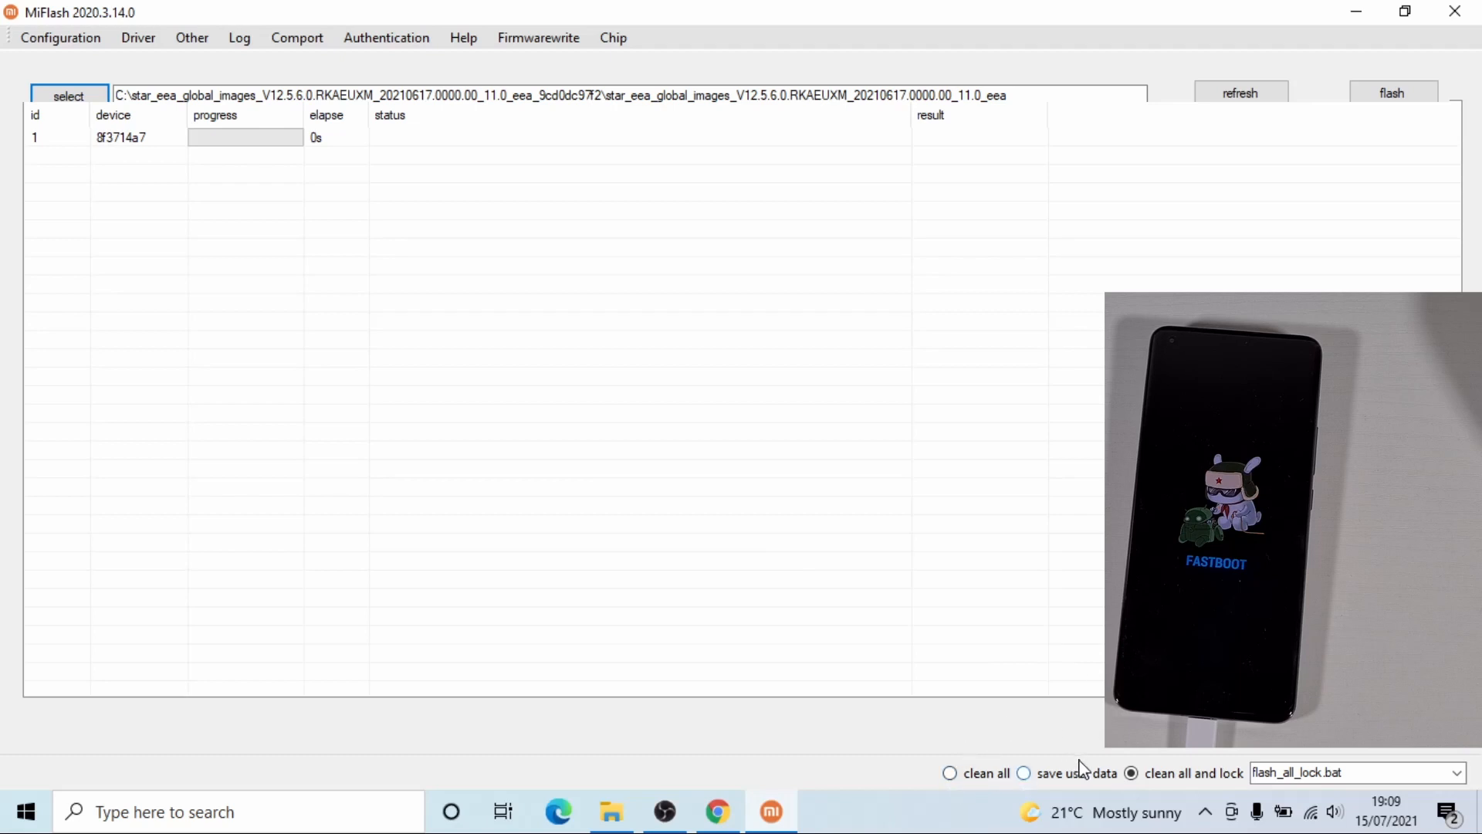
mouse_move(1261, 770)
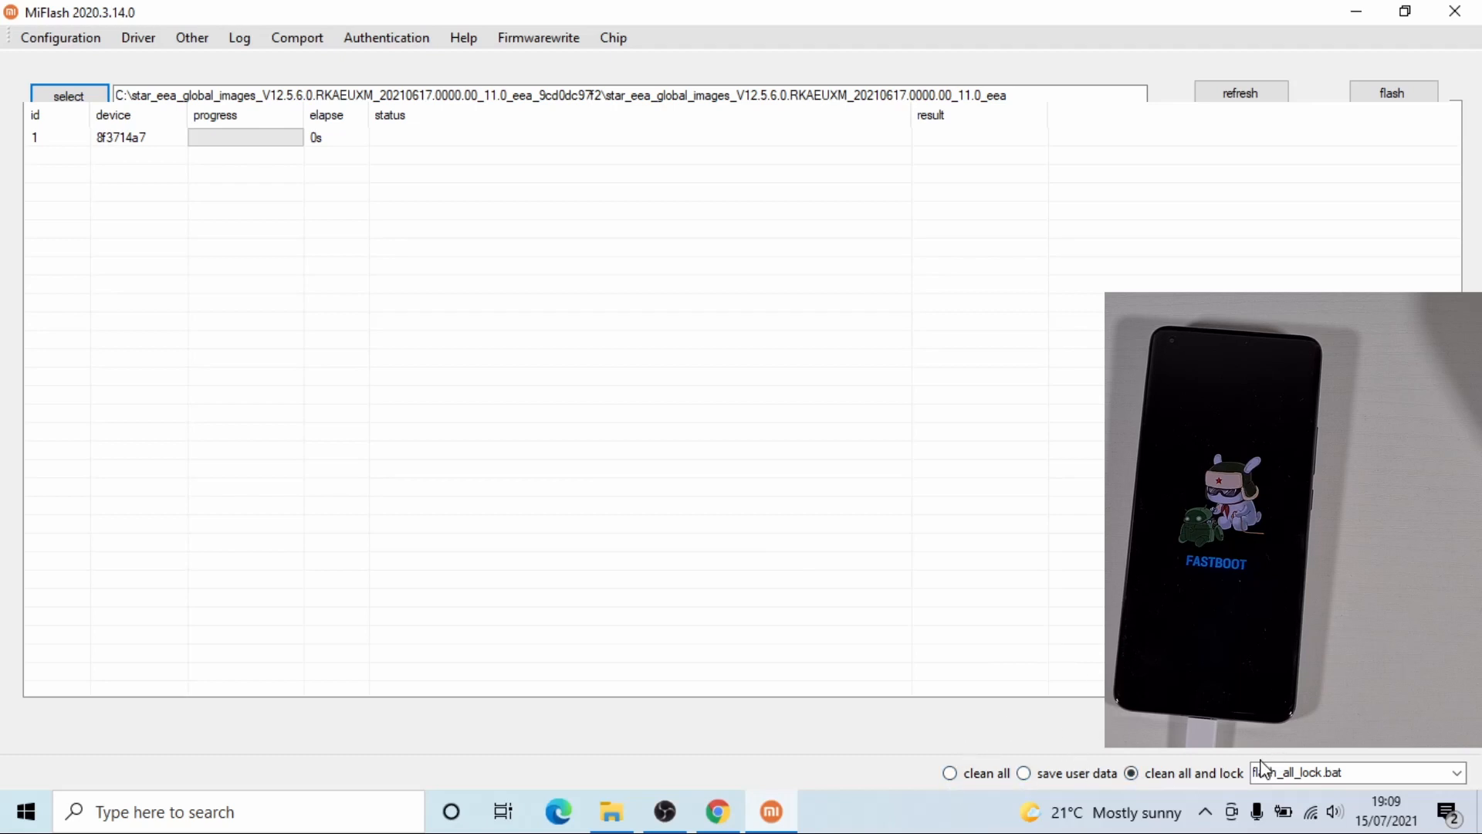
mouse_move(1188, 753)
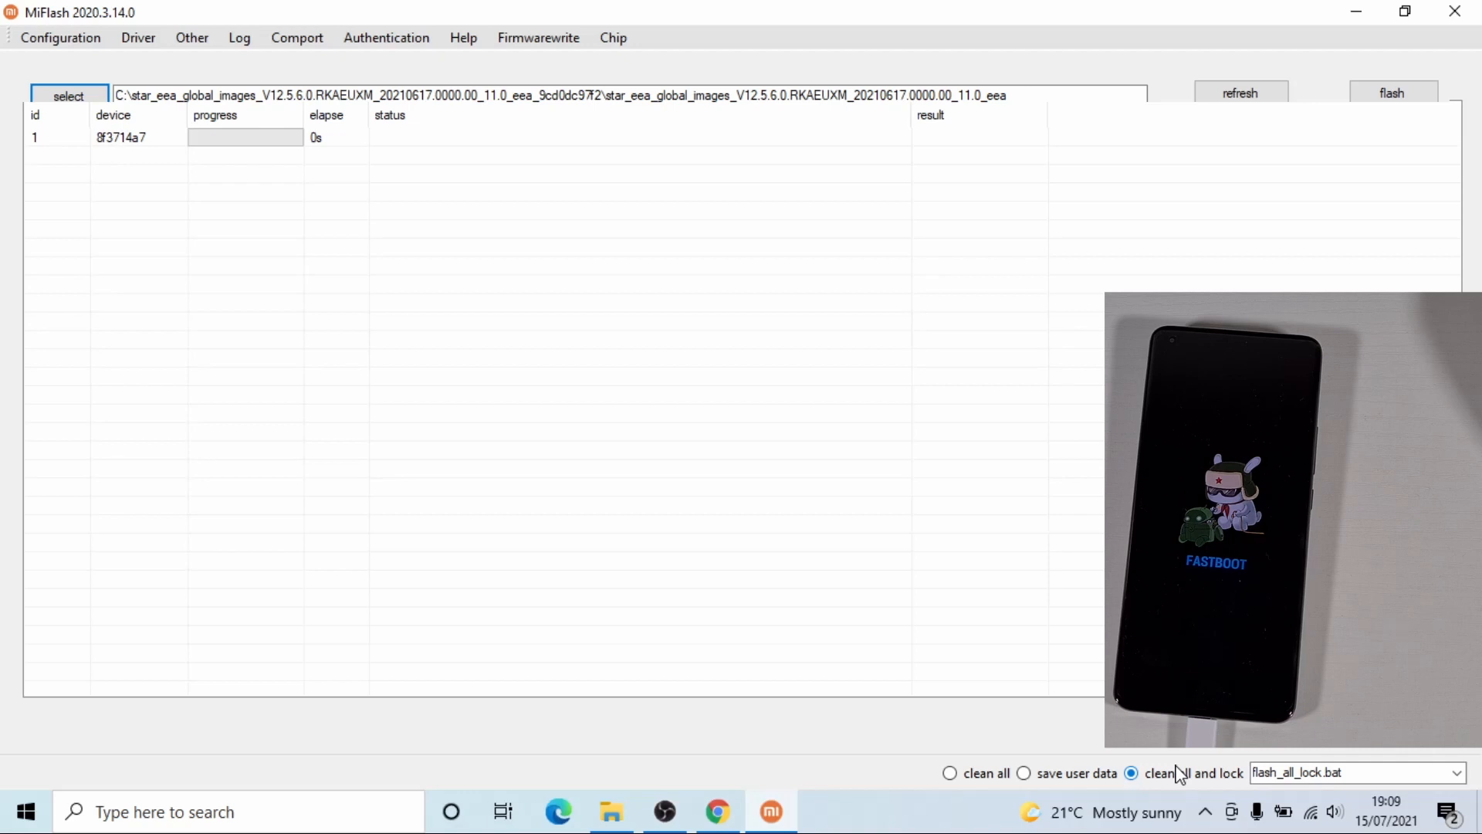
mouse_move(1055, 748)
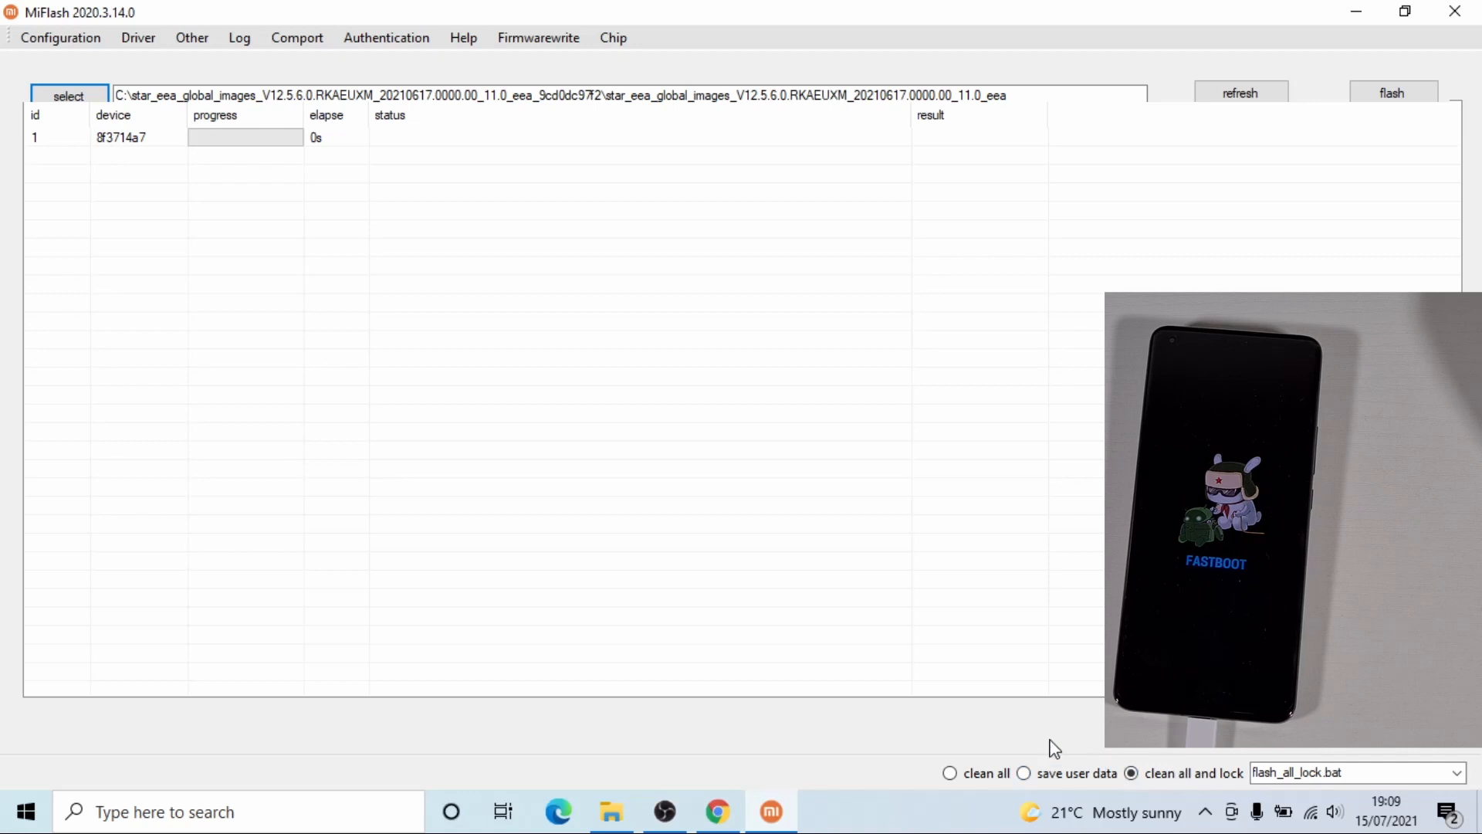
mouse_move(951, 773)
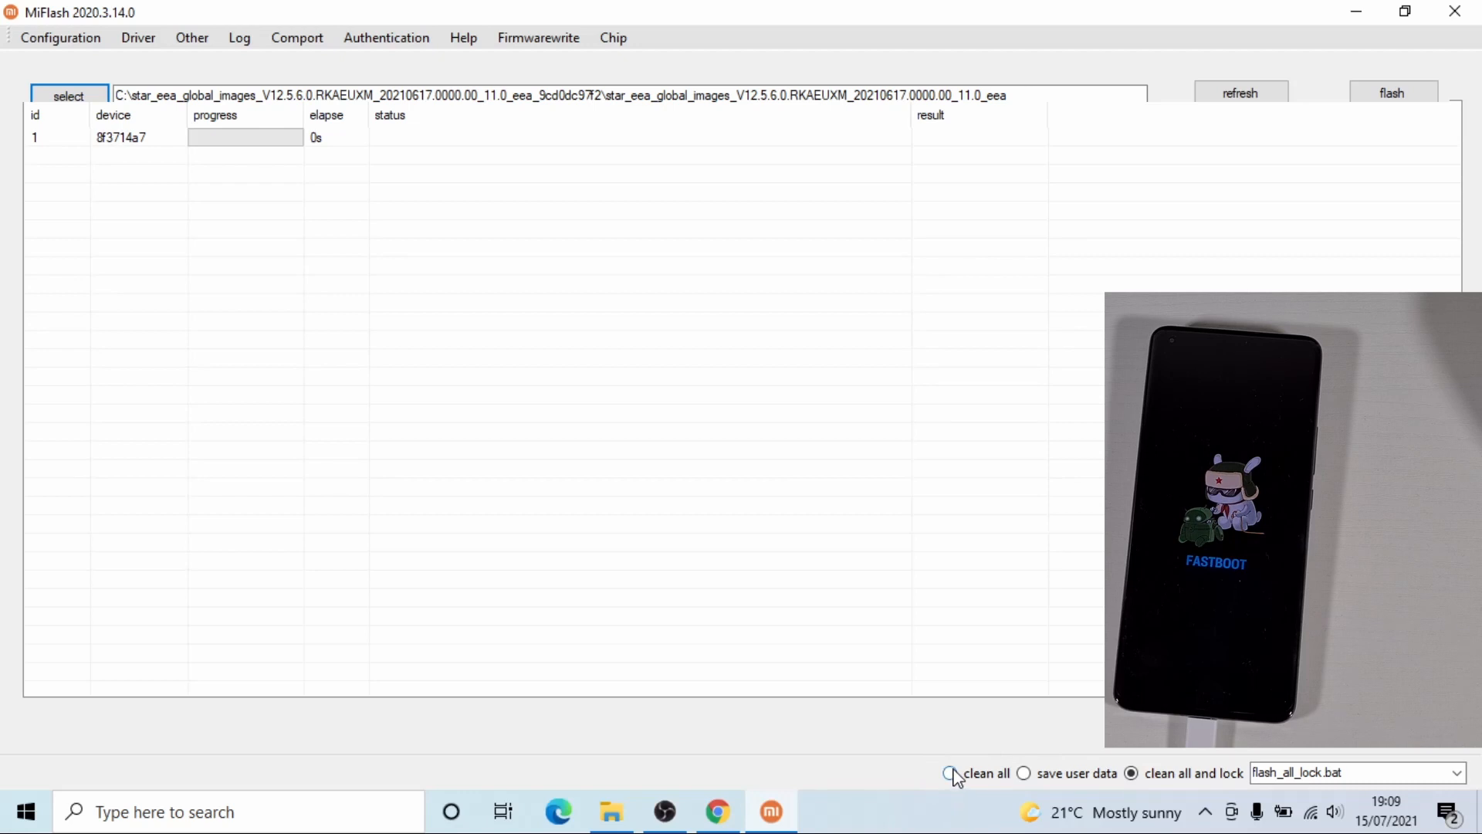
Switch the flash option to 'clean all' so flash_all.bat is used.
left_click(948, 774)
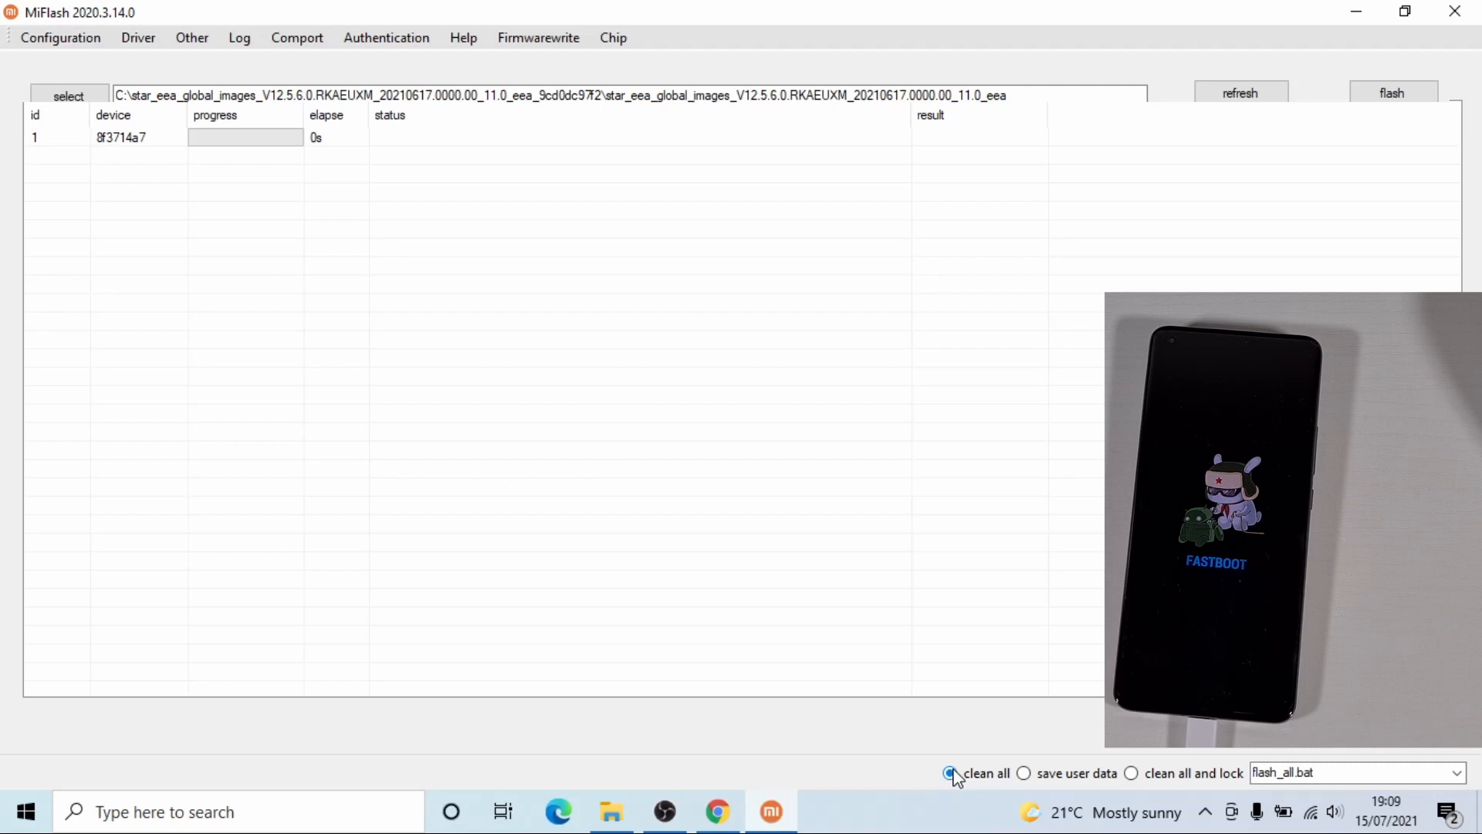
left_click(950, 772)
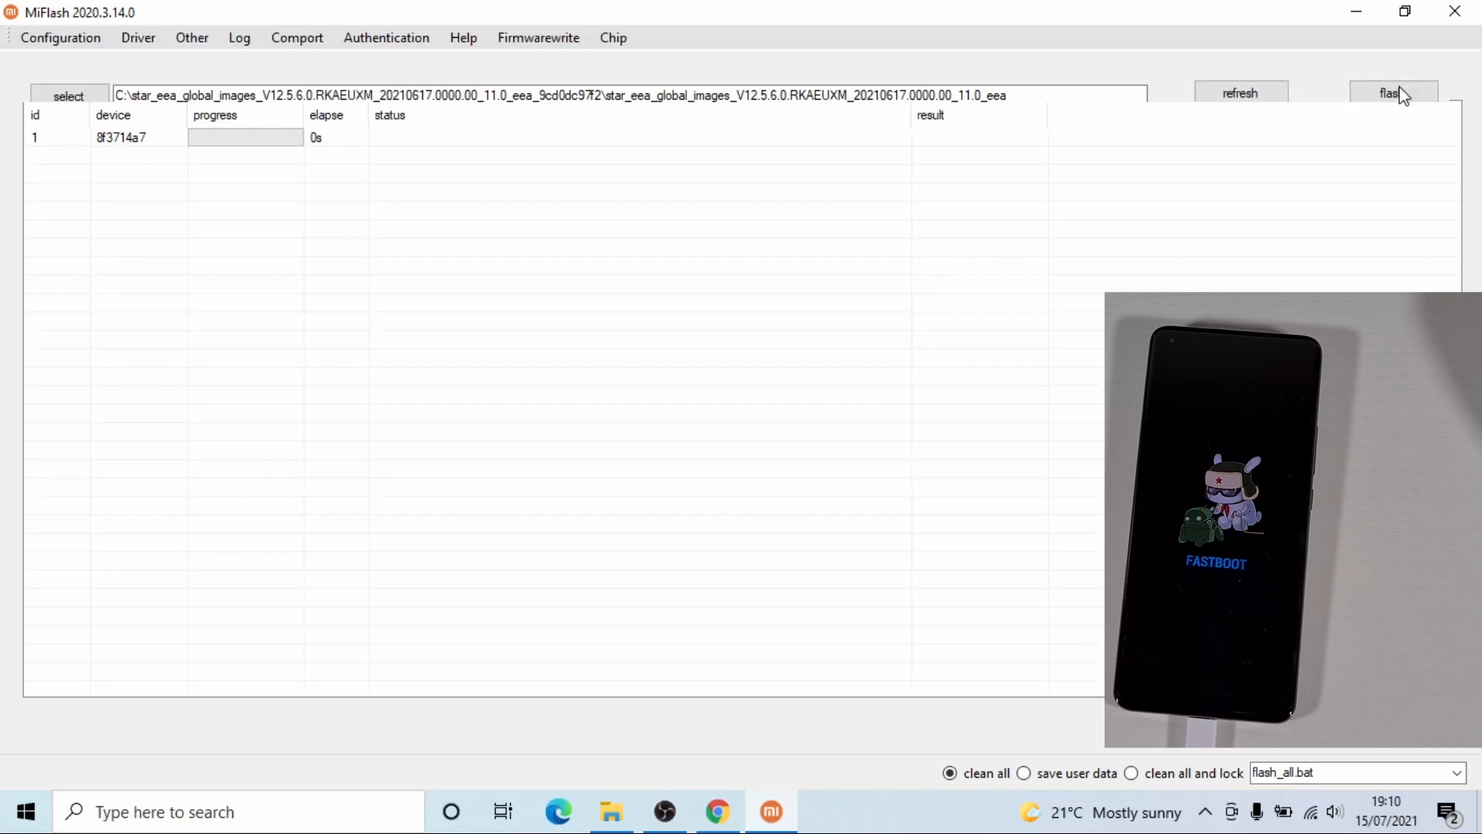
Flash the ROM to completion and close MiFlash once the phone boots.
left_click(1389, 92)
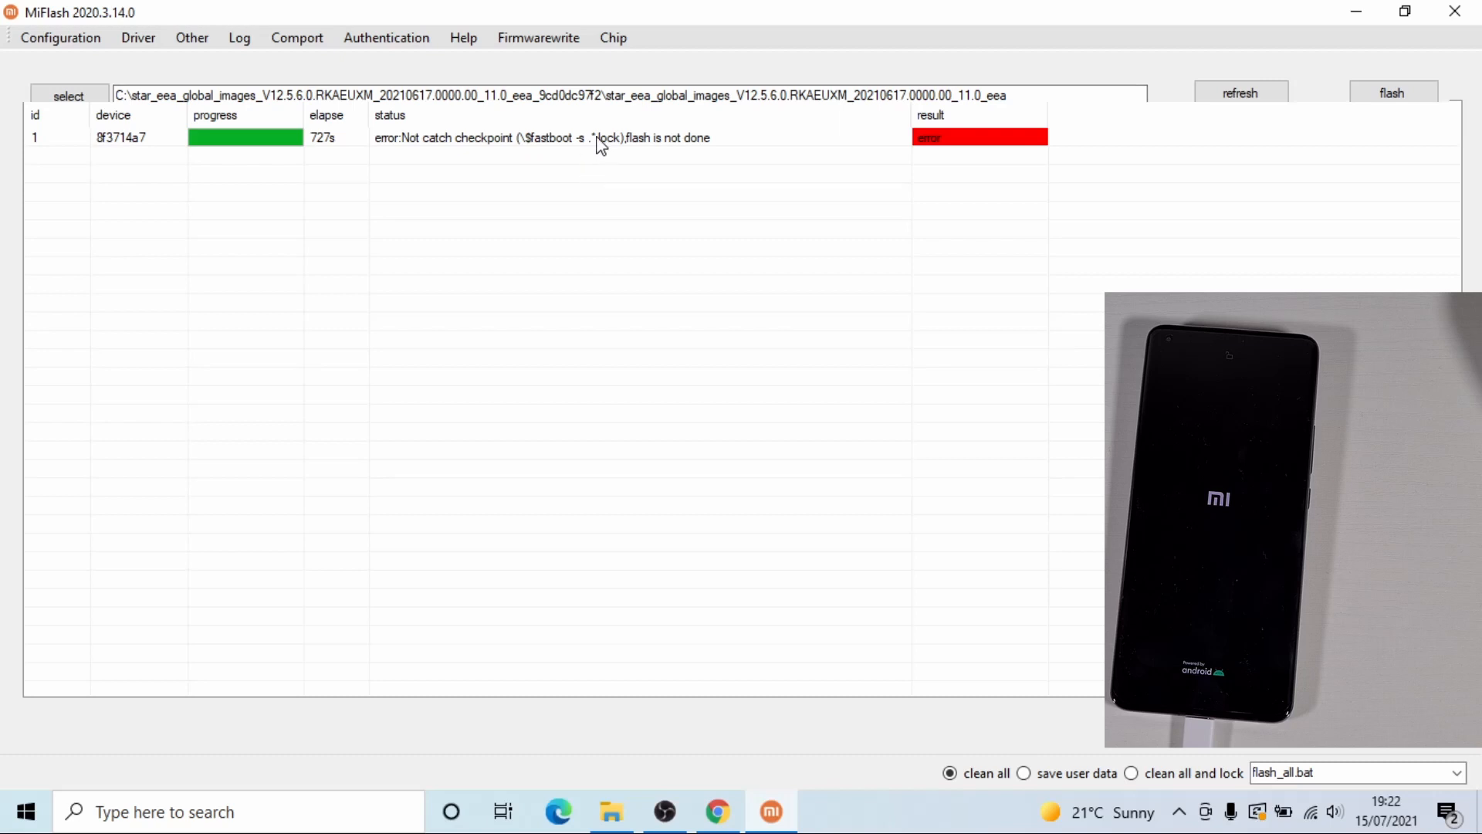
mouse_move(698, 151)
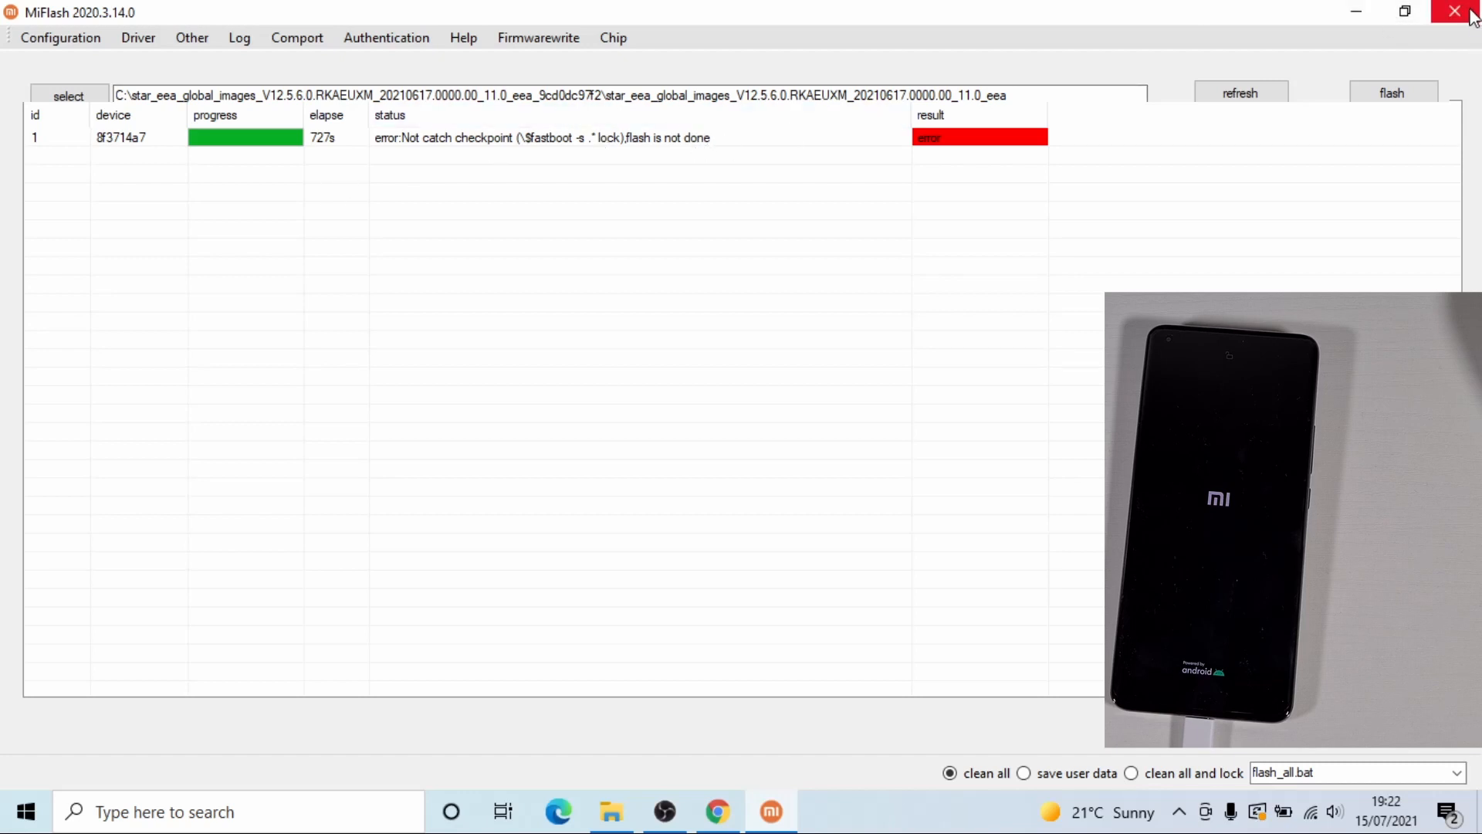
left_click(1455, 11)
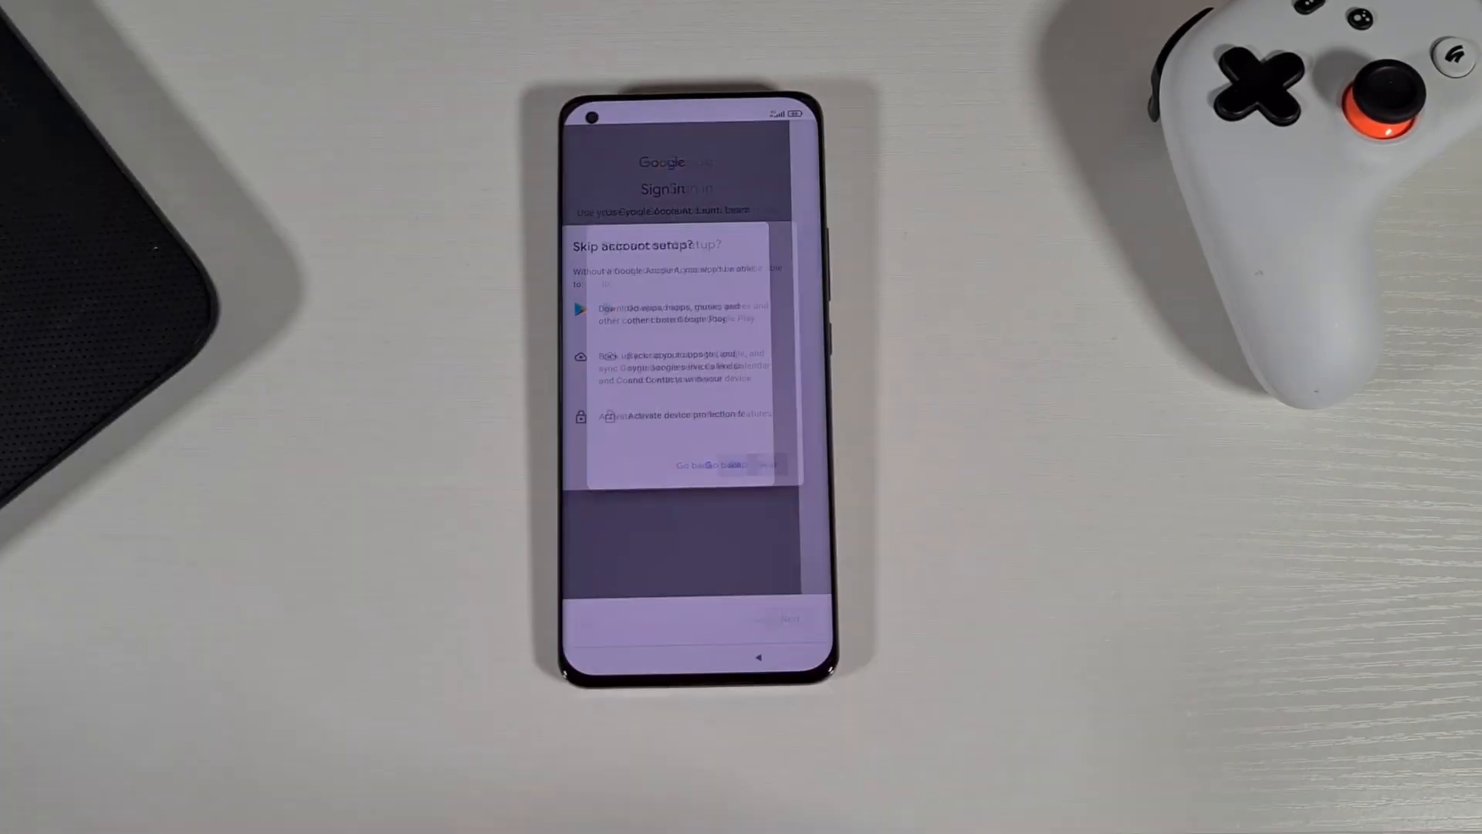
Skip Google sign-in, choose a search provider and keep the Classic launcher.
left_click(744, 465)
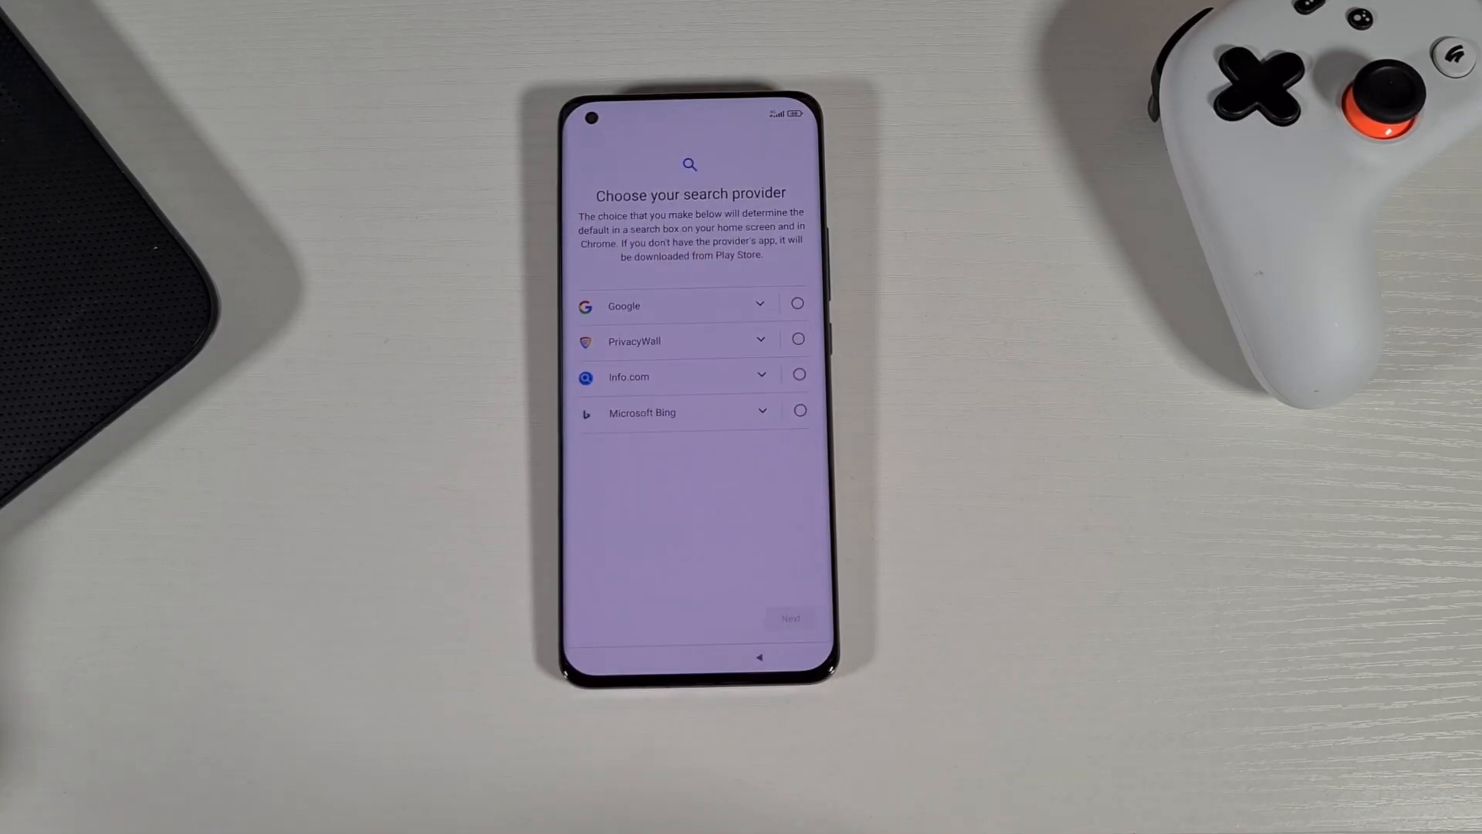
left_click(789, 618)
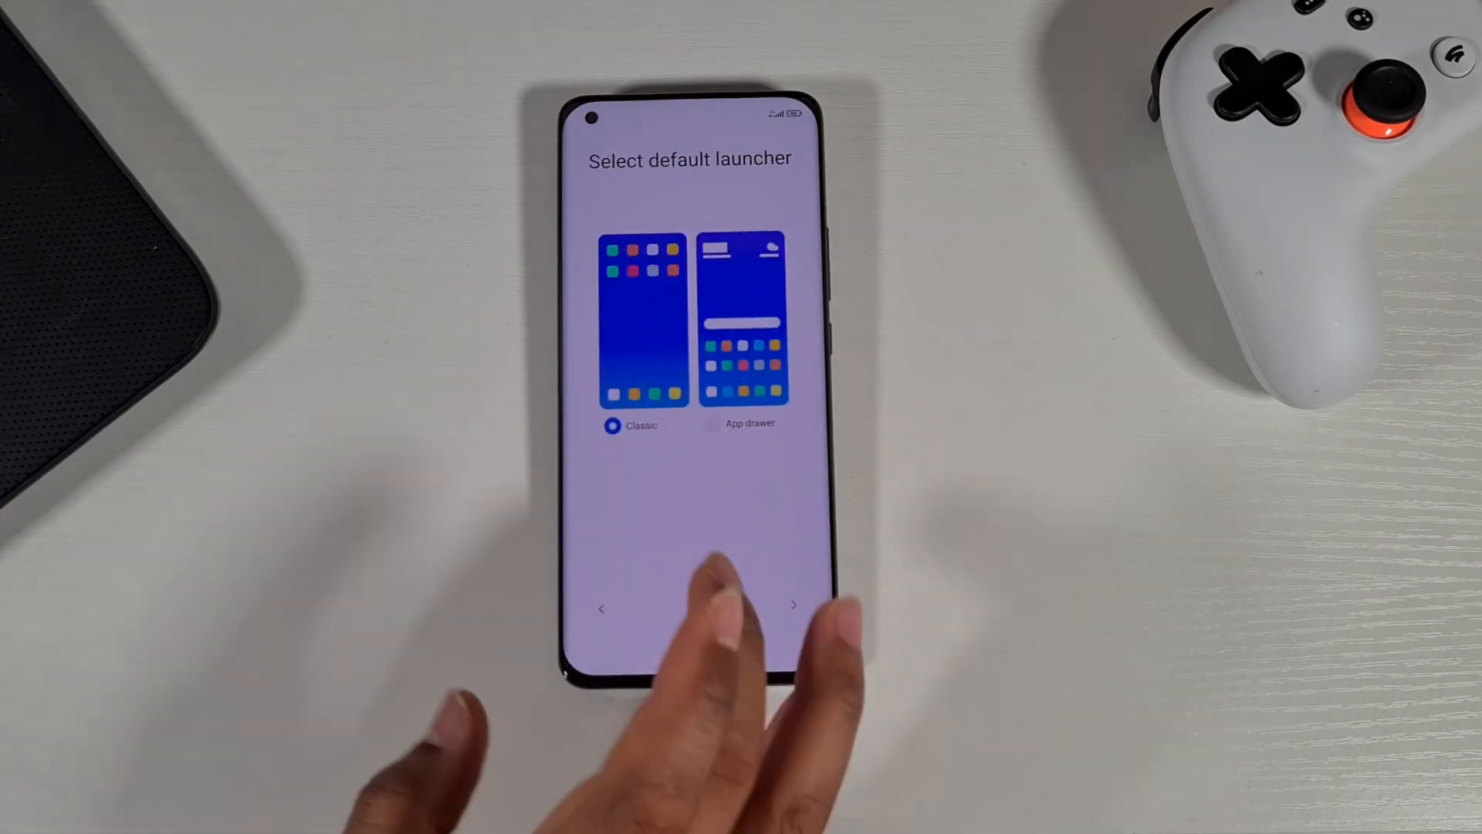
left_click(792, 607)
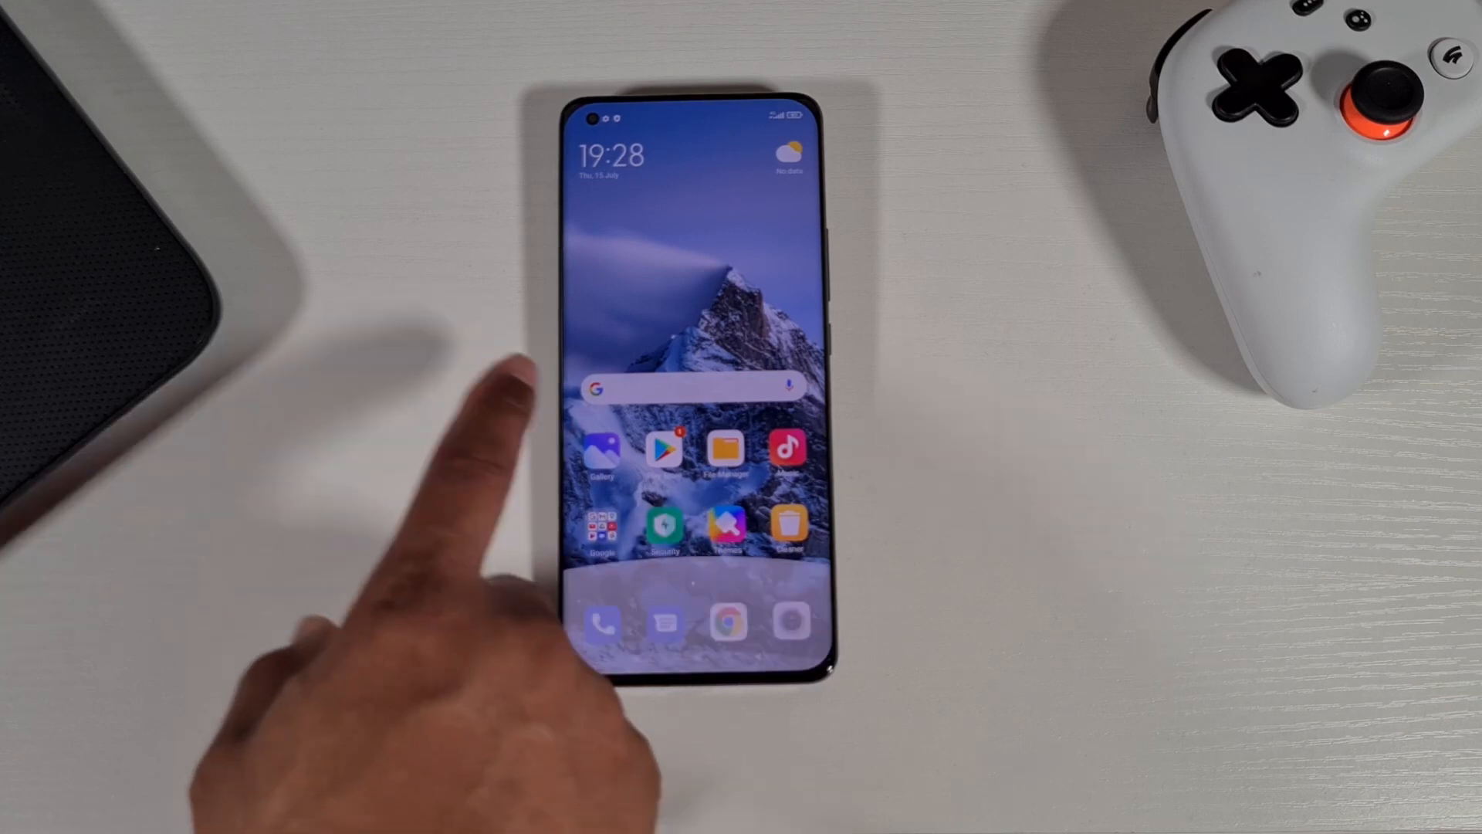
left_click(697, 388)
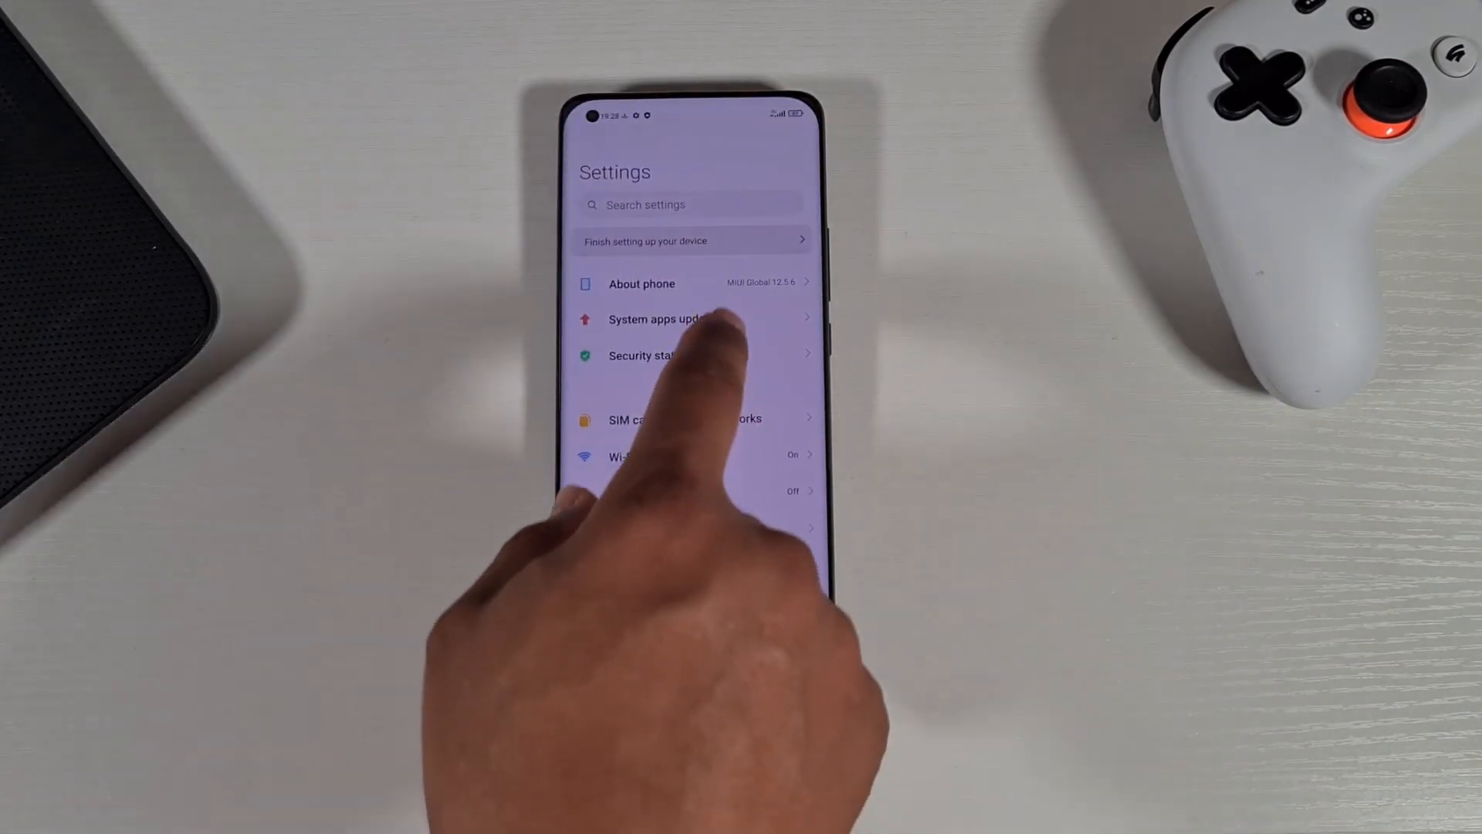
left_click(640, 284)
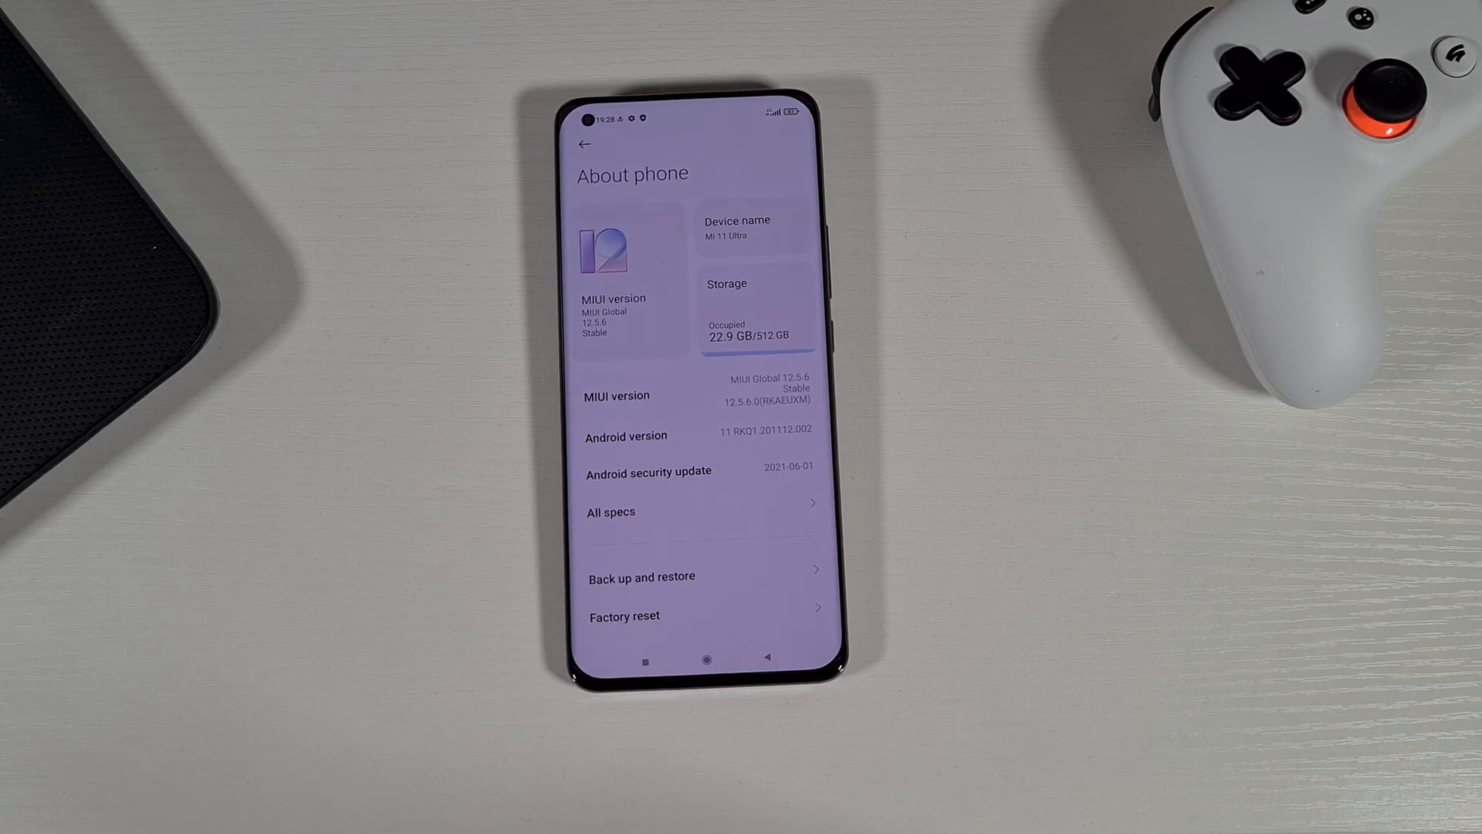
scroll("down", 3)
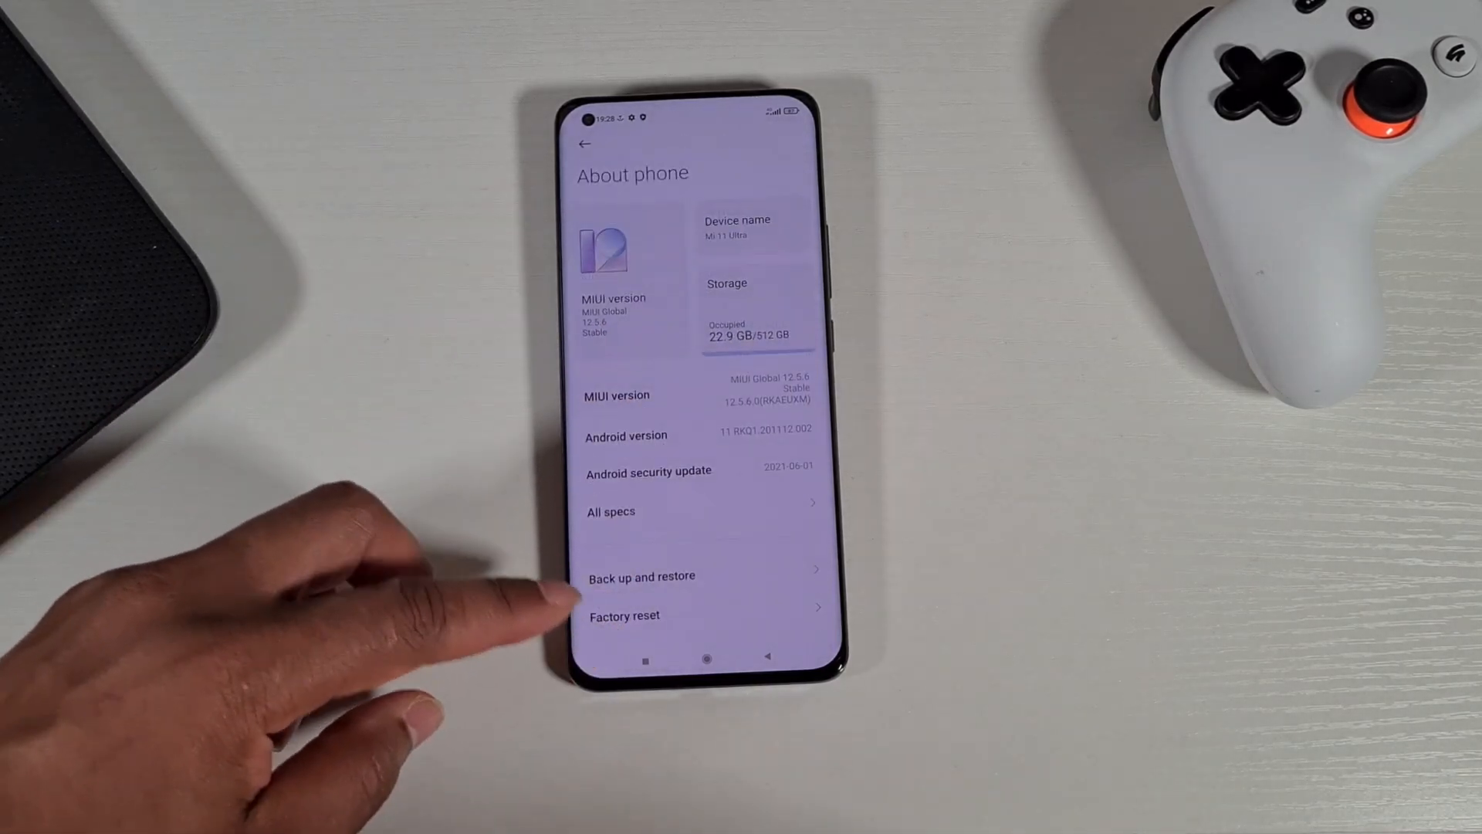
left_click(584, 142)
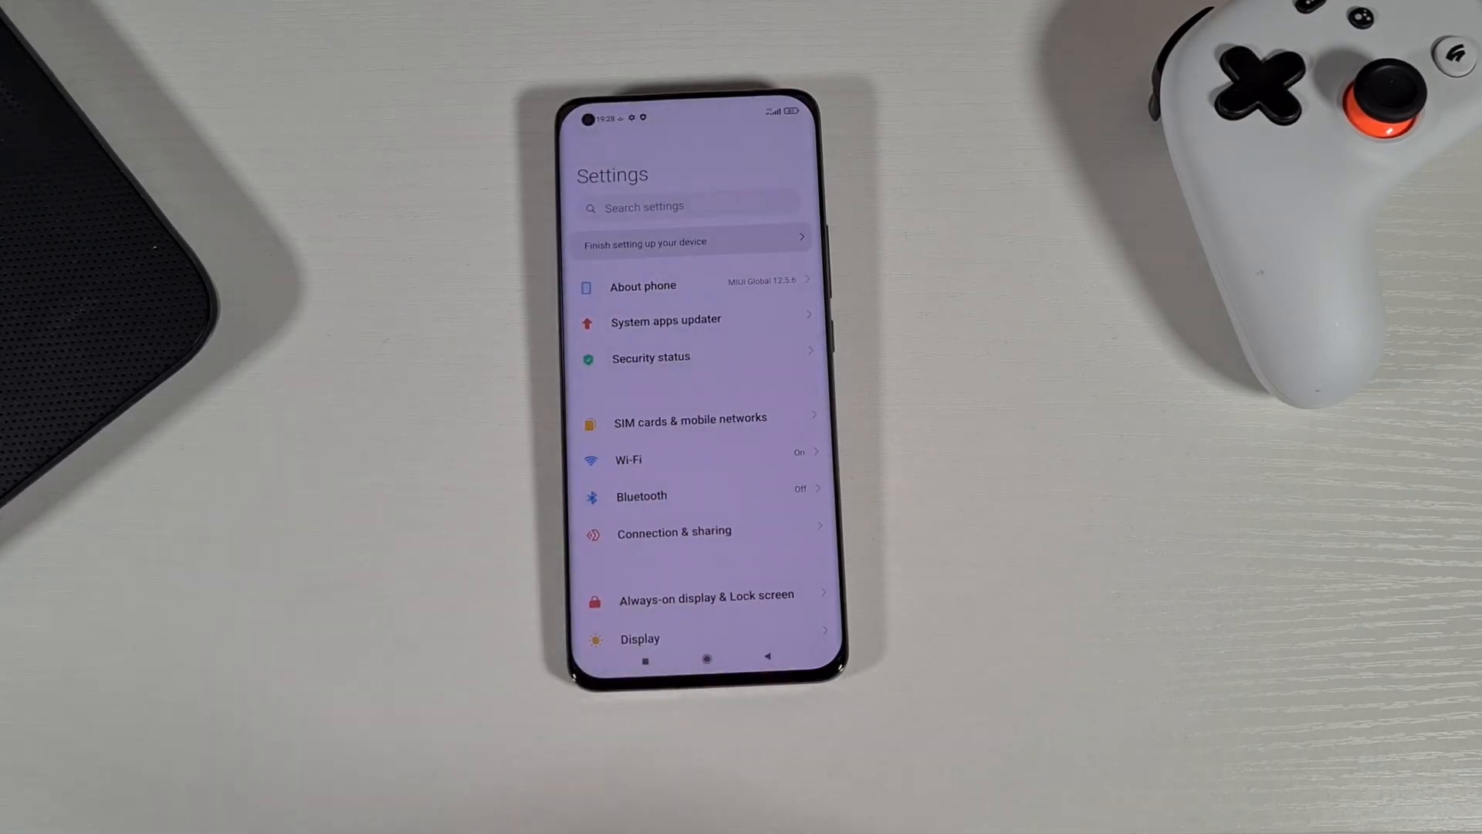
left_click(706, 658)
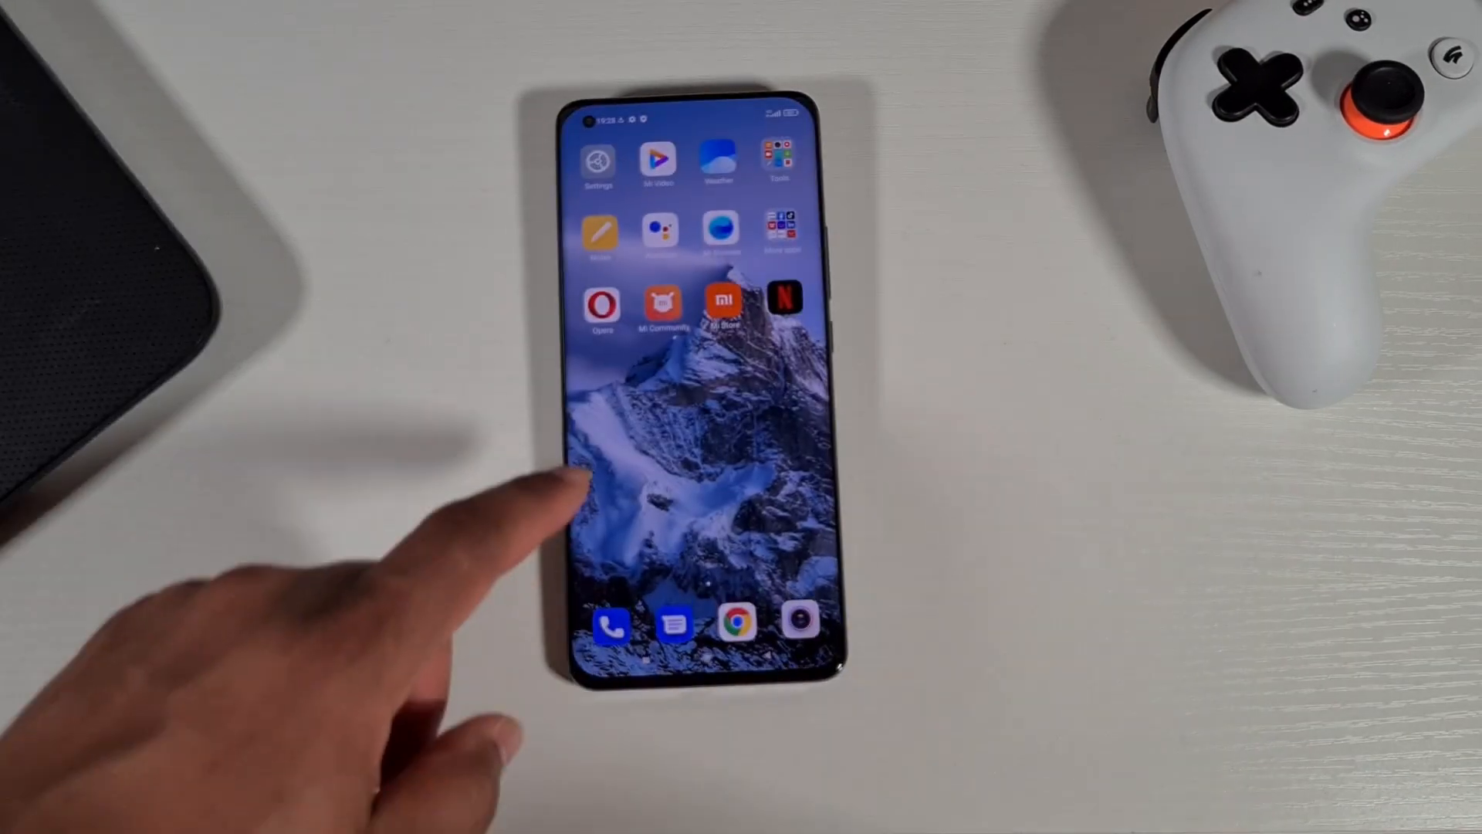